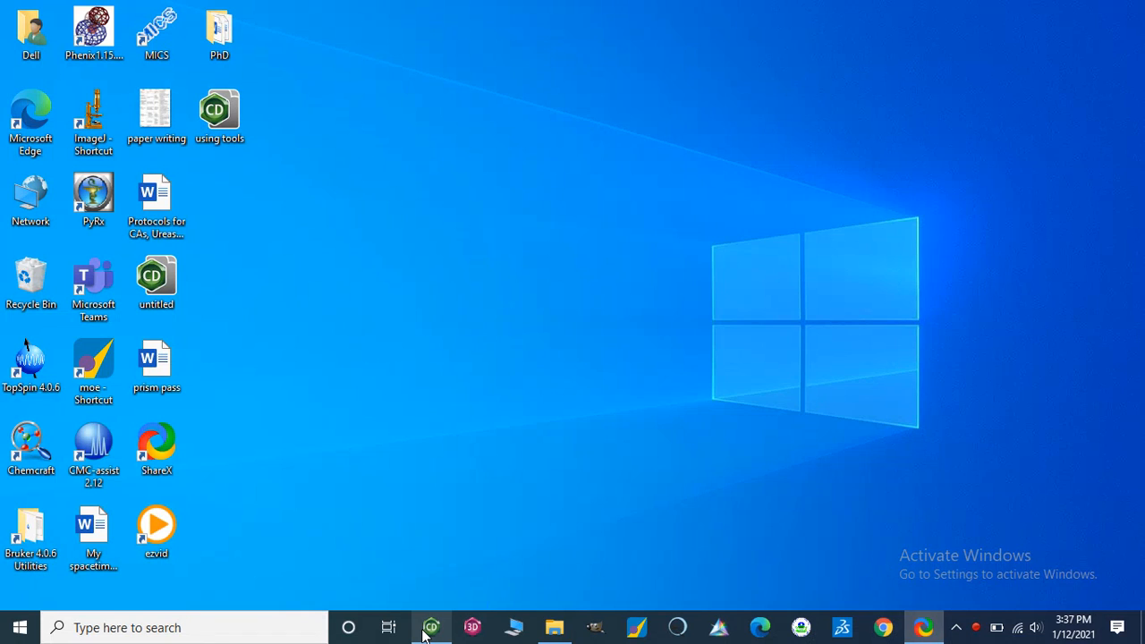
- Erase the red warning mark from the benzene ring of the sulfonamide drawing
left_click(431, 627)
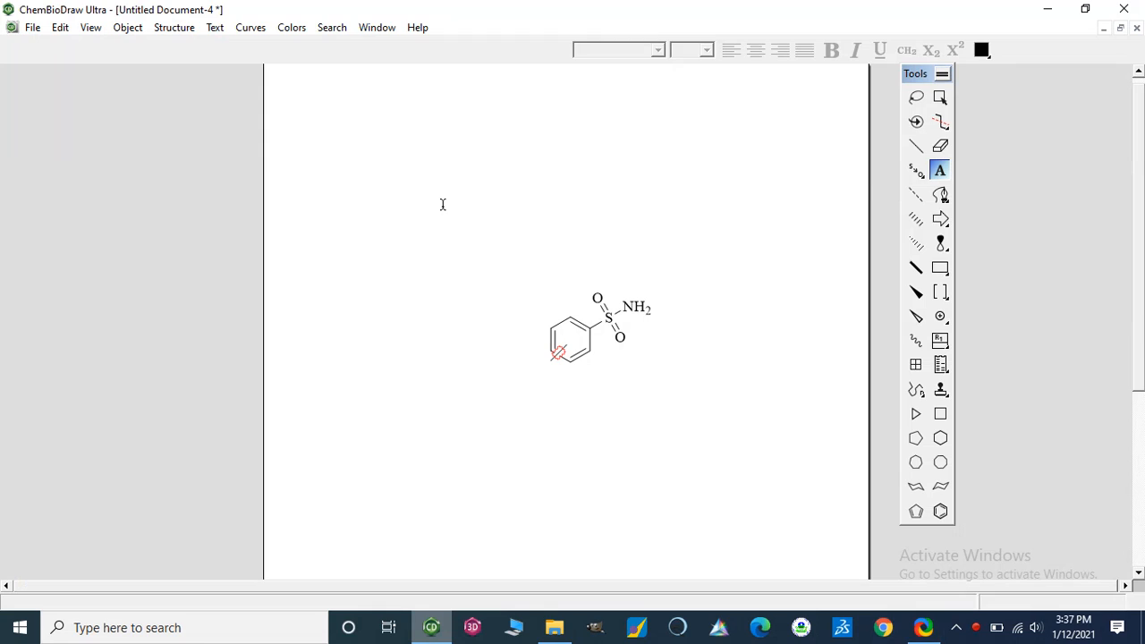
left_click(941, 146)
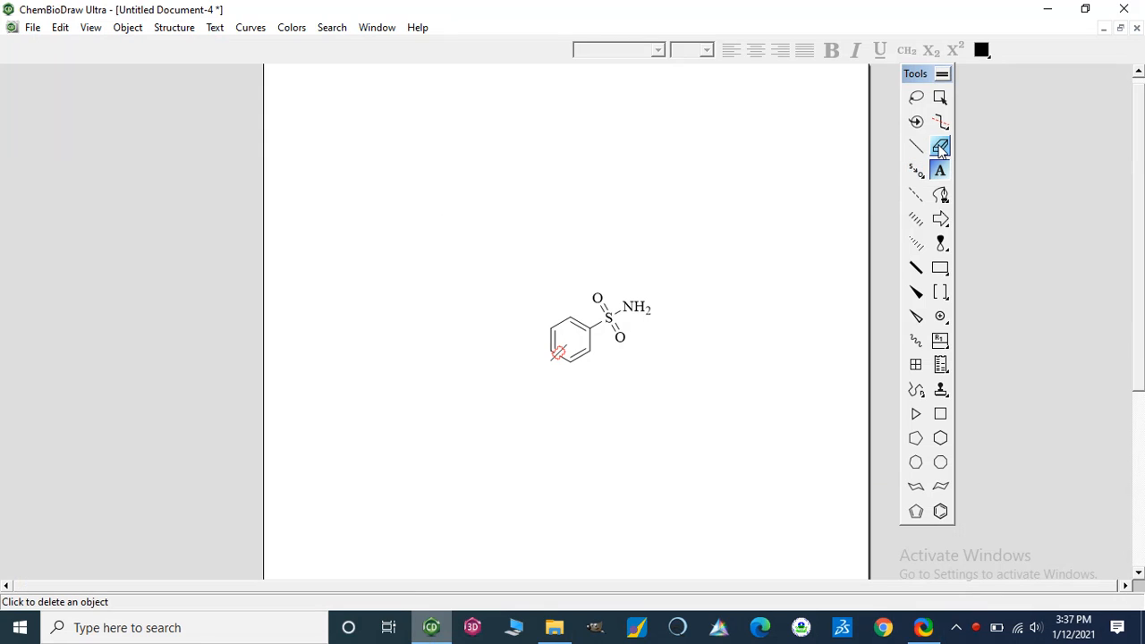
left_click(940, 146)
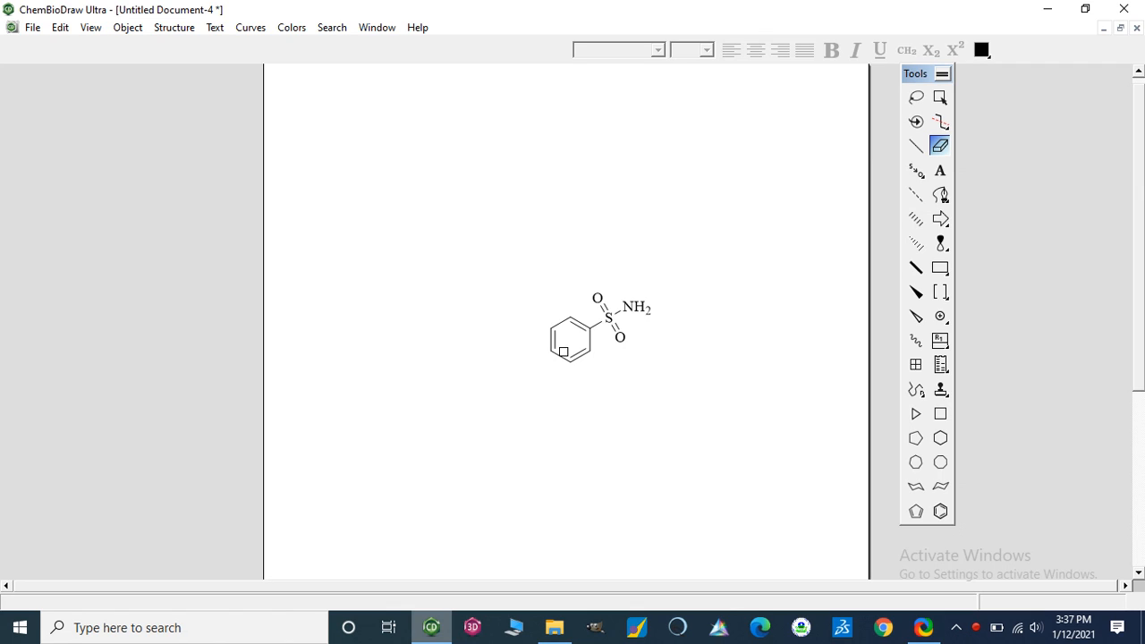
left_click(940, 145)
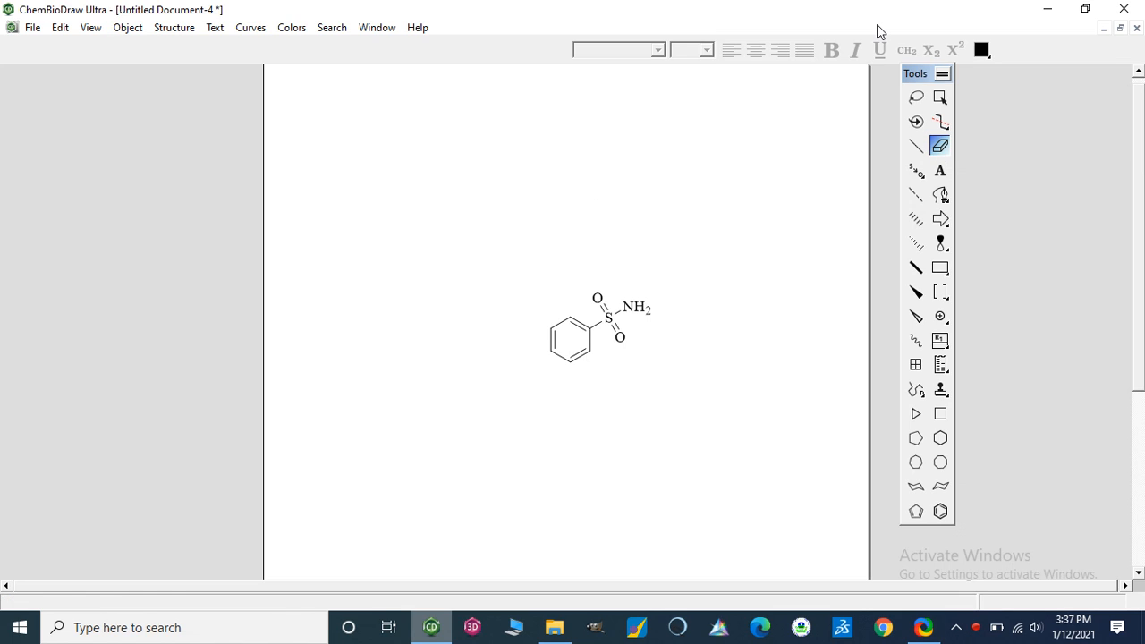
- Marquee-select the whole benzenesulfonamide structure and bring up its context menu
left_click(939, 97)
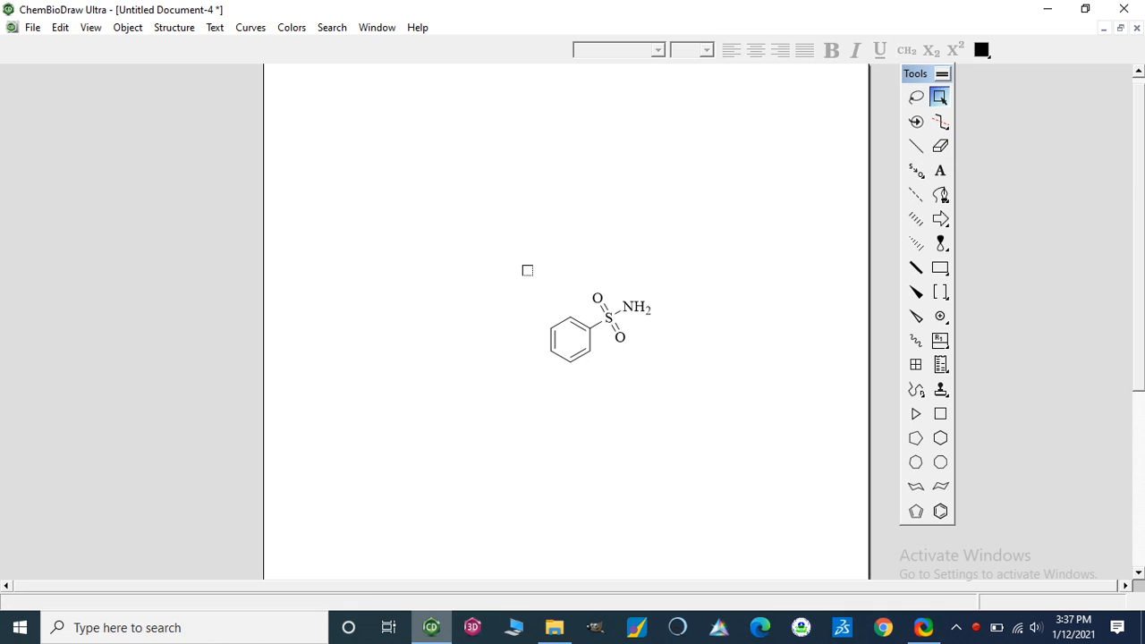
left_click(591, 326)
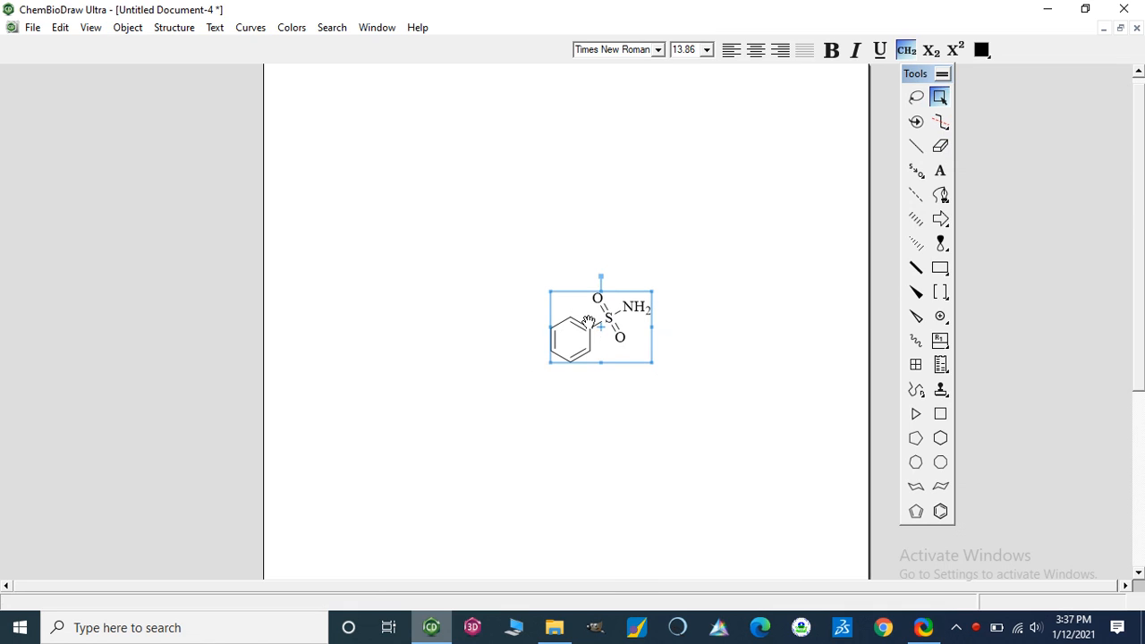
right_click(599, 322)
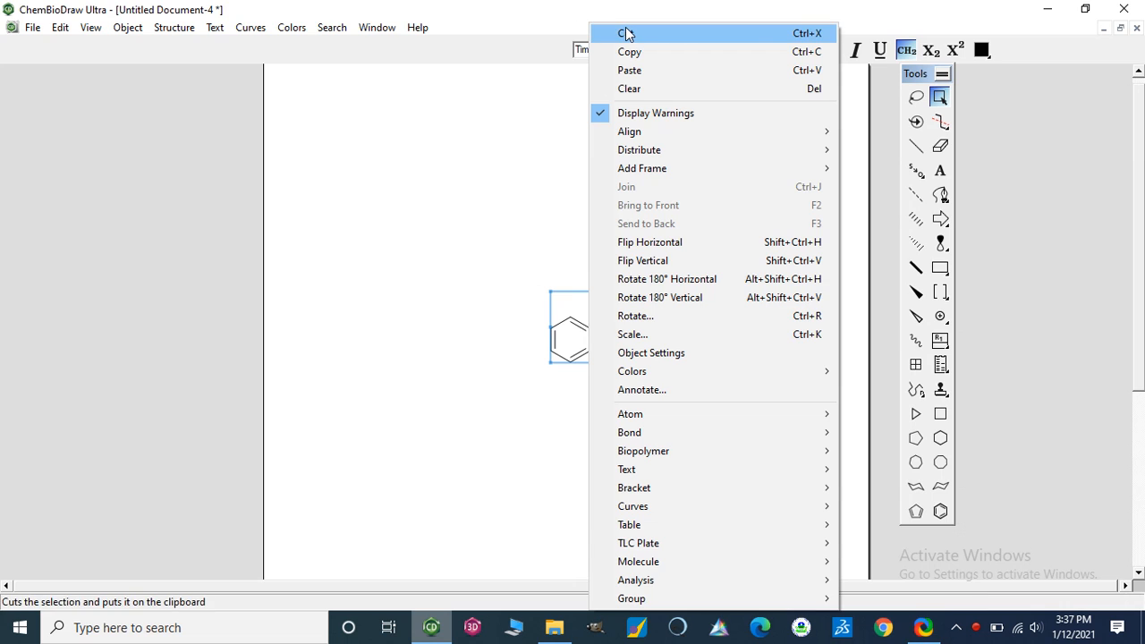
- Cut the old structure and generate sulfanilamide with Convert Name to Structure
left_click(625, 33)
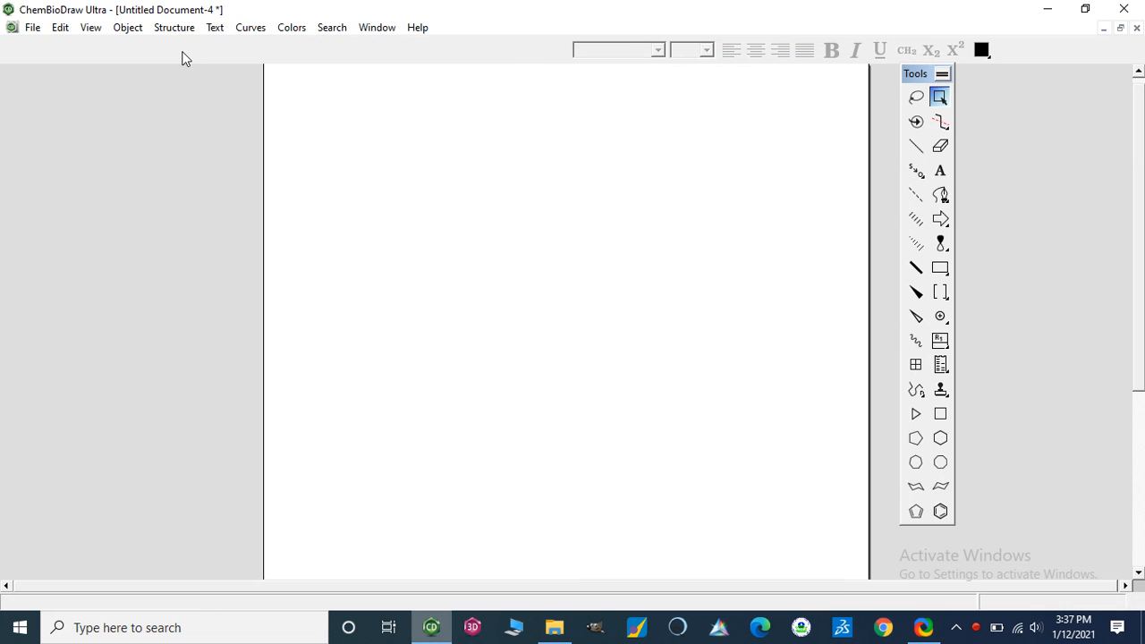
left_click(174, 27)
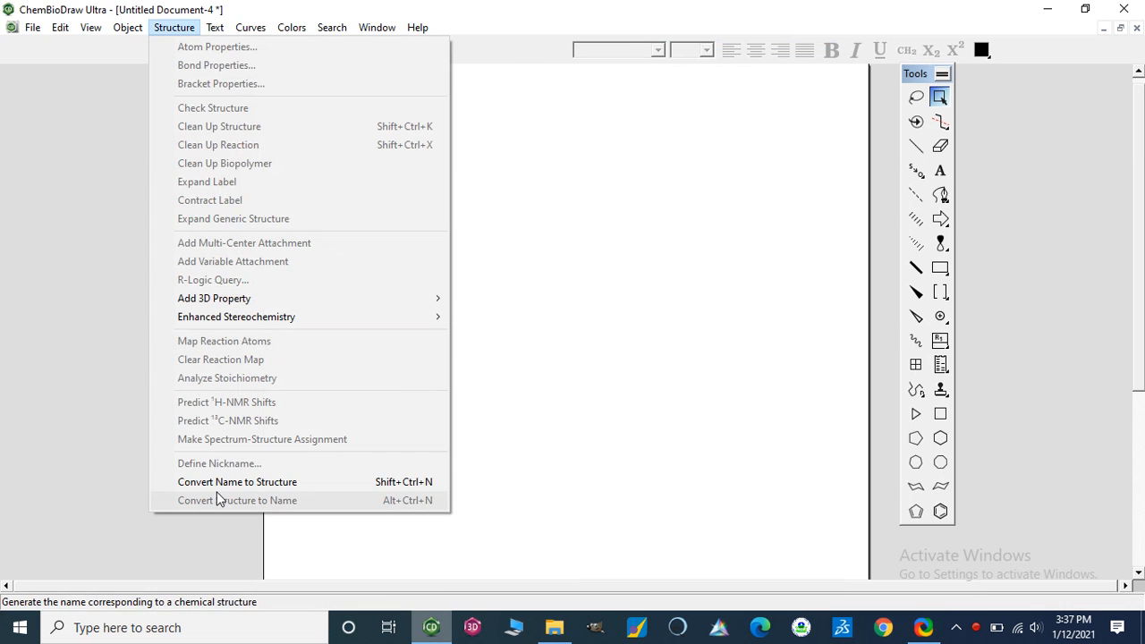
left_click(237, 481)
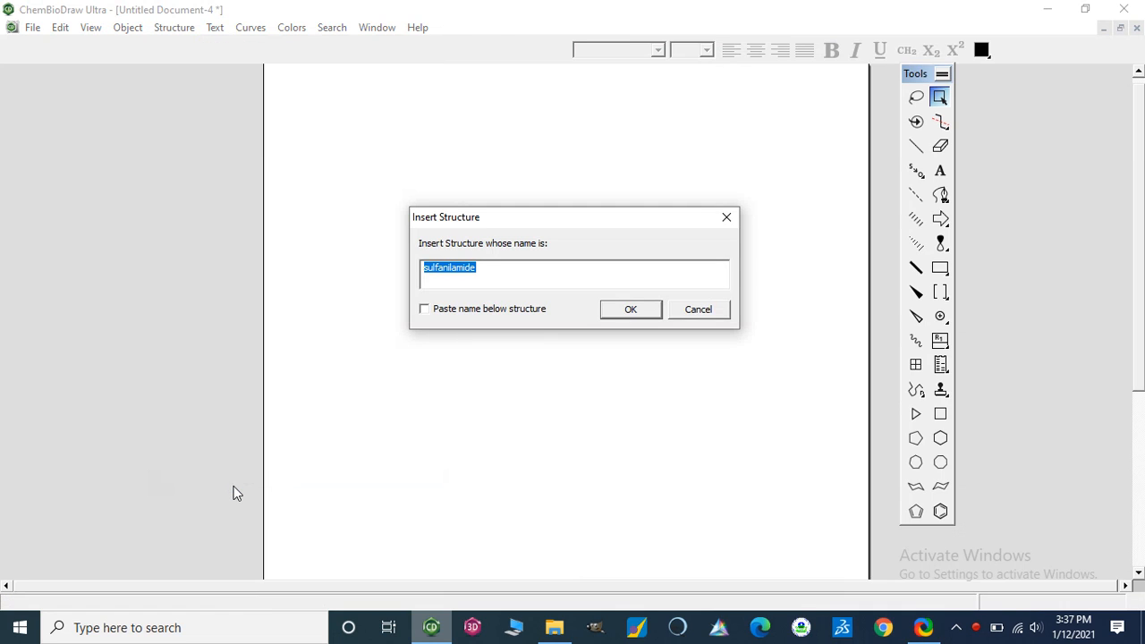
mouse_move(488, 271)
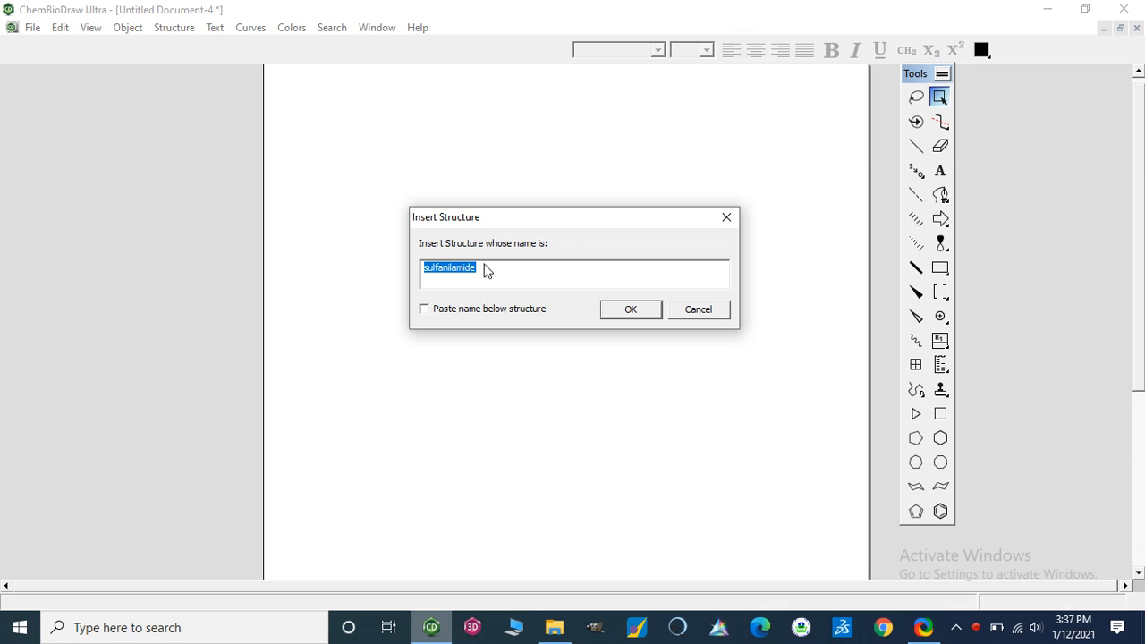
key("Delete")
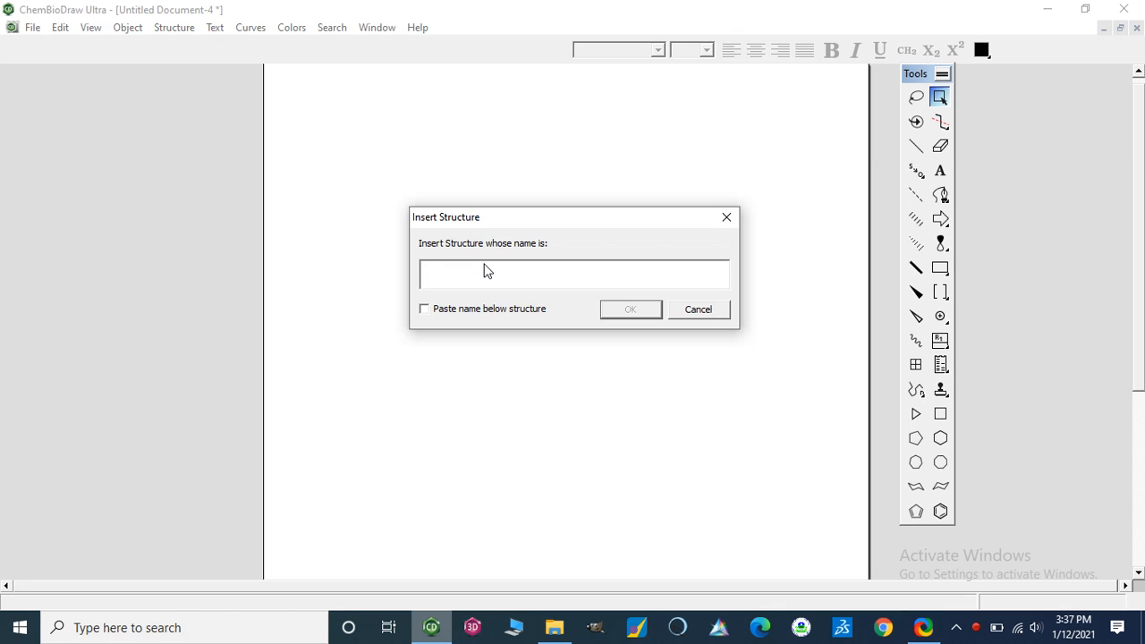
type("sulfanilamide")
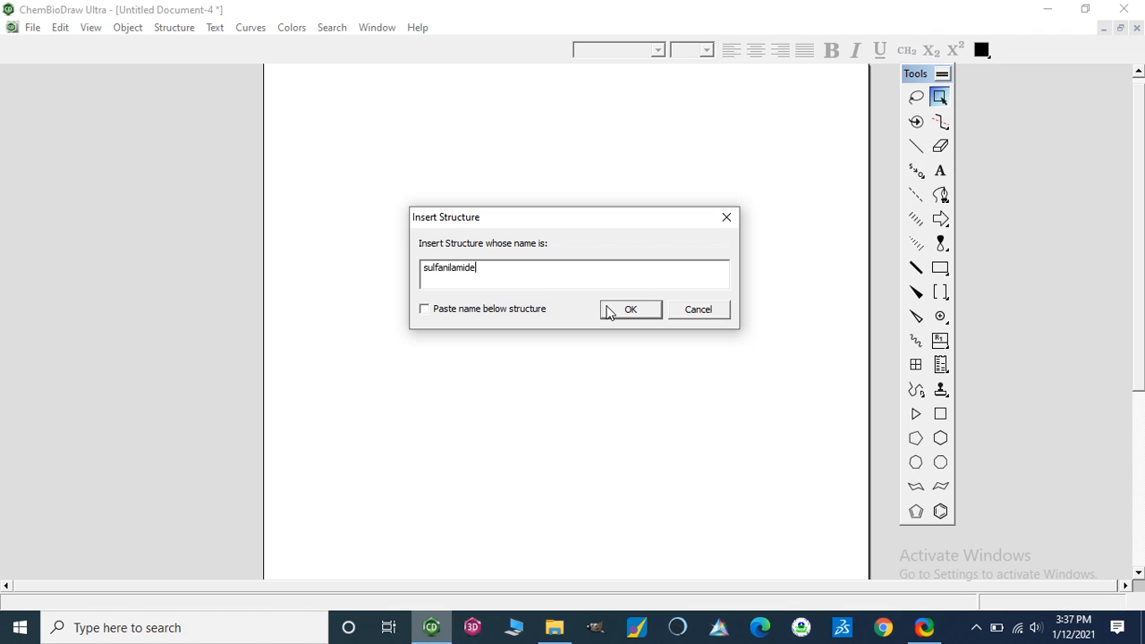
left_click(630, 309)
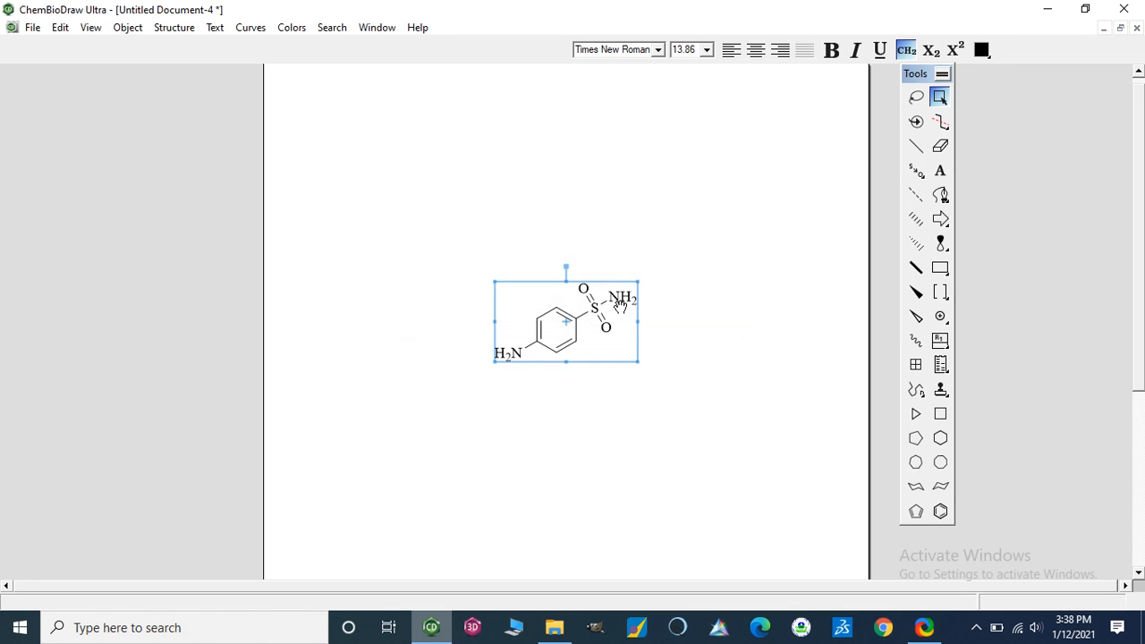
mouse_move(701, 381)
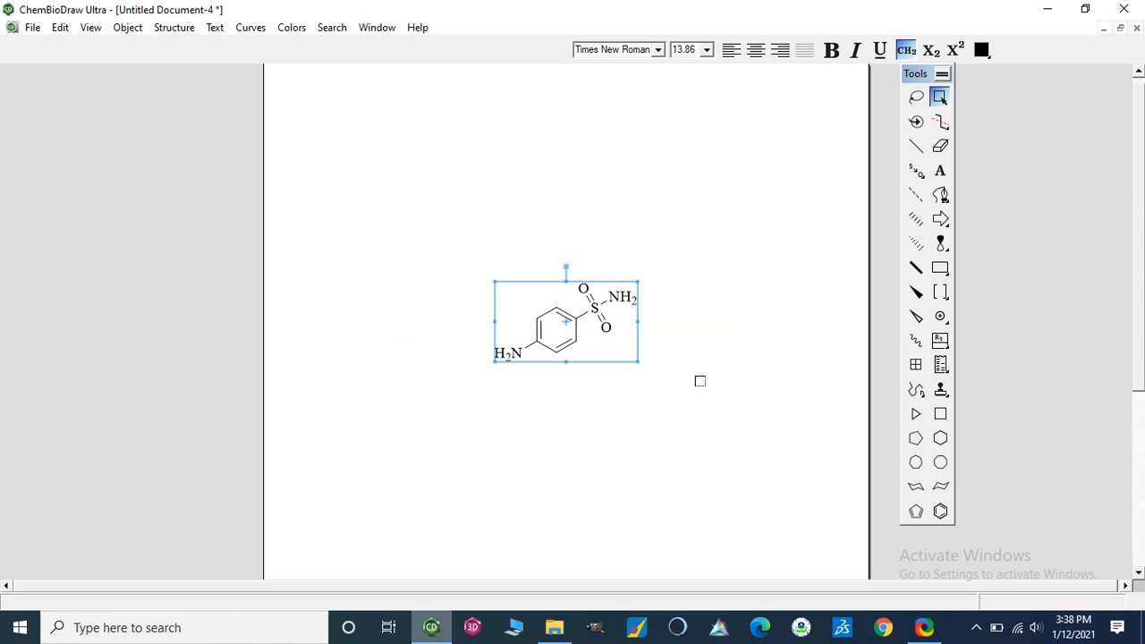
left_click(700, 381)
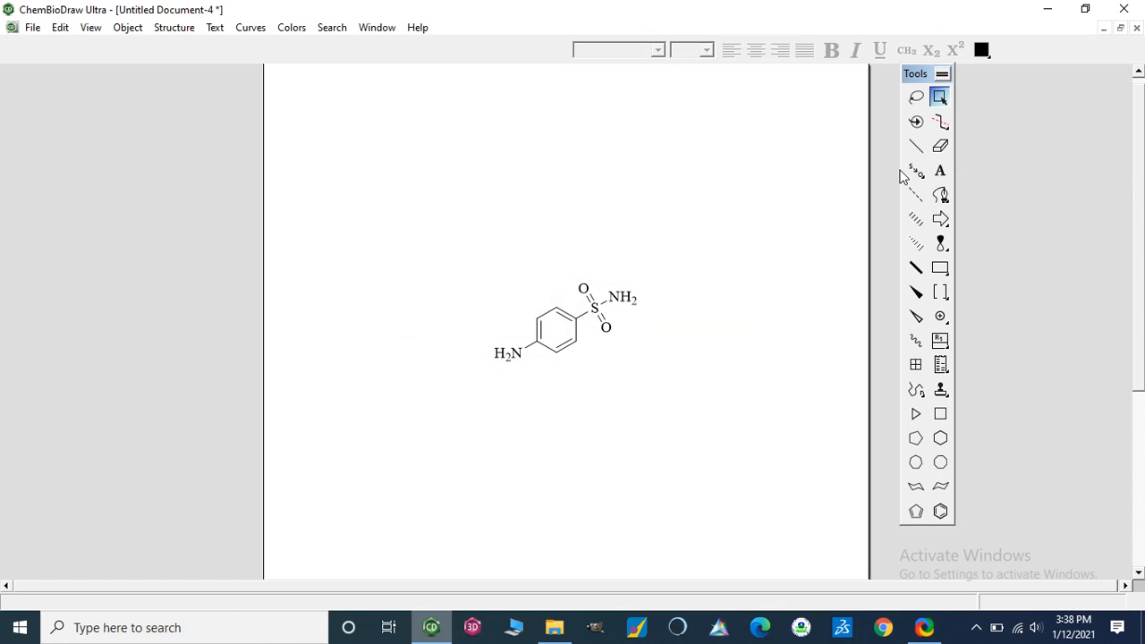
- Erase the para H2N atom and draw a new bond down from the ring
left_click(940, 145)
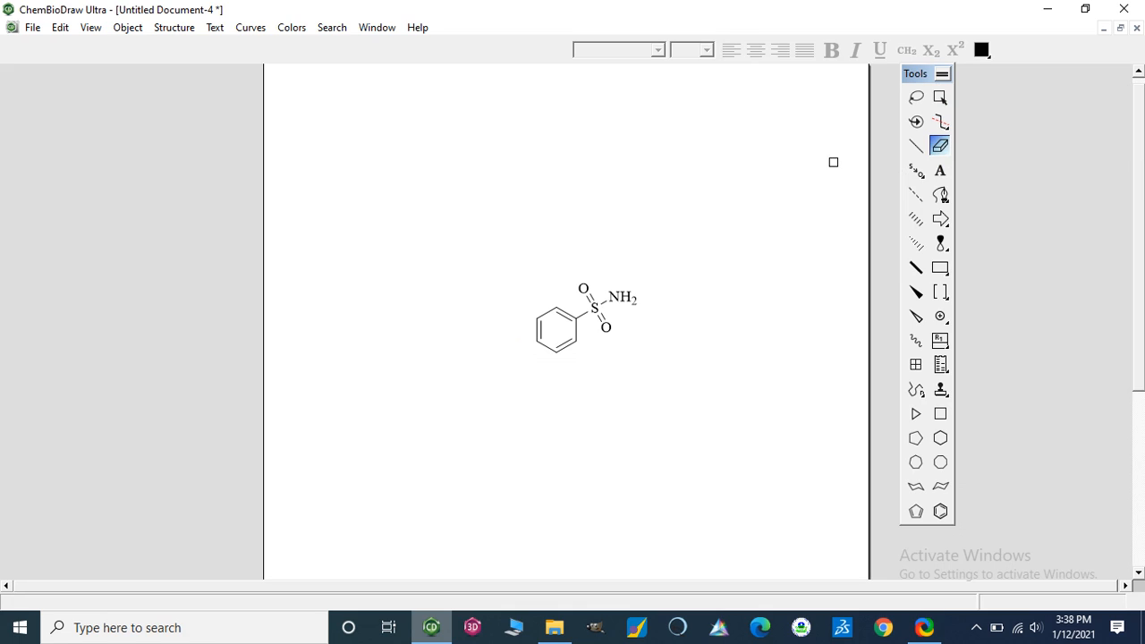
left_click(915, 122)
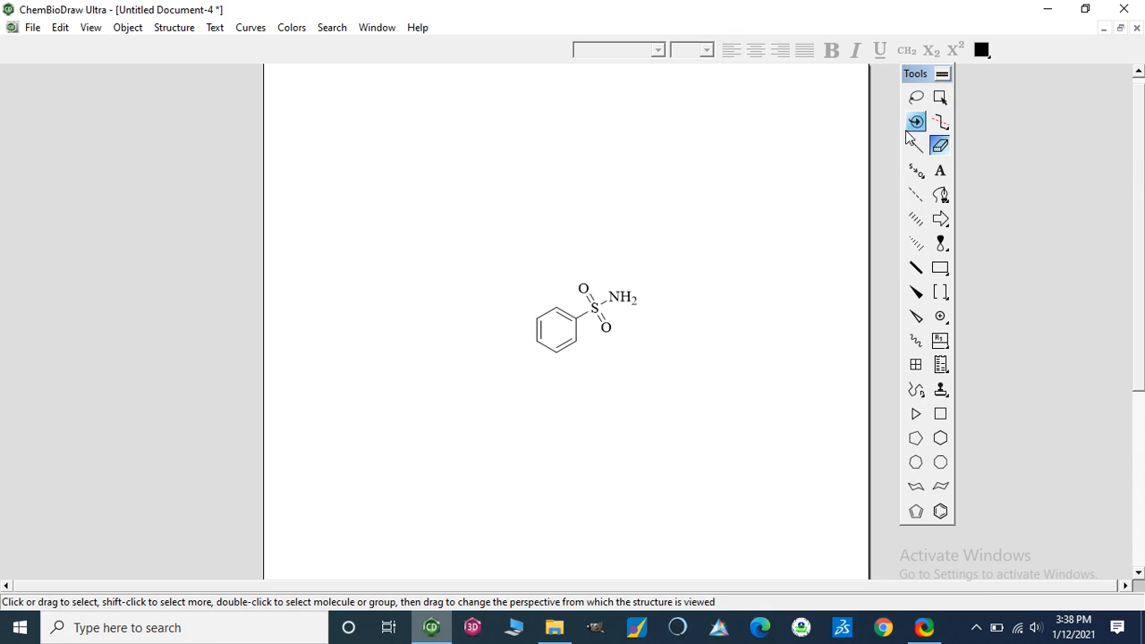
left_click(916, 145)
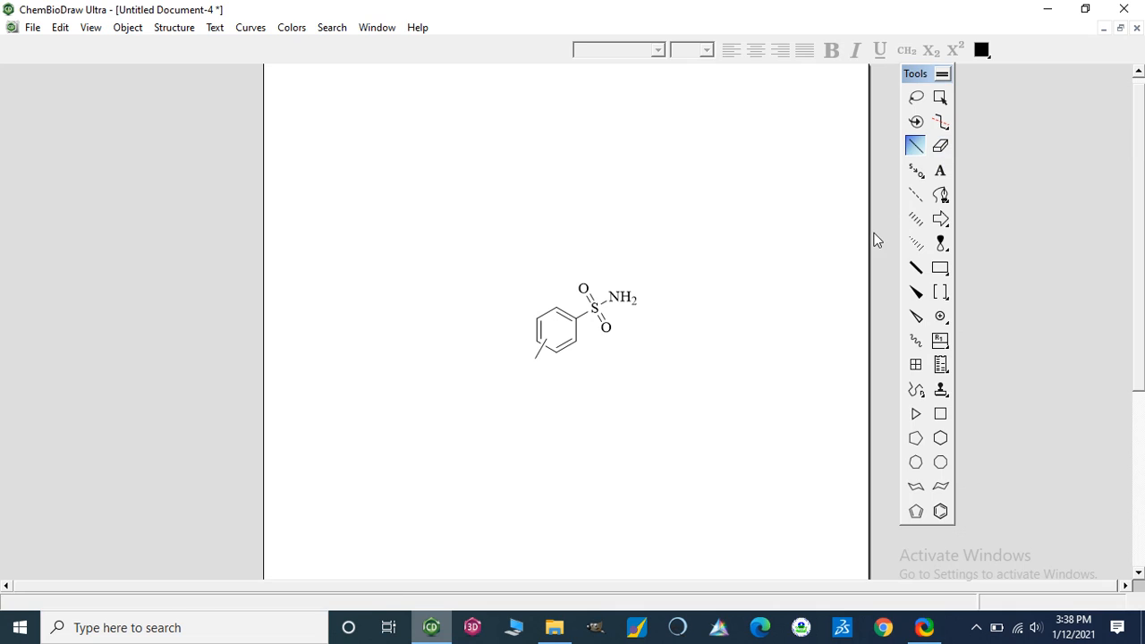
mouse_move(544, 355)
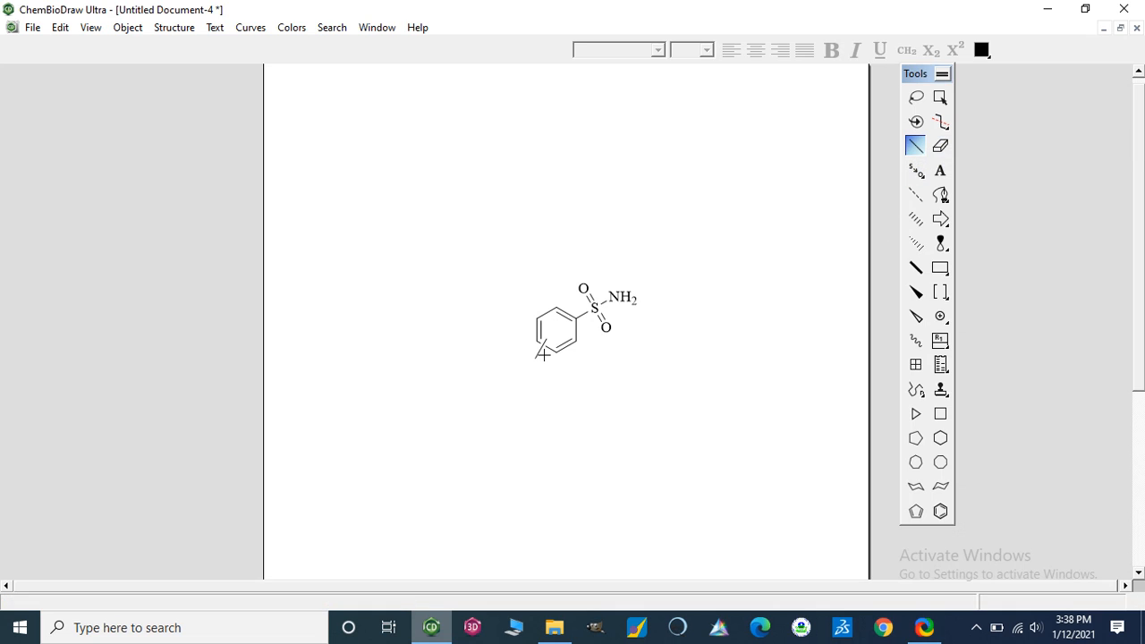
mouse_move(535, 359)
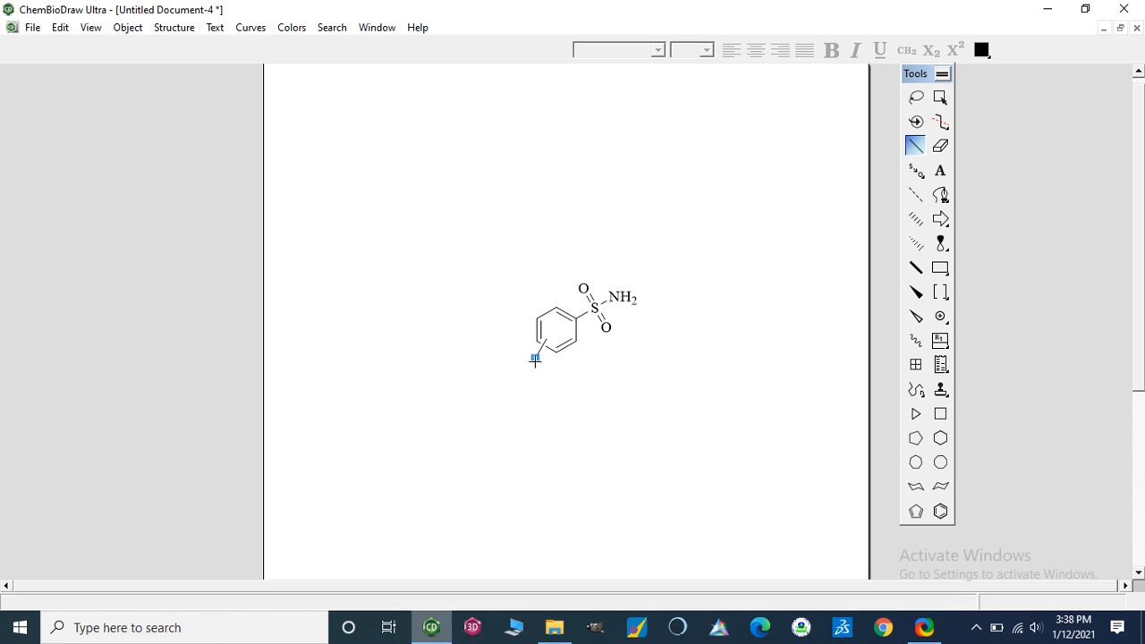
left_click(940, 171)
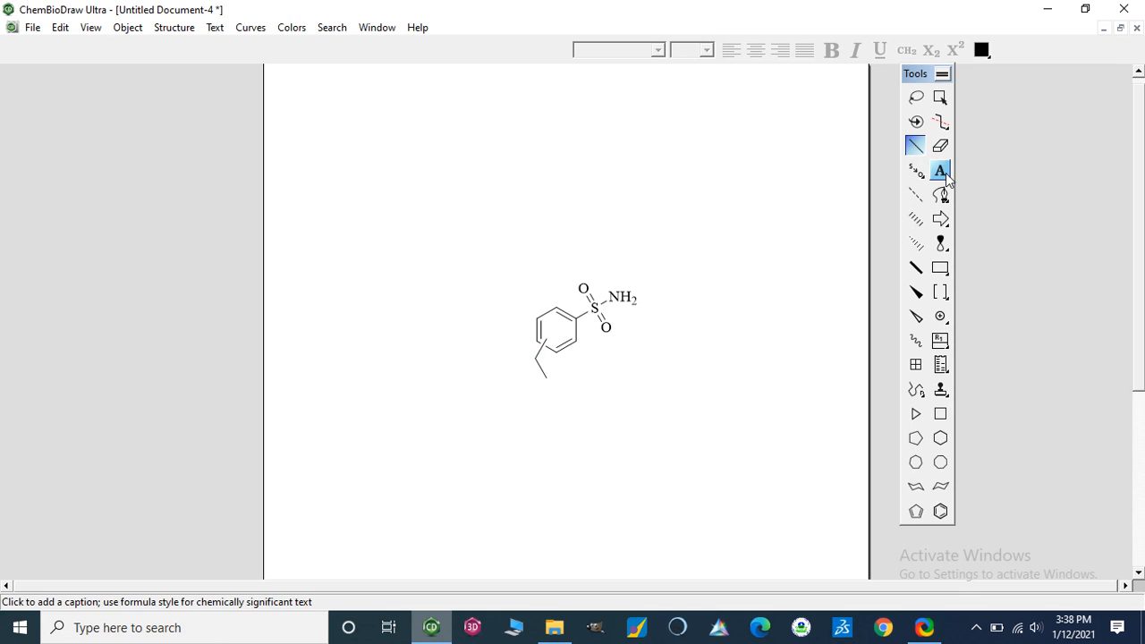
- Label the new bond's end atom NH2
left_click(940, 170)
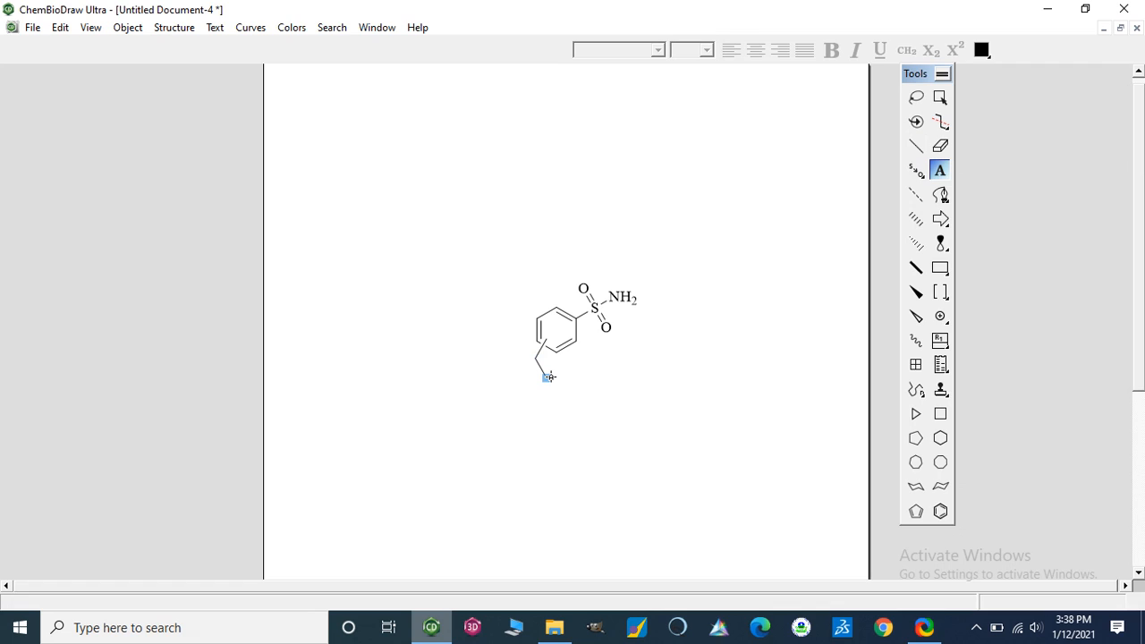
left_click(546, 362)
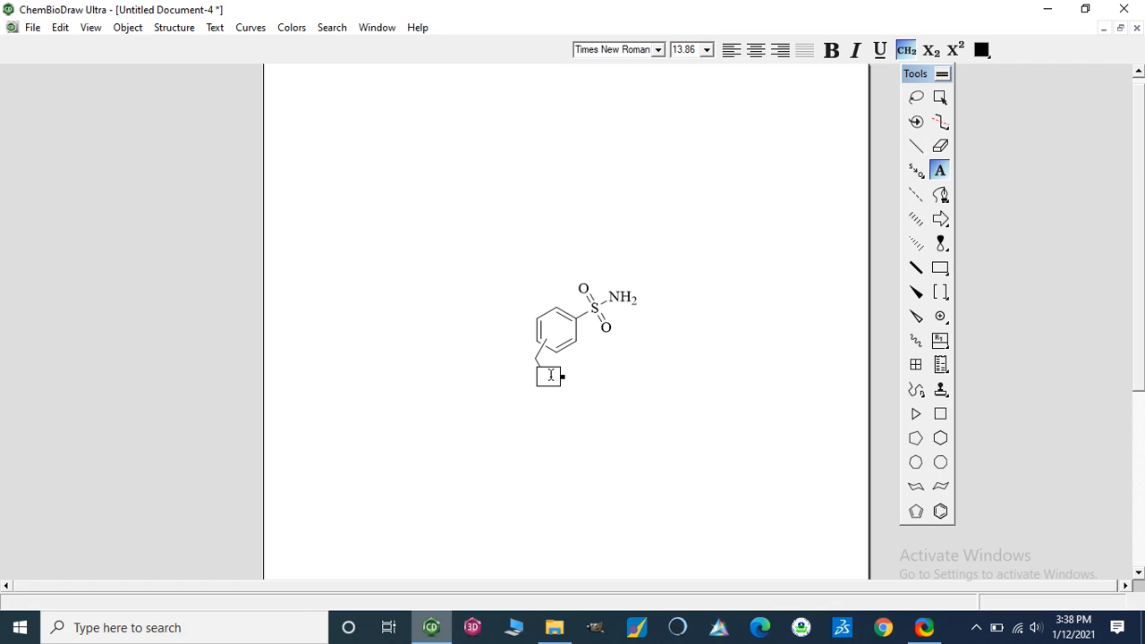
type("N")
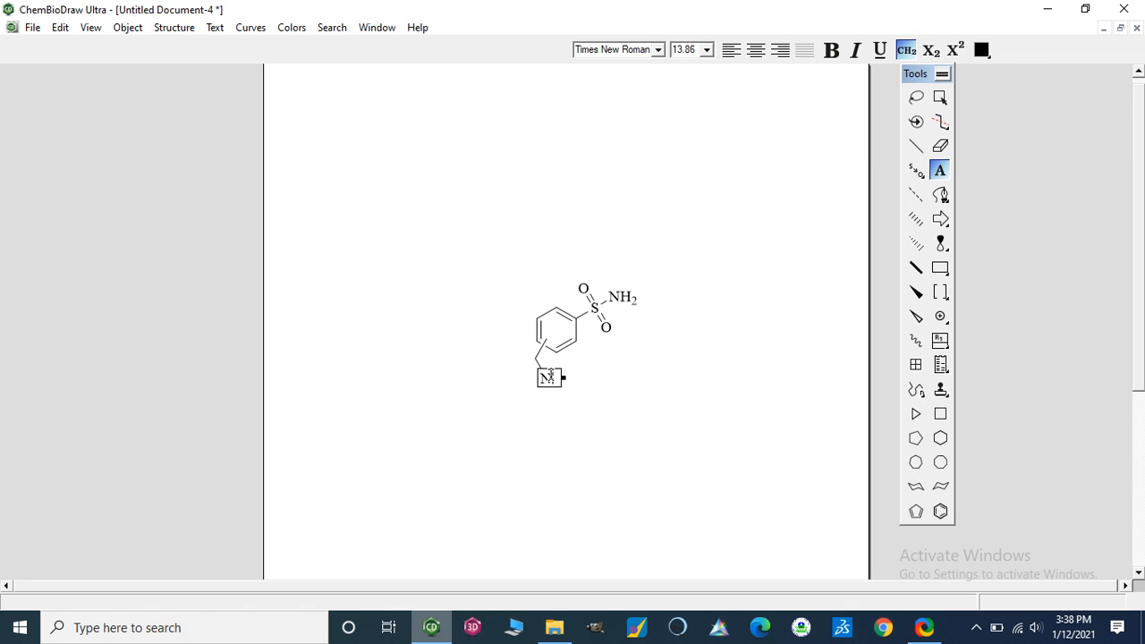
type("H2")
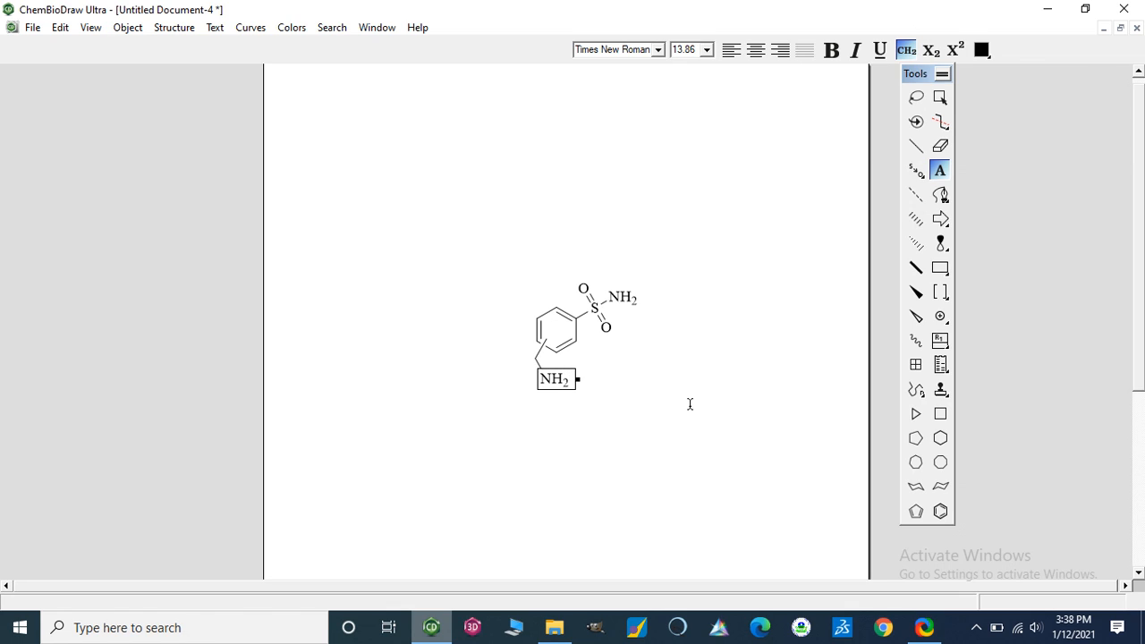
left_click(698, 401)
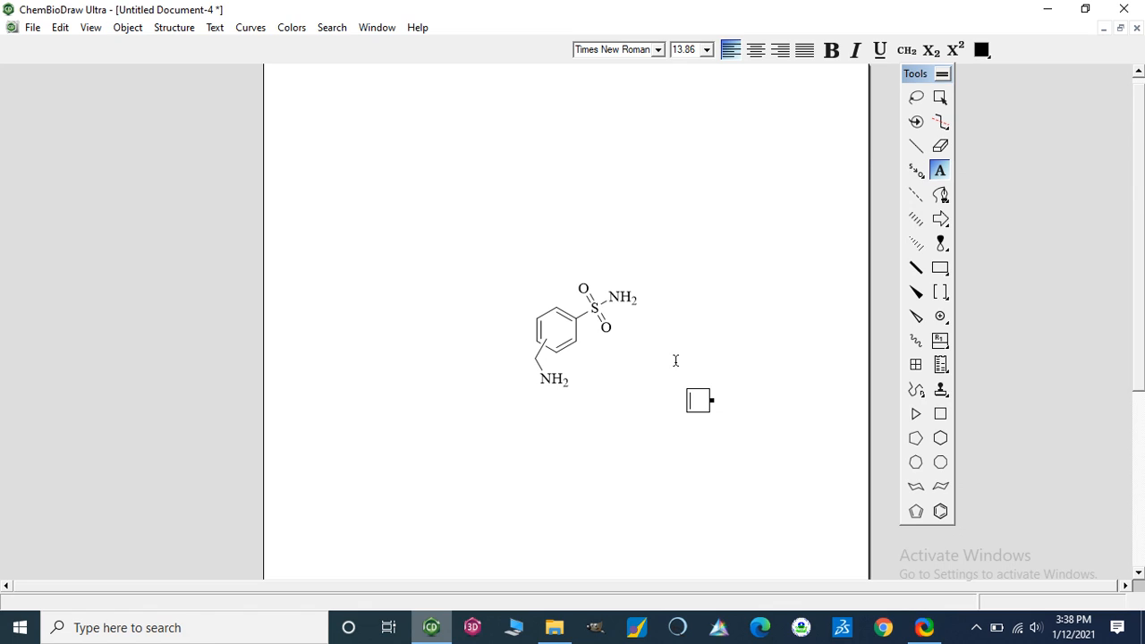
mouse_move(583, 414)
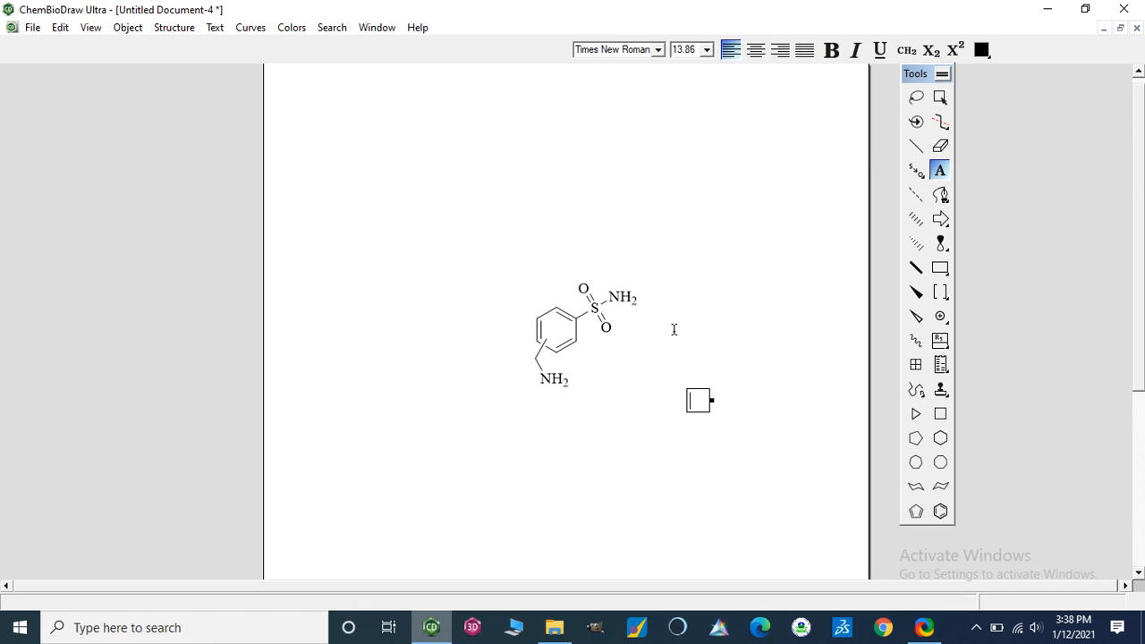
mouse_move(900, 179)
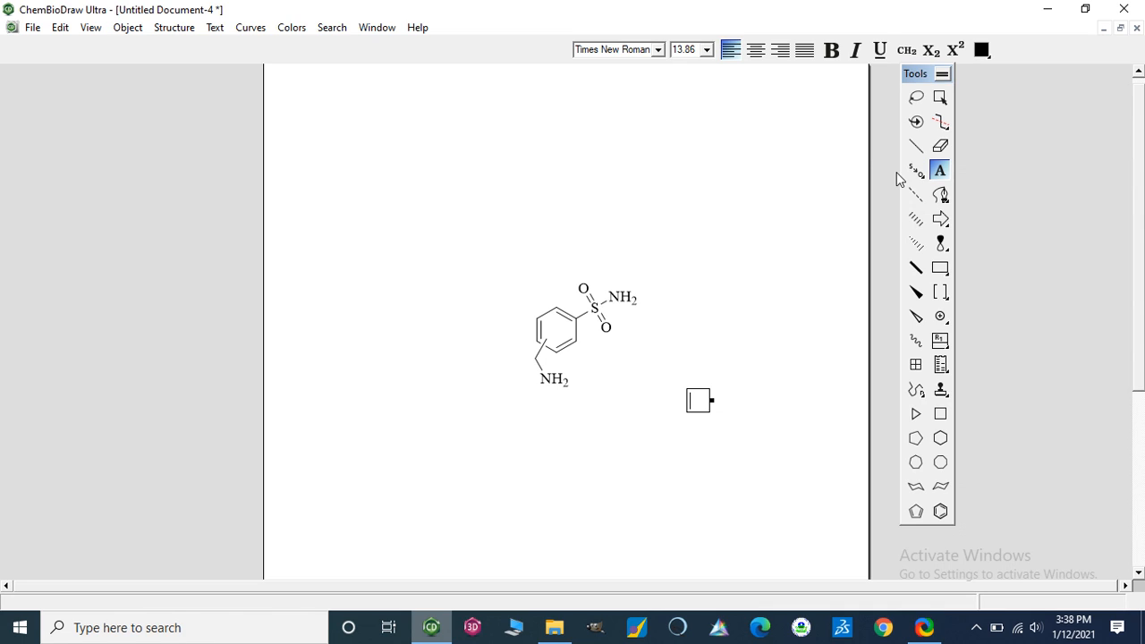
- Give the nitrogen a positive charge and add a third methyl bond
left_click(915, 145)
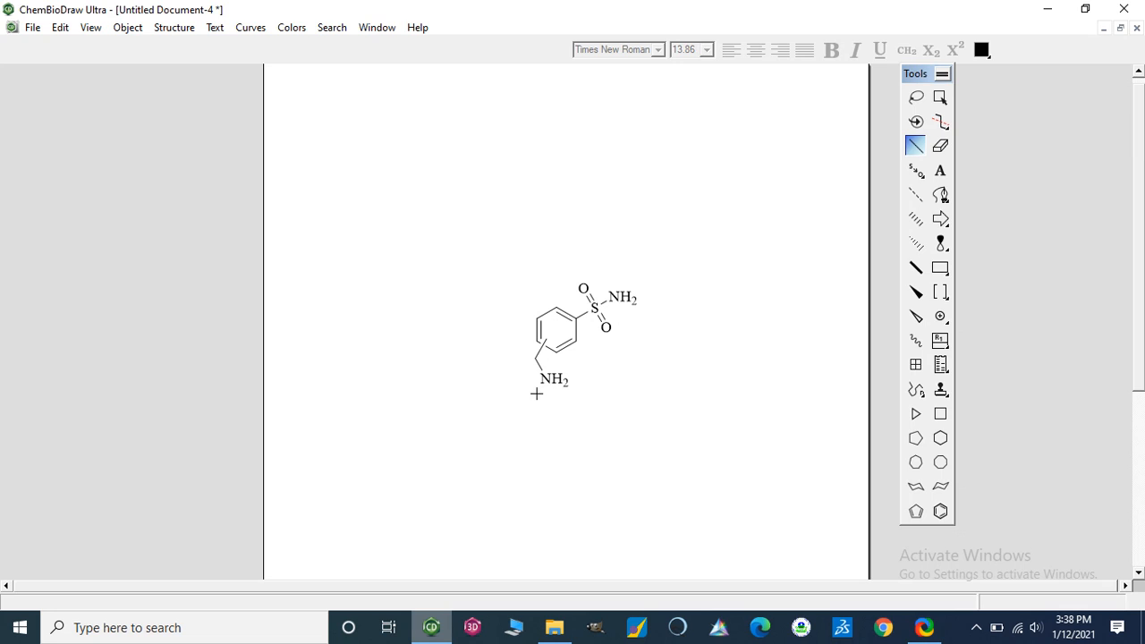
double_click(545, 379)
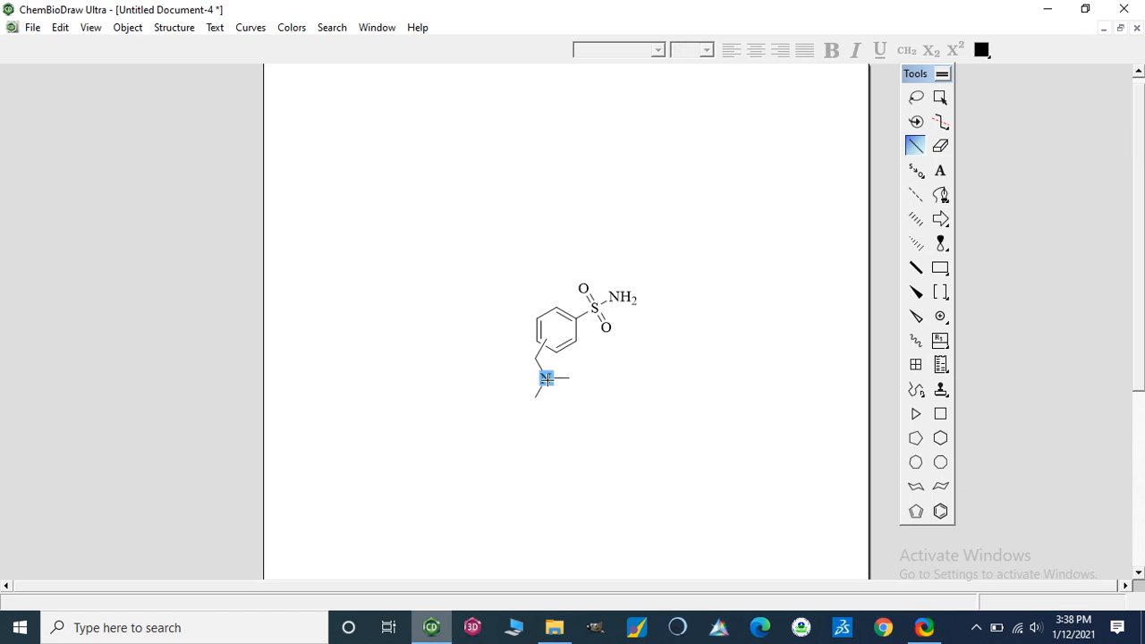
left_click(941, 316)
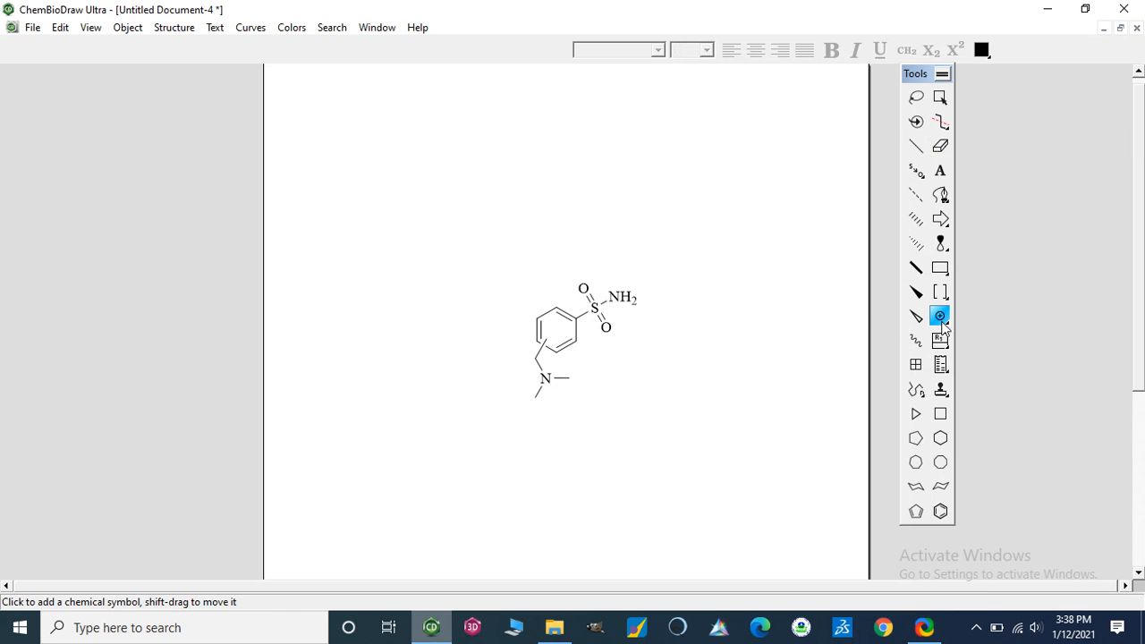
left_click(940, 315)
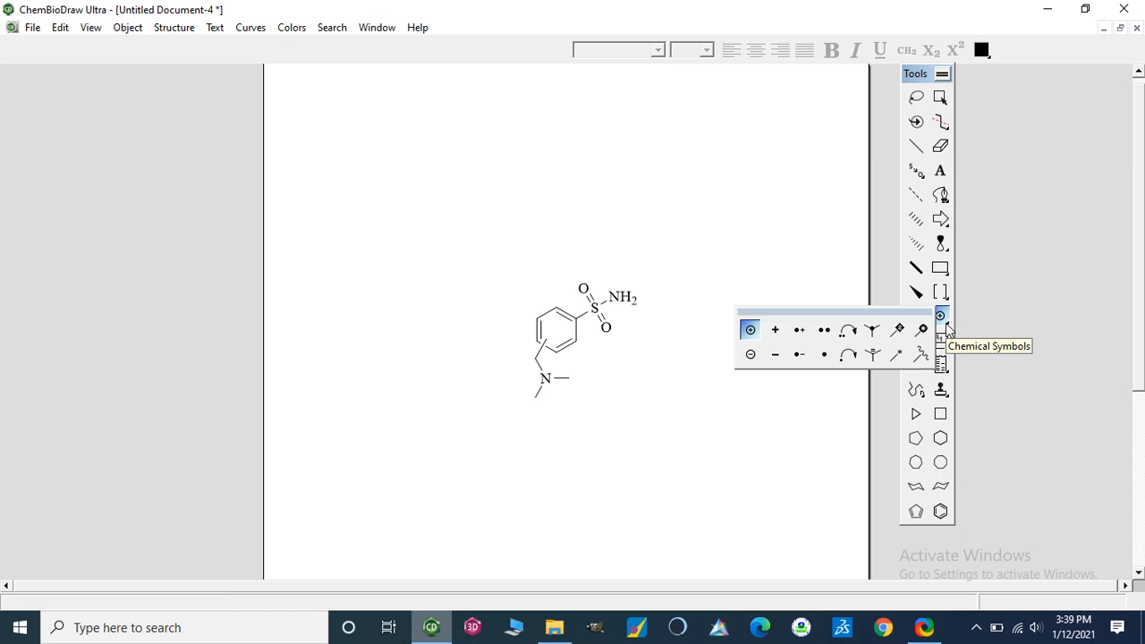
mouse_move(942, 322)
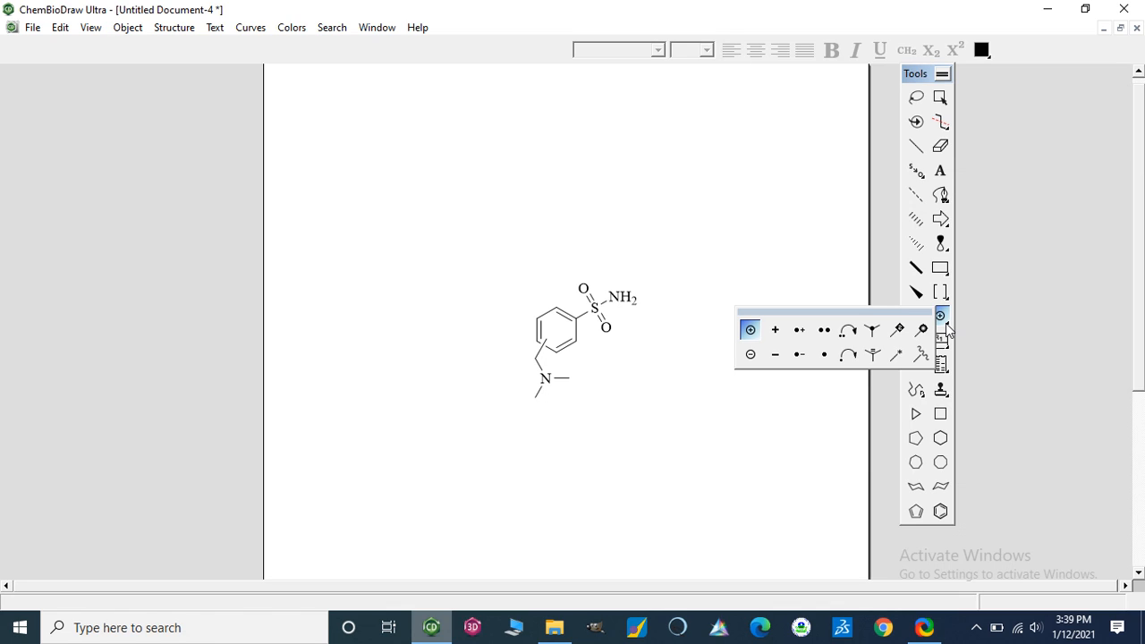
left_click(940, 316)
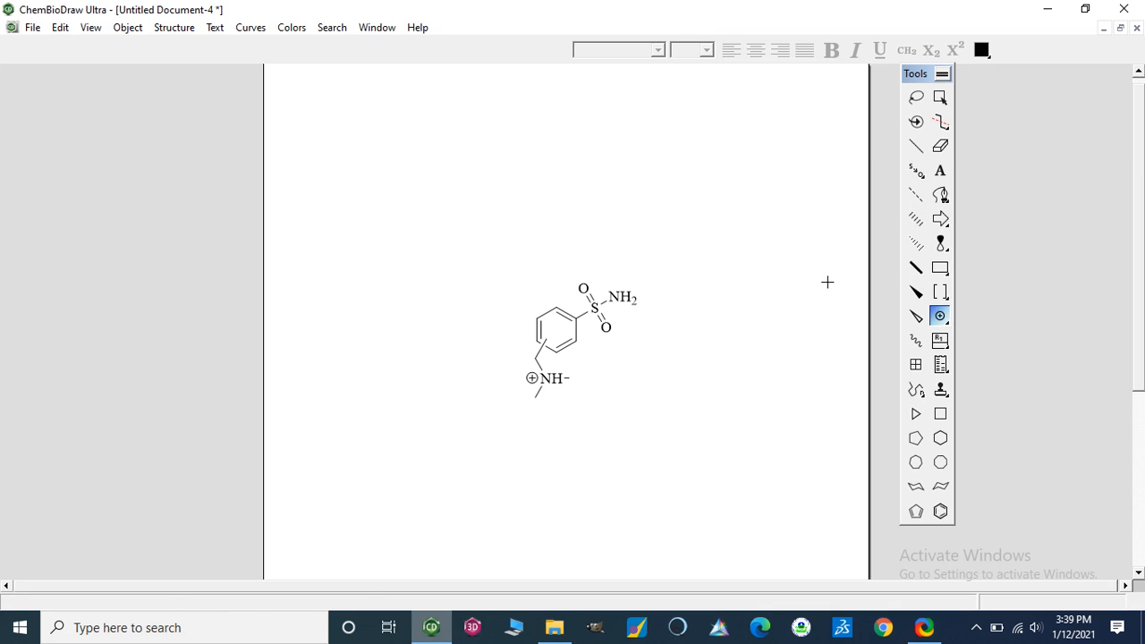
left_click(915, 145)
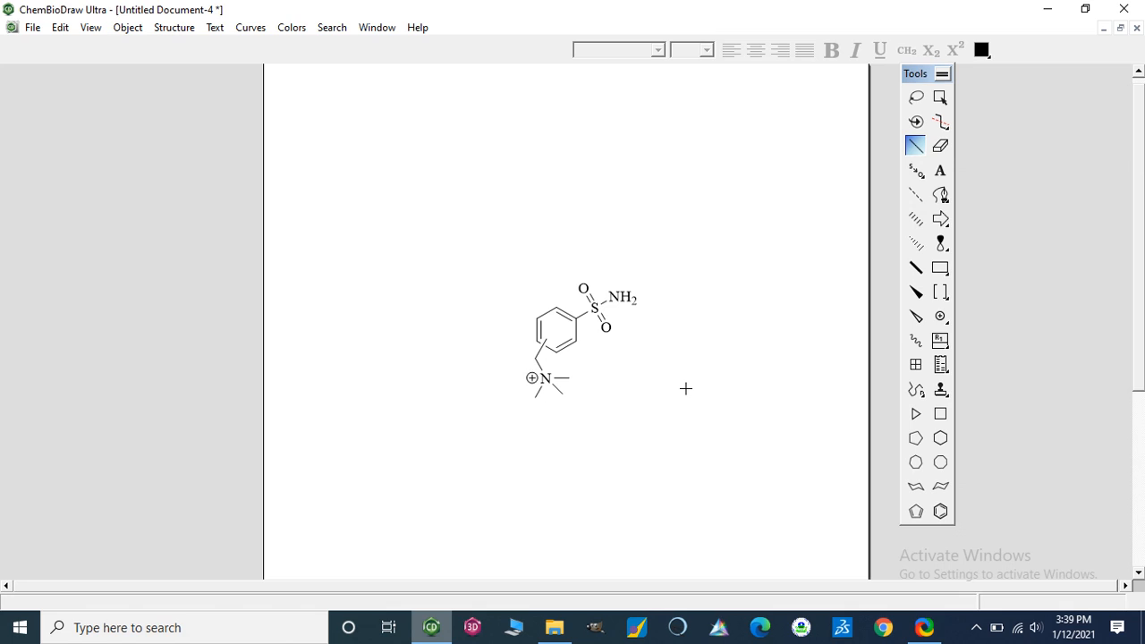
mouse_move(584, 393)
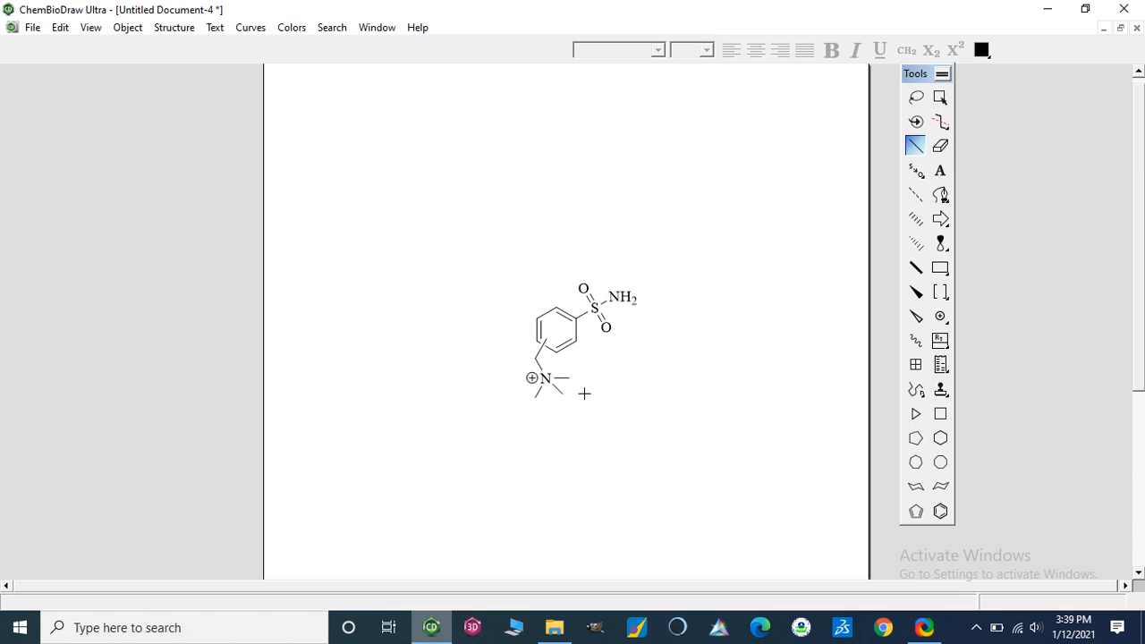
- Add a CF3COO label beside the ammonium group with a negative charge
left_click(940, 171)
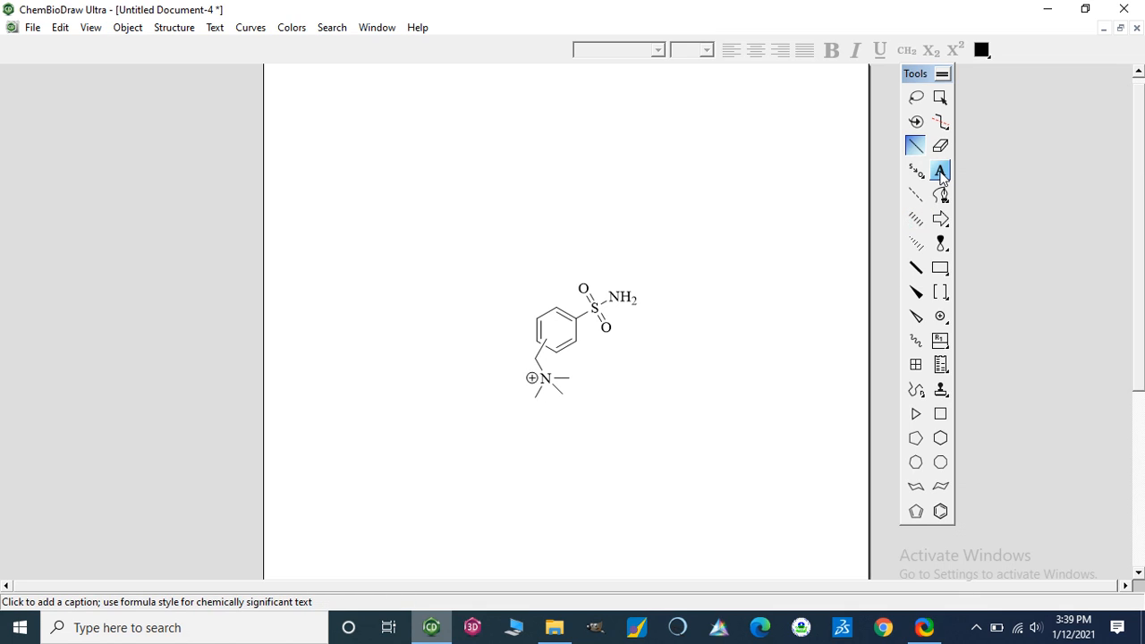
left_click(940, 170)
type("Cl")
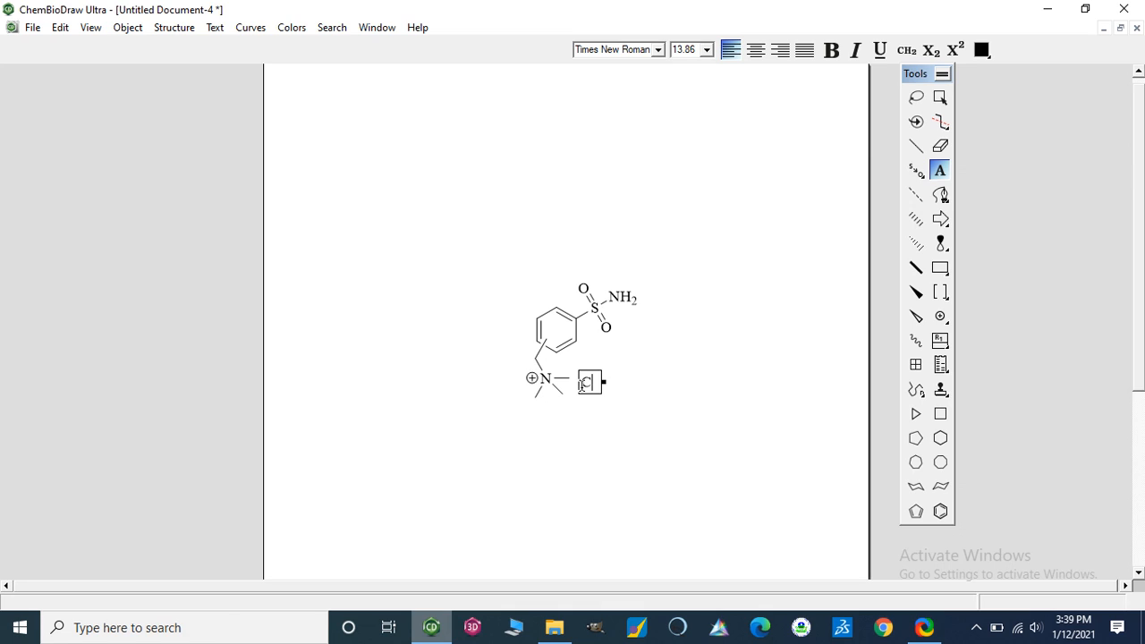
type("F3")
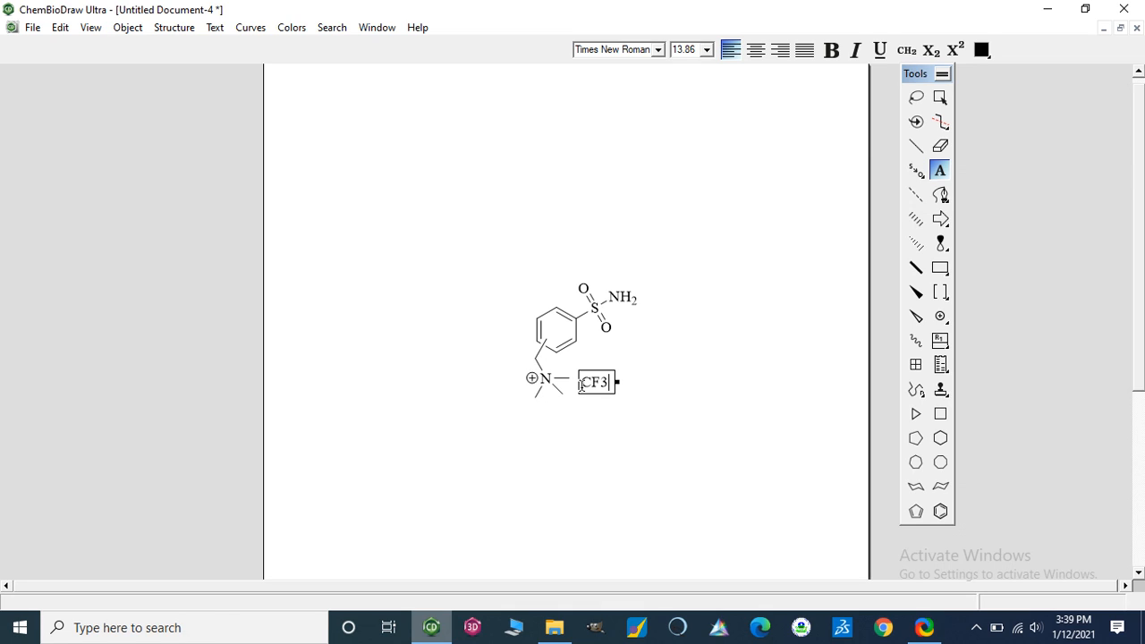
type("OO")
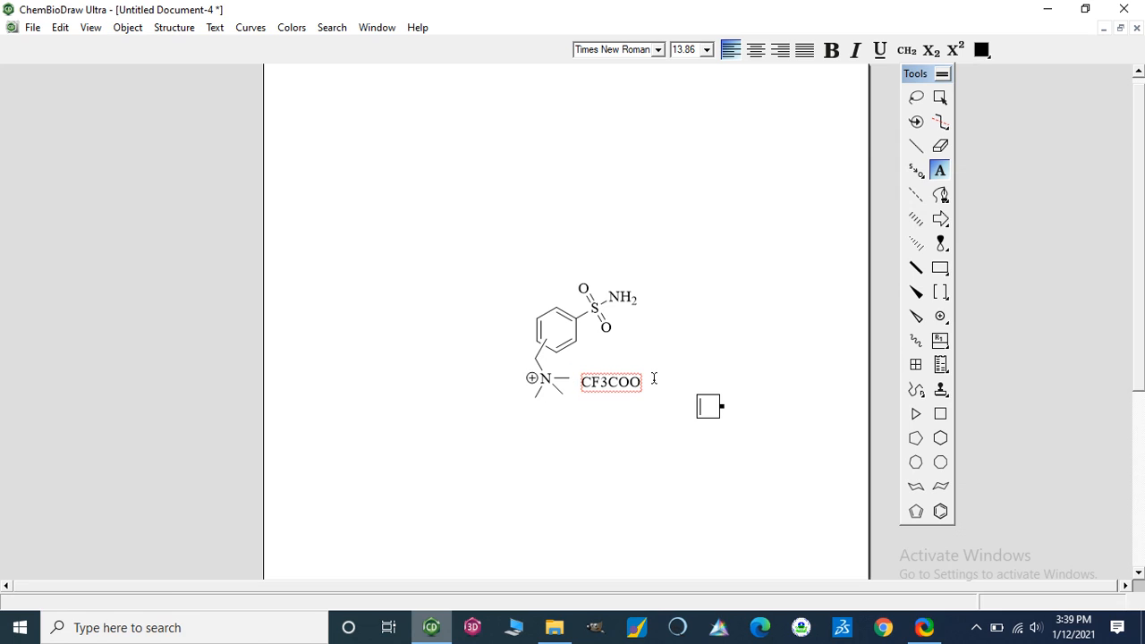
left_click(939, 316)
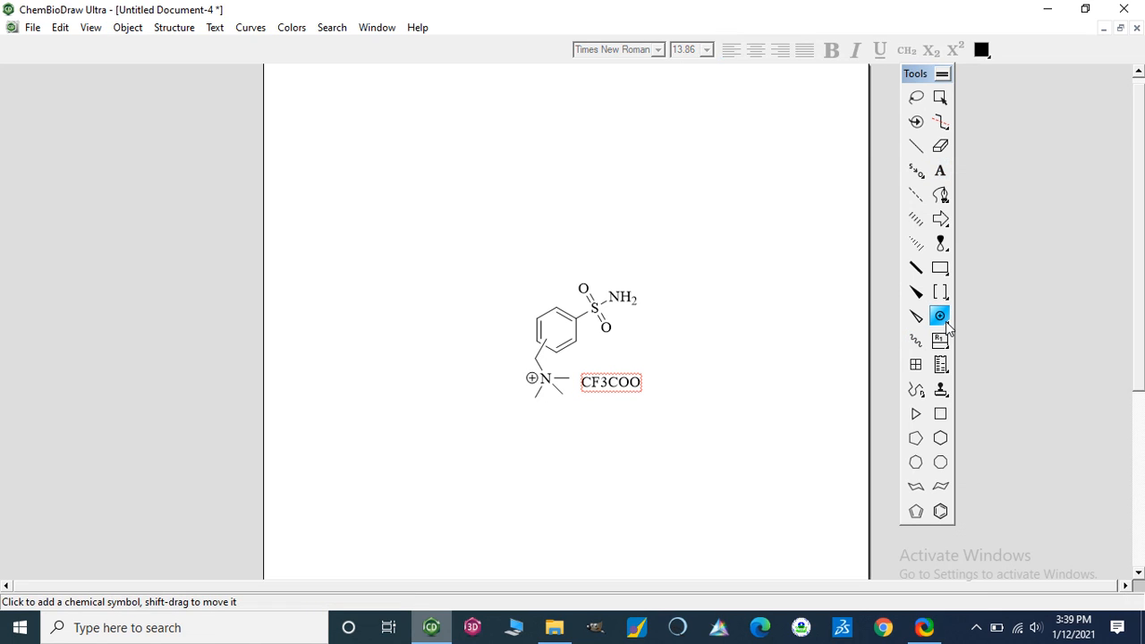
left_click(940, 316)
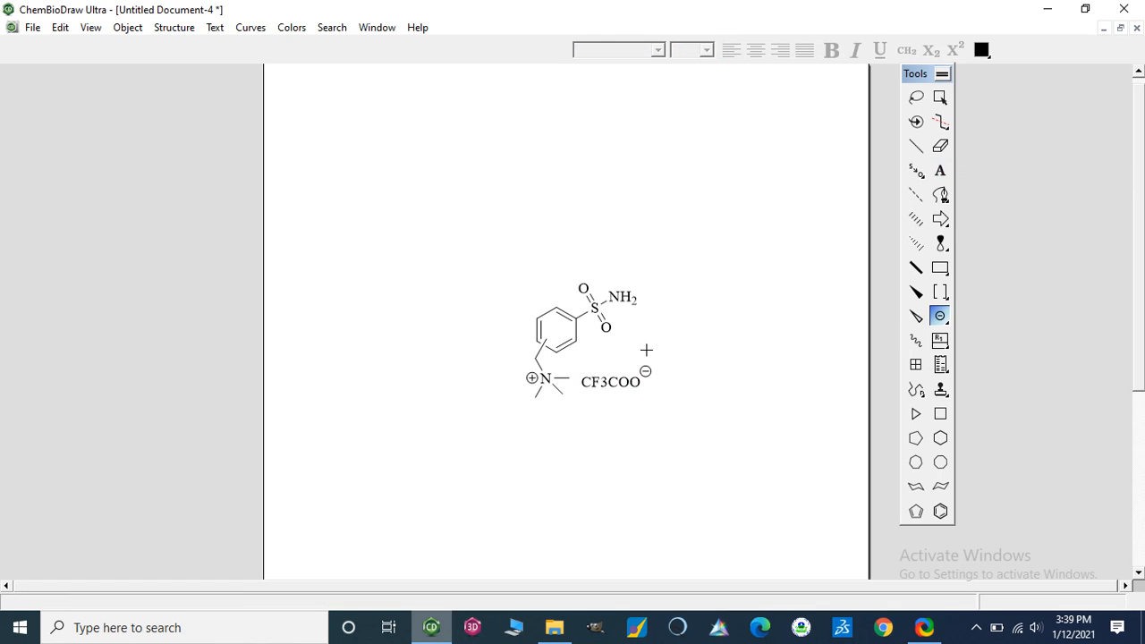
- Select the counter-ion label and apply Formula style so the 3 is subscripted
left_click(940, 98)
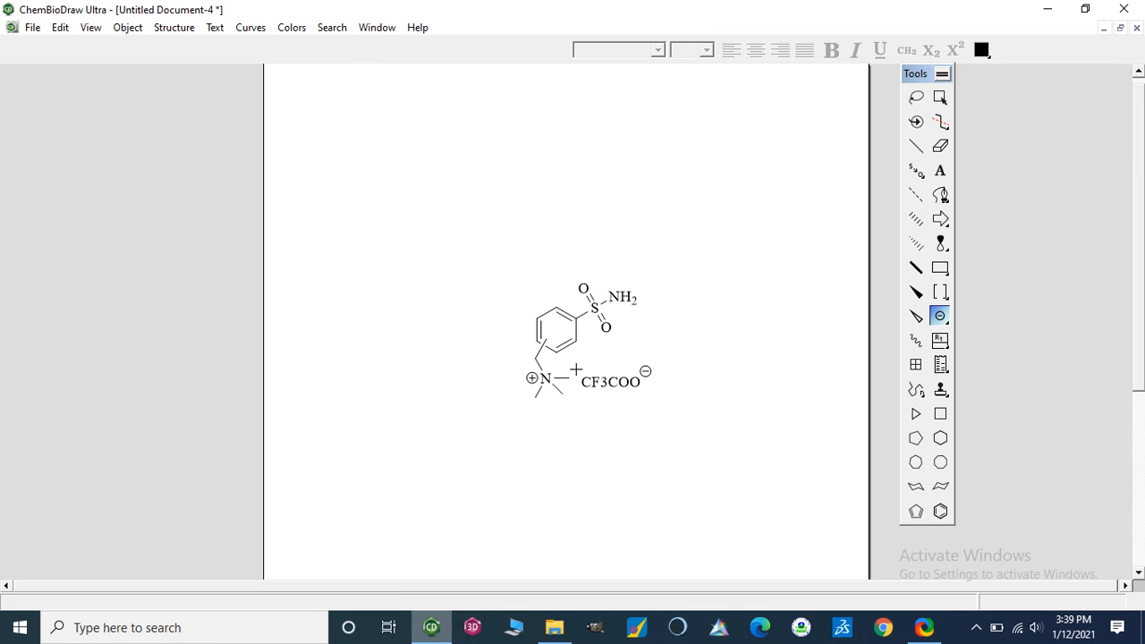
left_click(611, 382)
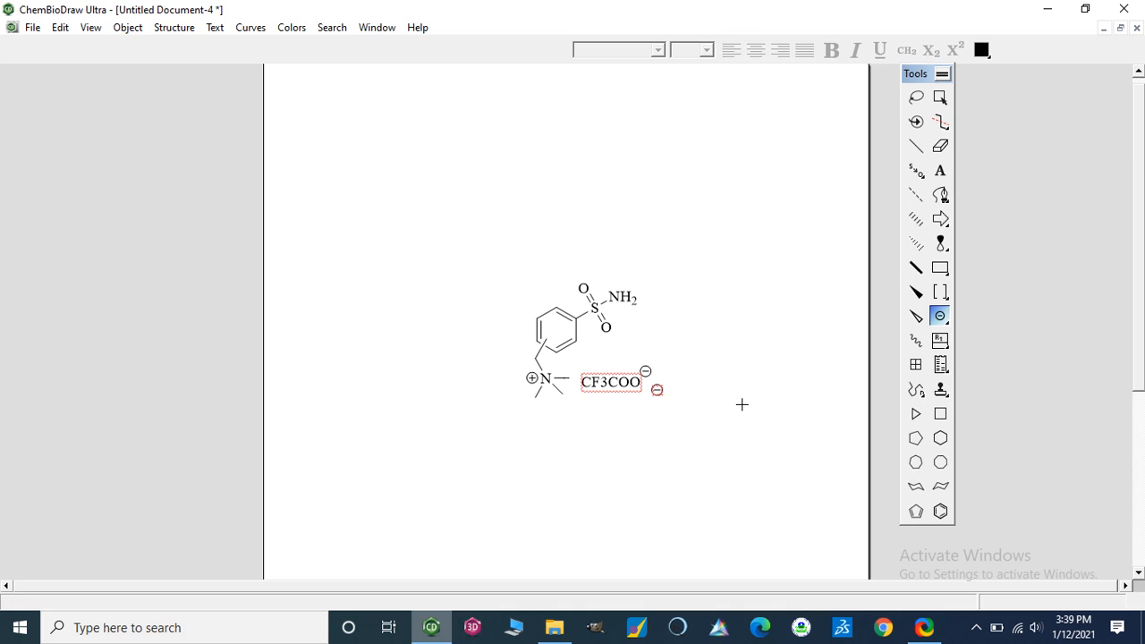
left_click(940, 97)
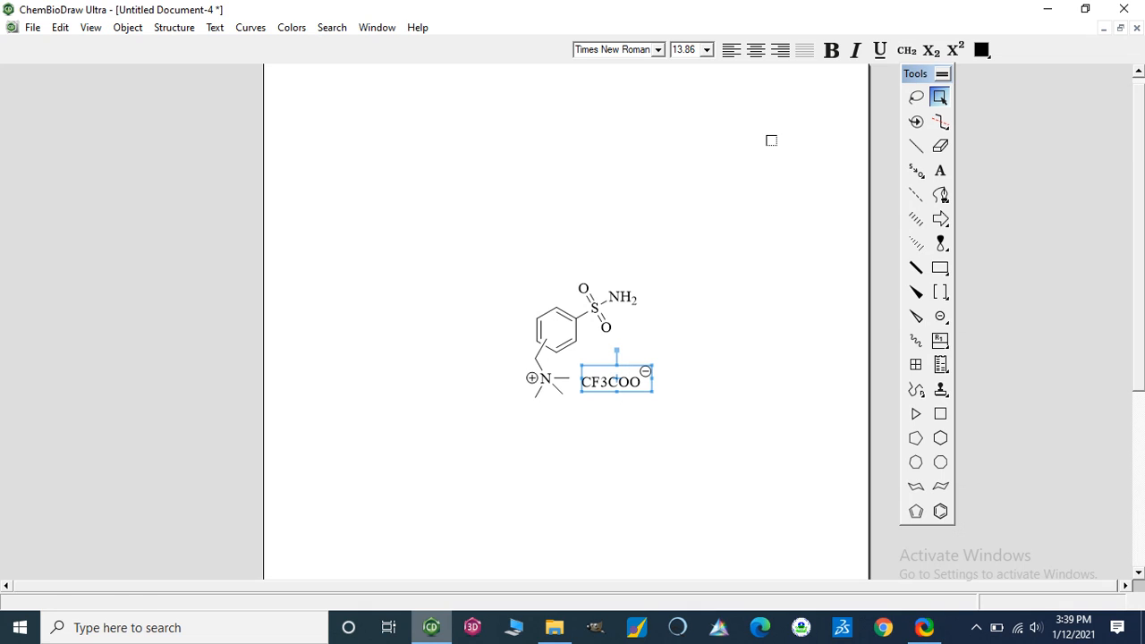
left_click(905, 49)
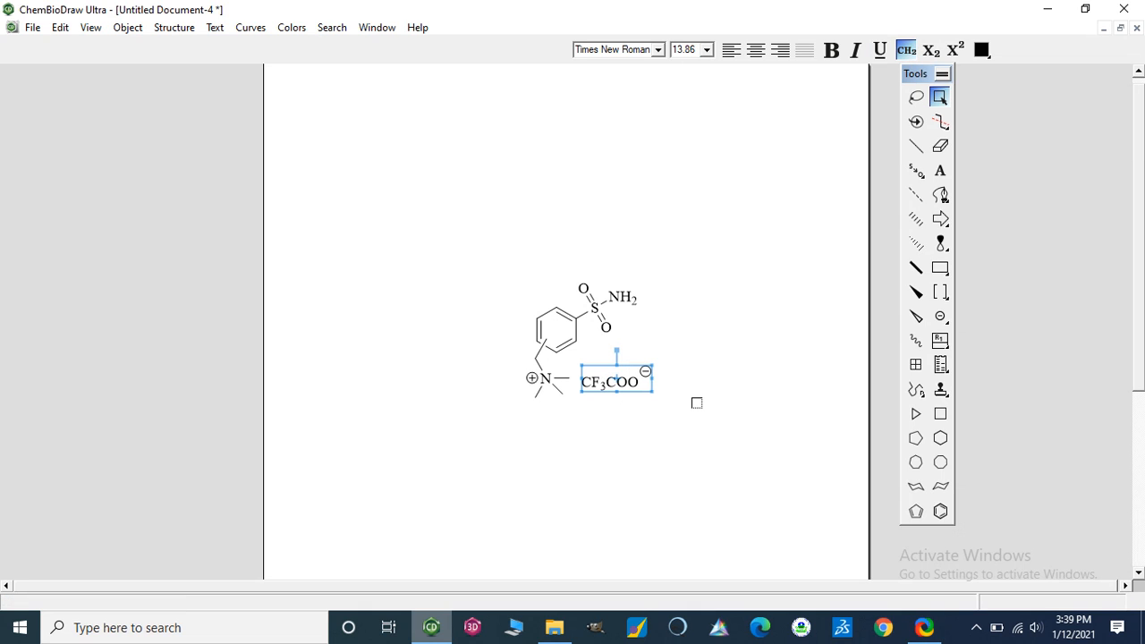
left_click(697, 403)
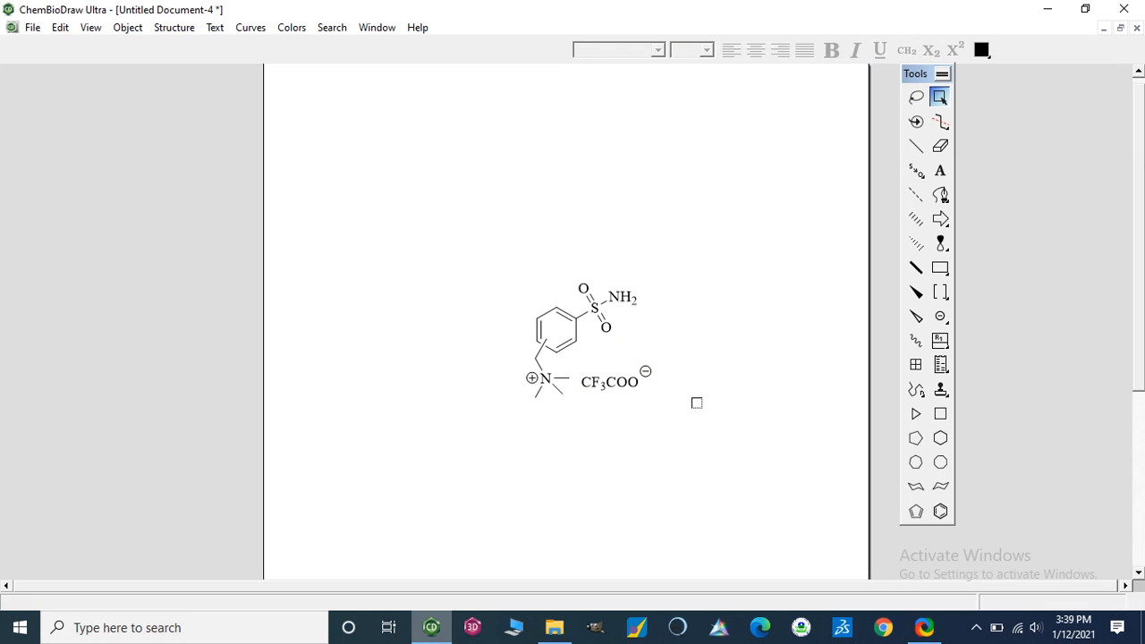
mouse_move(341, 171)
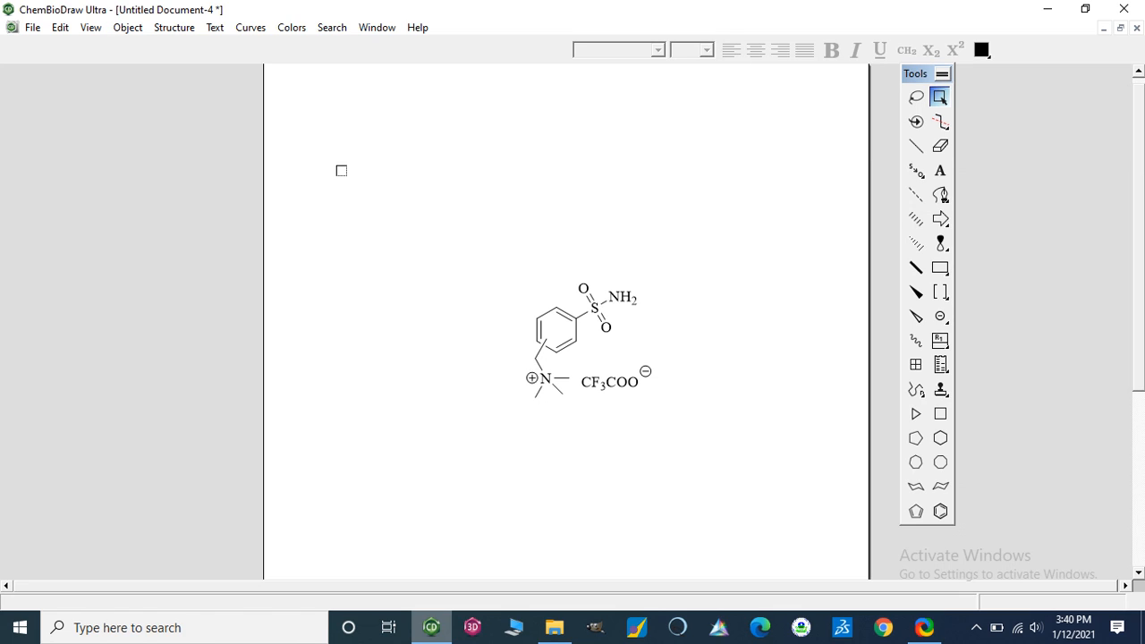
mouse_move(363, 128)
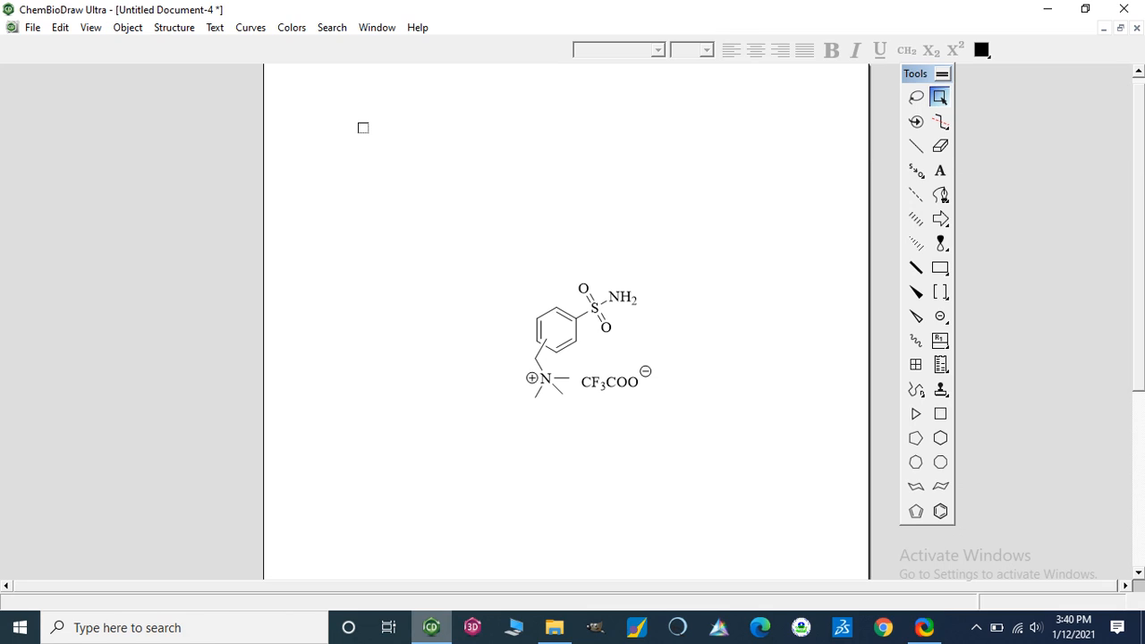
- Erase the methyl bonds, charge and CF3COO label, then relabel the nitrogen NH
left_click(941, 146)
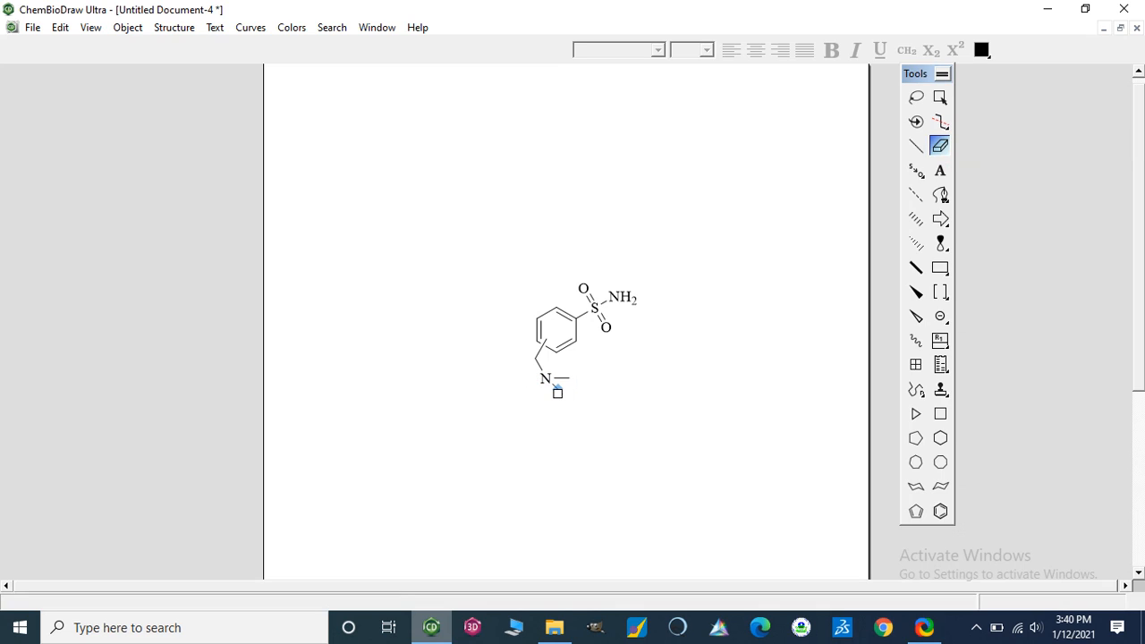
type("NH2")
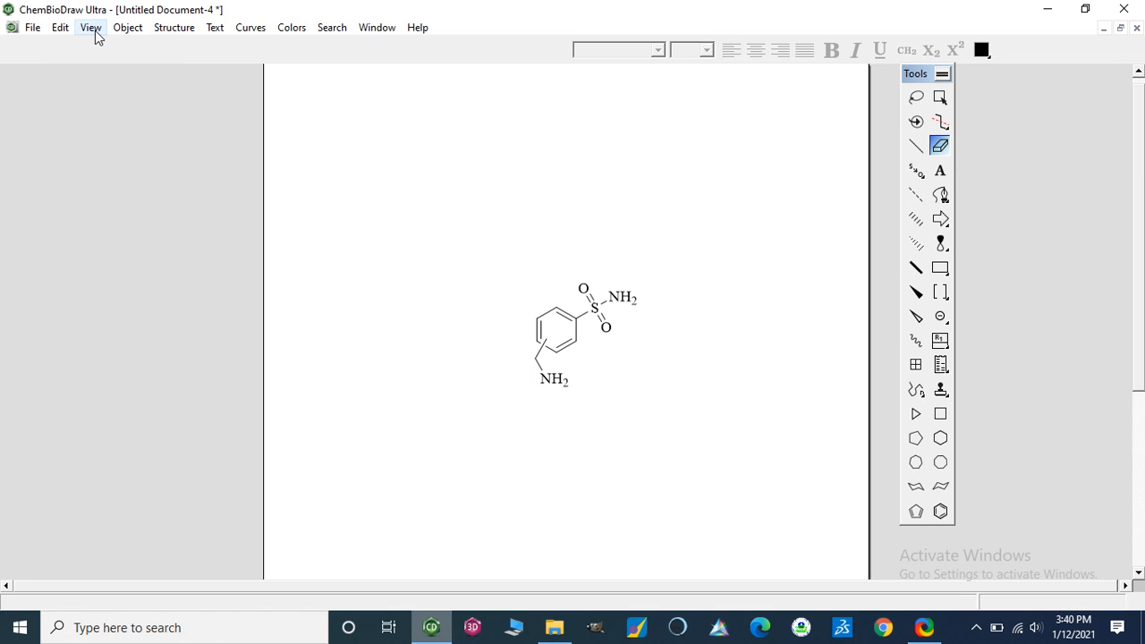
- Show the Analysis window with formula C8H14N2O2S, exact mass 202.08, MW 202.27
left_click(90, 27)
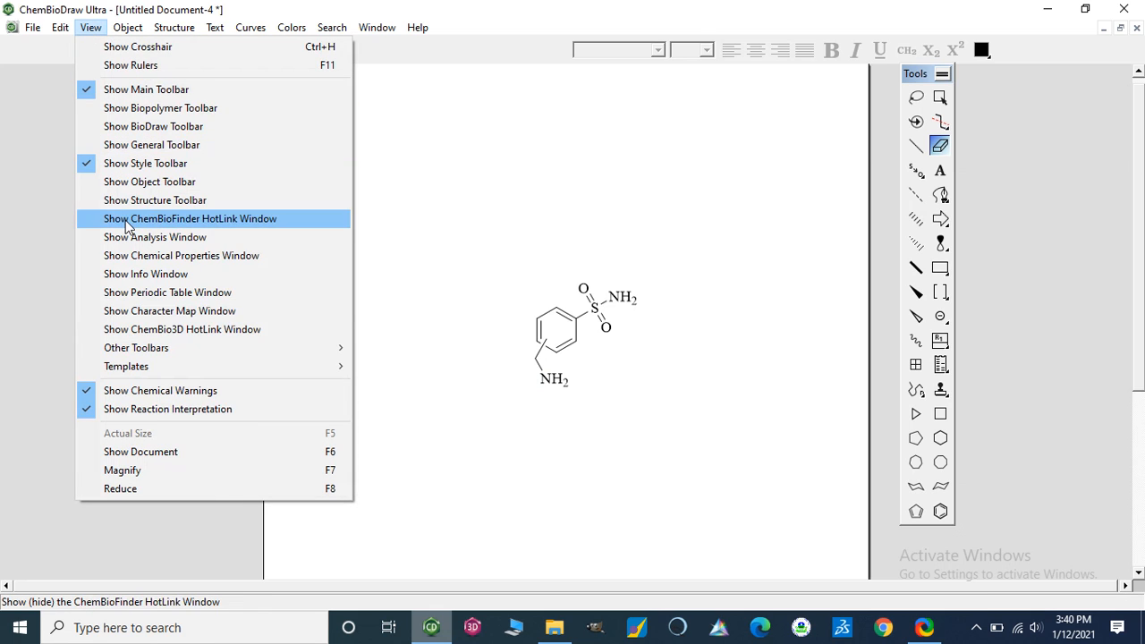
mouse_move(155, 237)
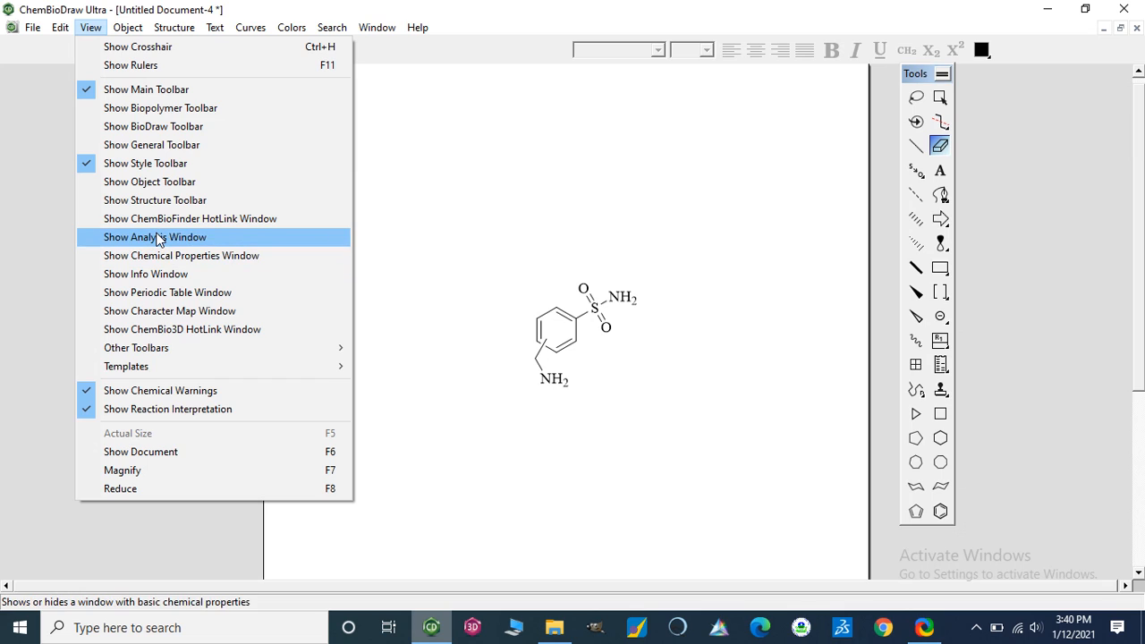
left_click(154, 237)
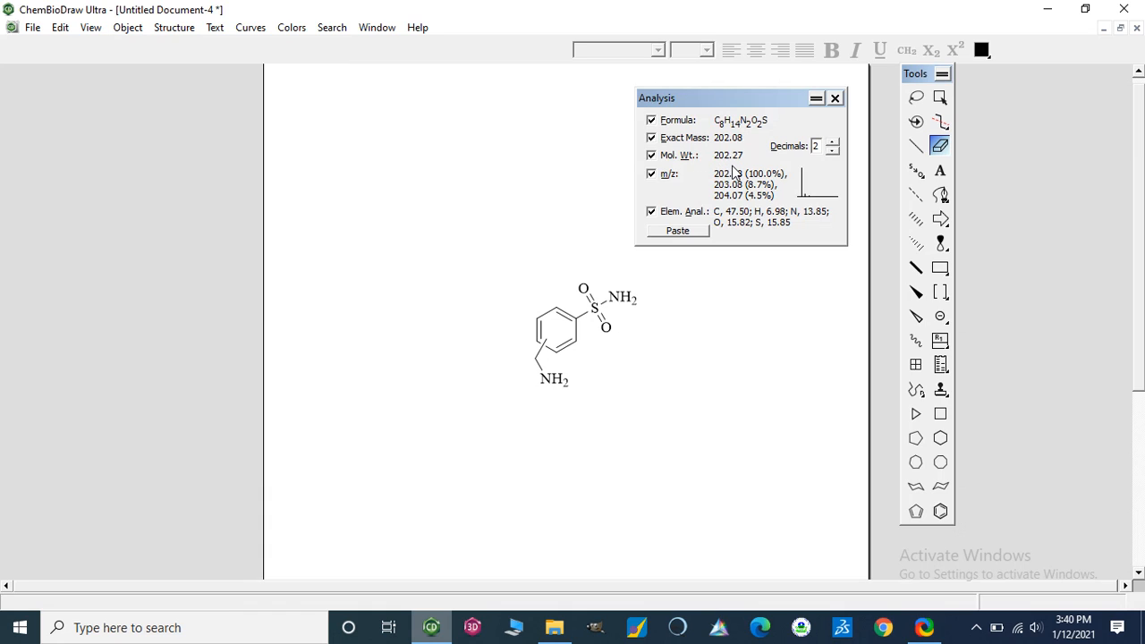
mouse_move(718, 191)
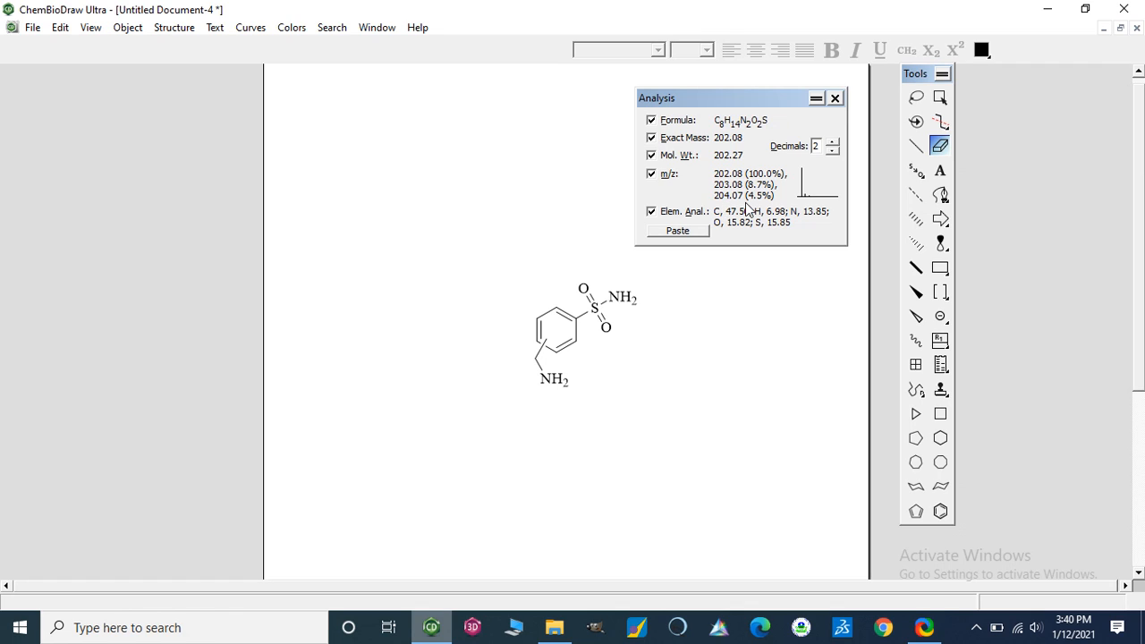
mouse_move(731, 226)
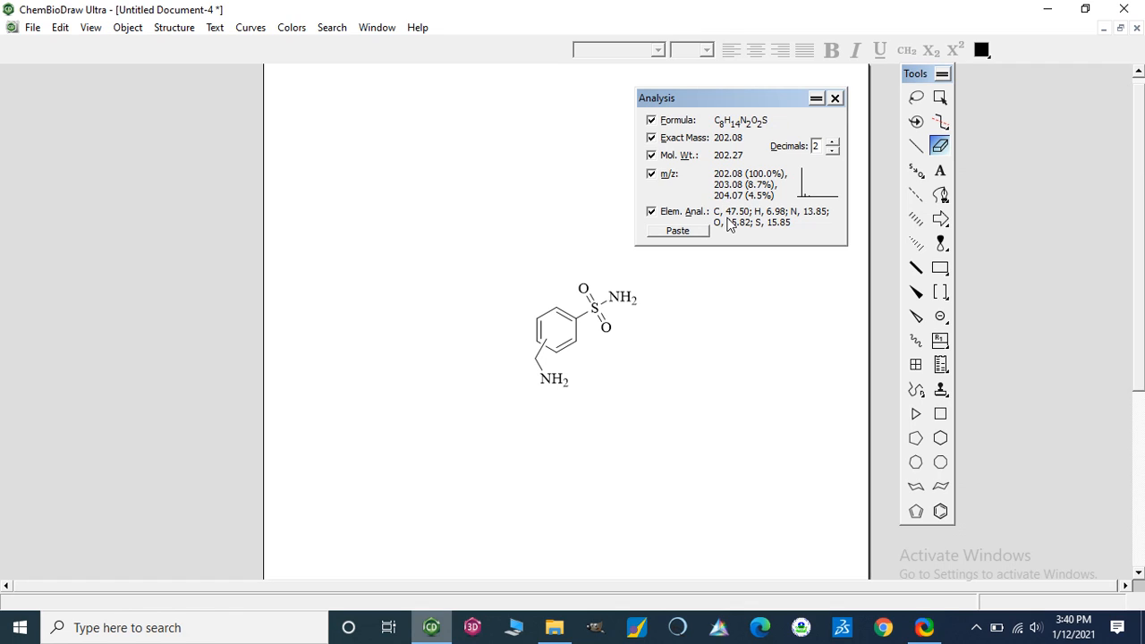
mouse_move(773, 223)
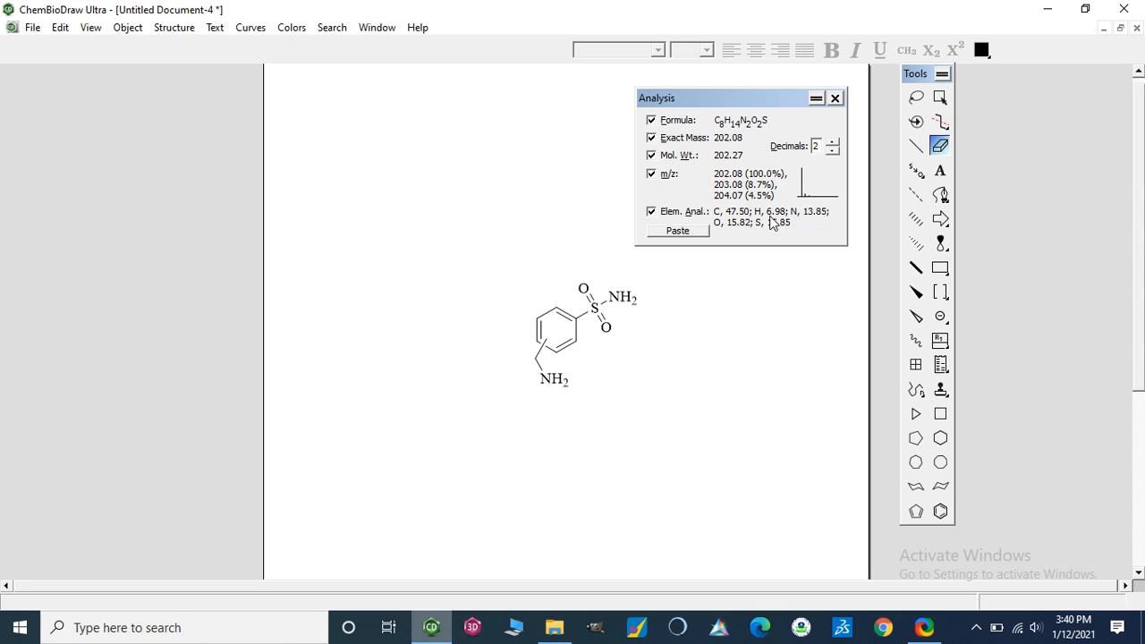
mouse_move(753, 234)
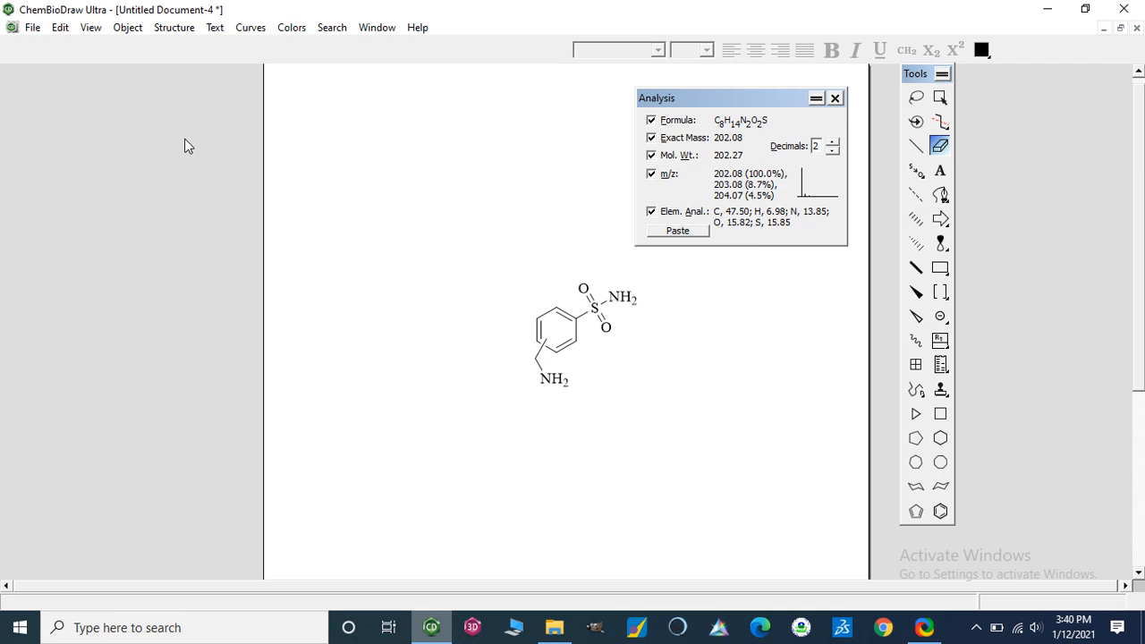
mouse_move(91, 27)
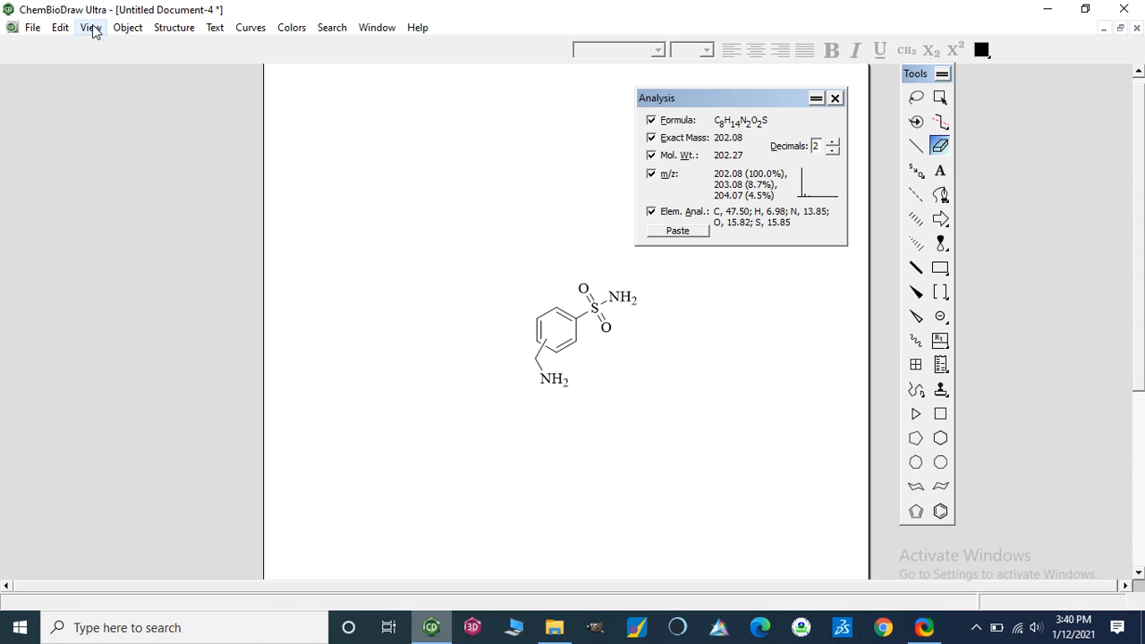
left_click(90, 27)
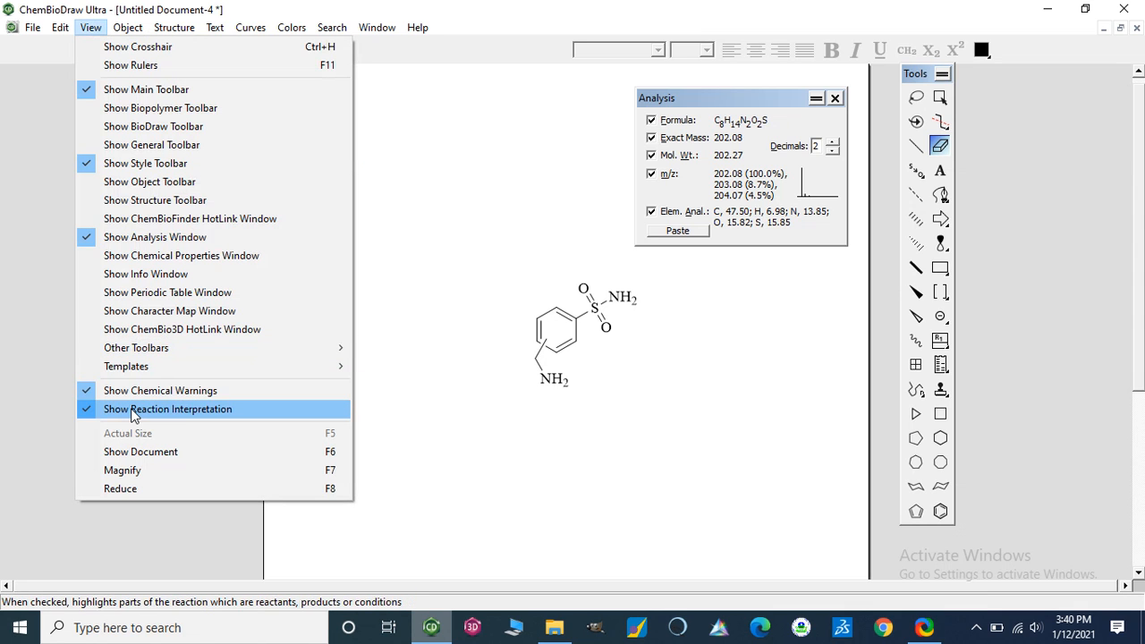
mouse_move(181, 255)
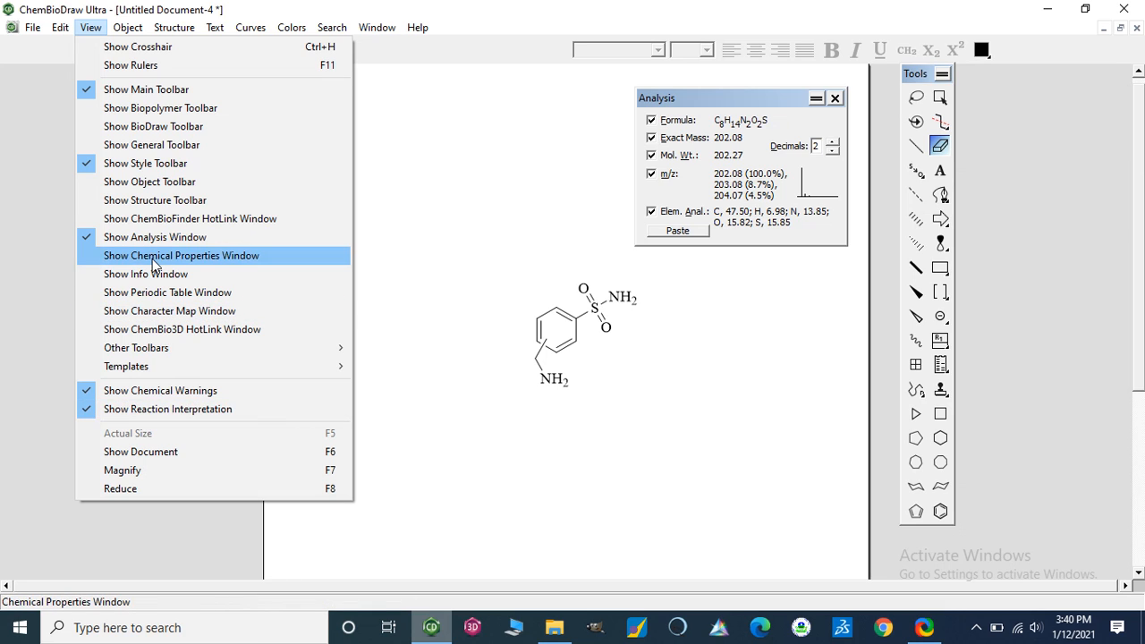
left_click(181, 255)
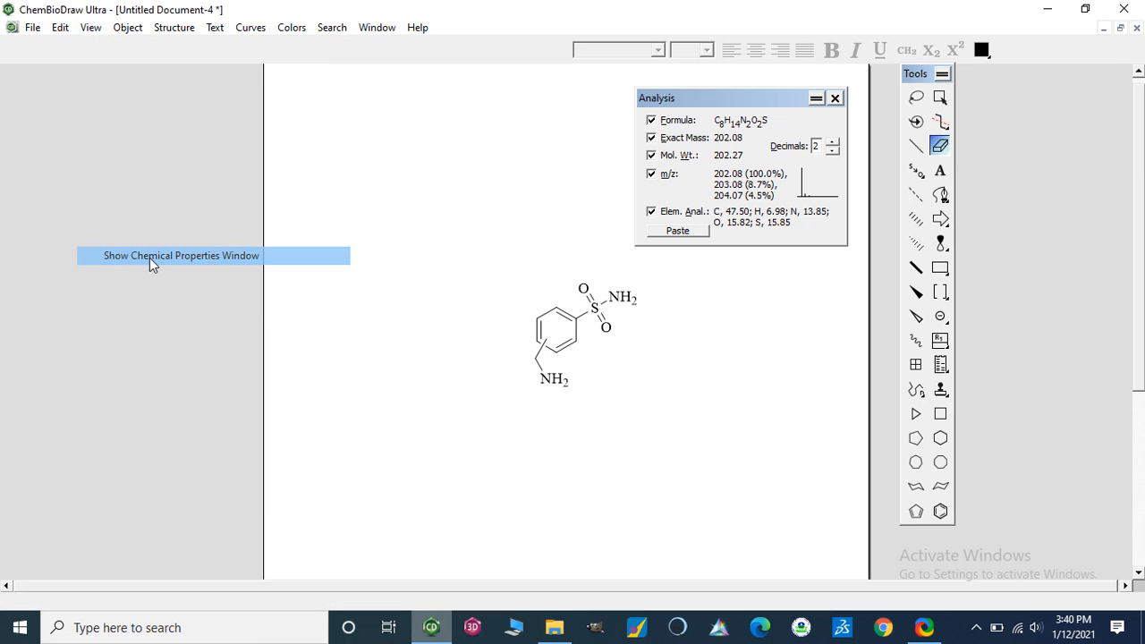
left_click(181, 255)
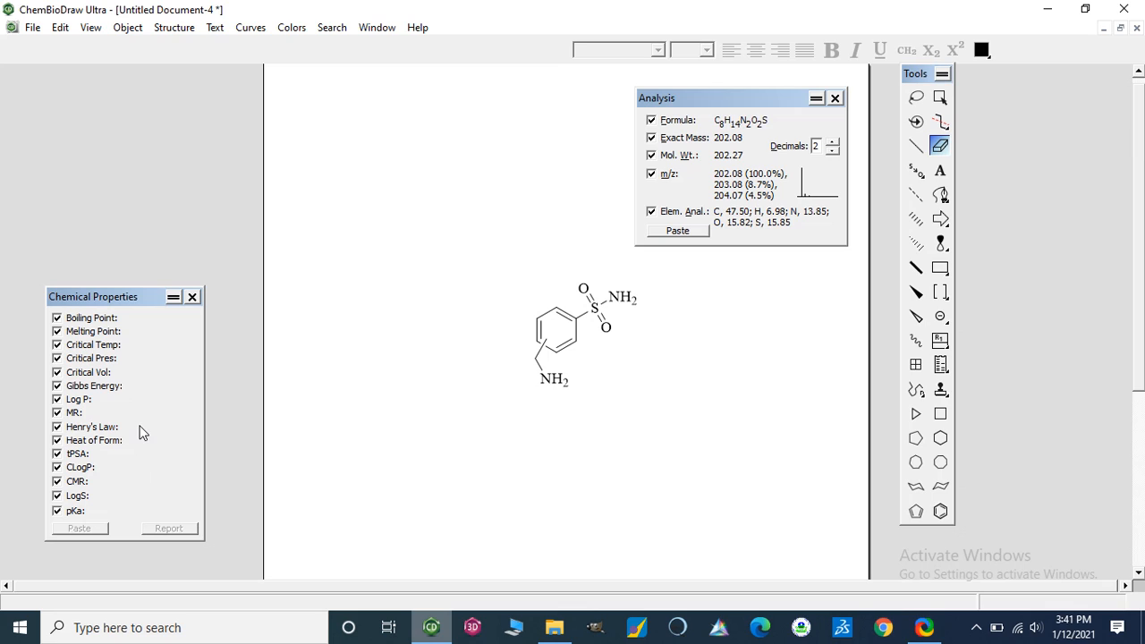
mouse_move(204, 322)
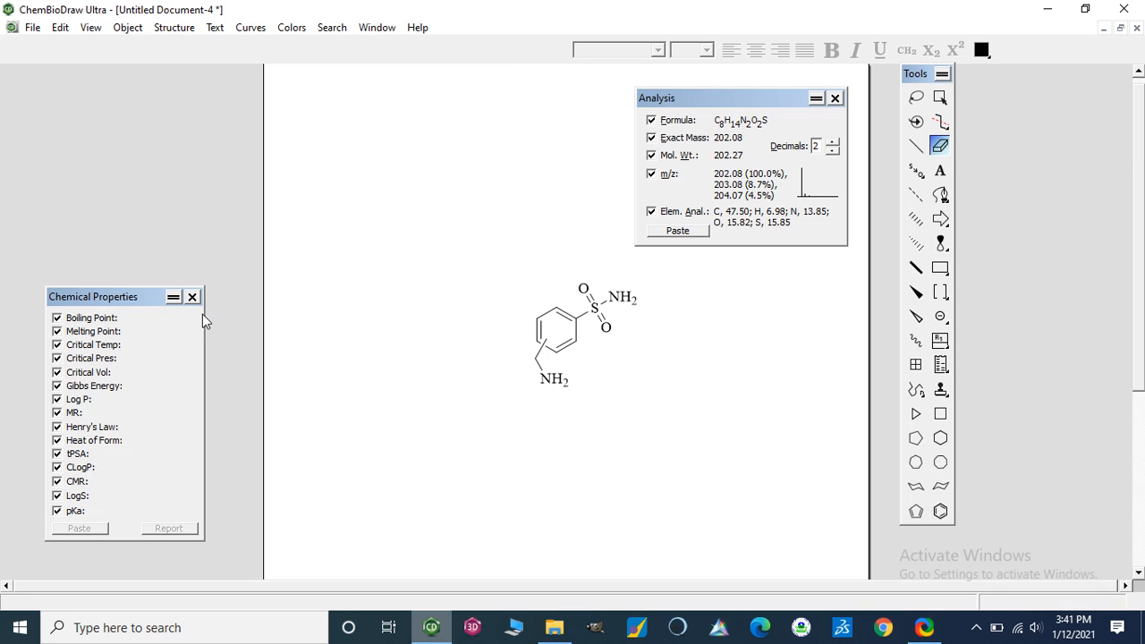
mouse_move(202, 309)
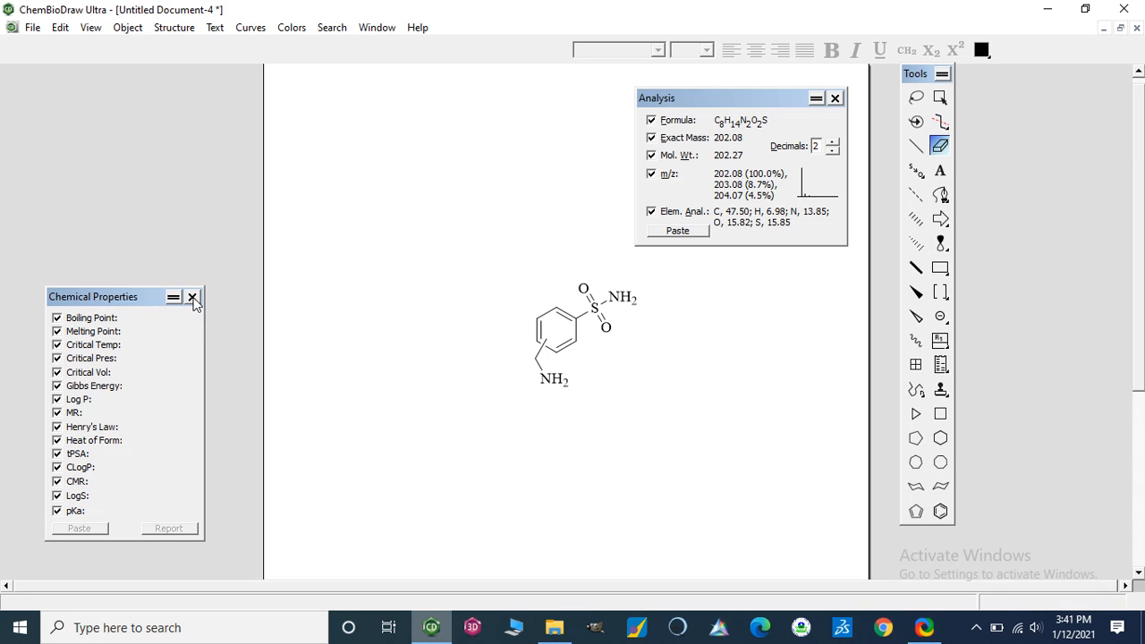
left_click(192, 297)
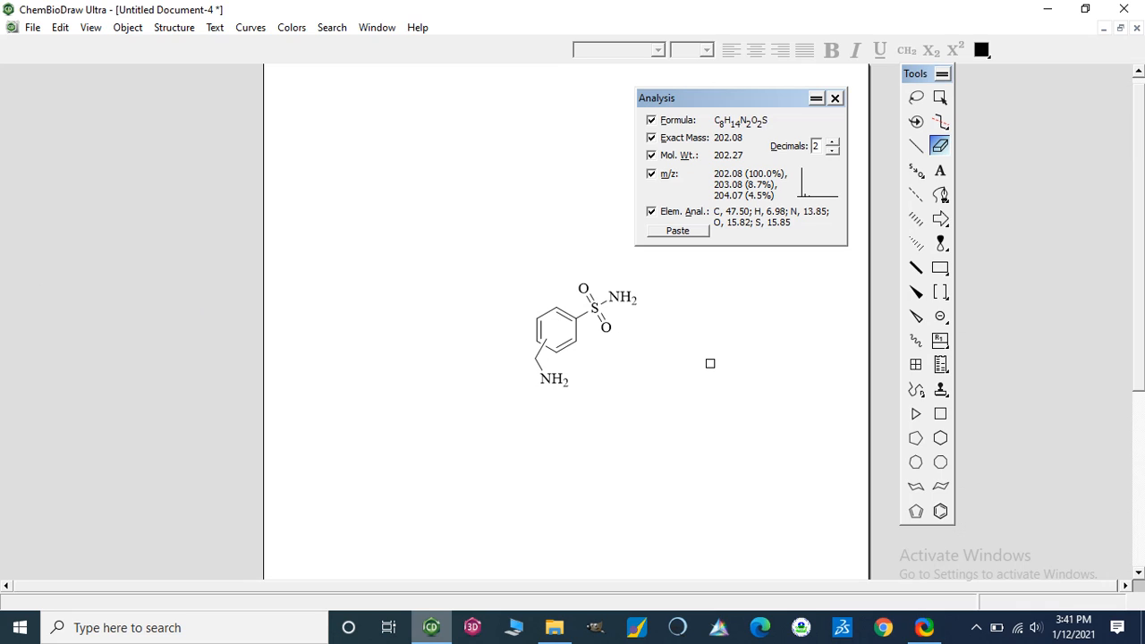
mouse_move(746, 453)
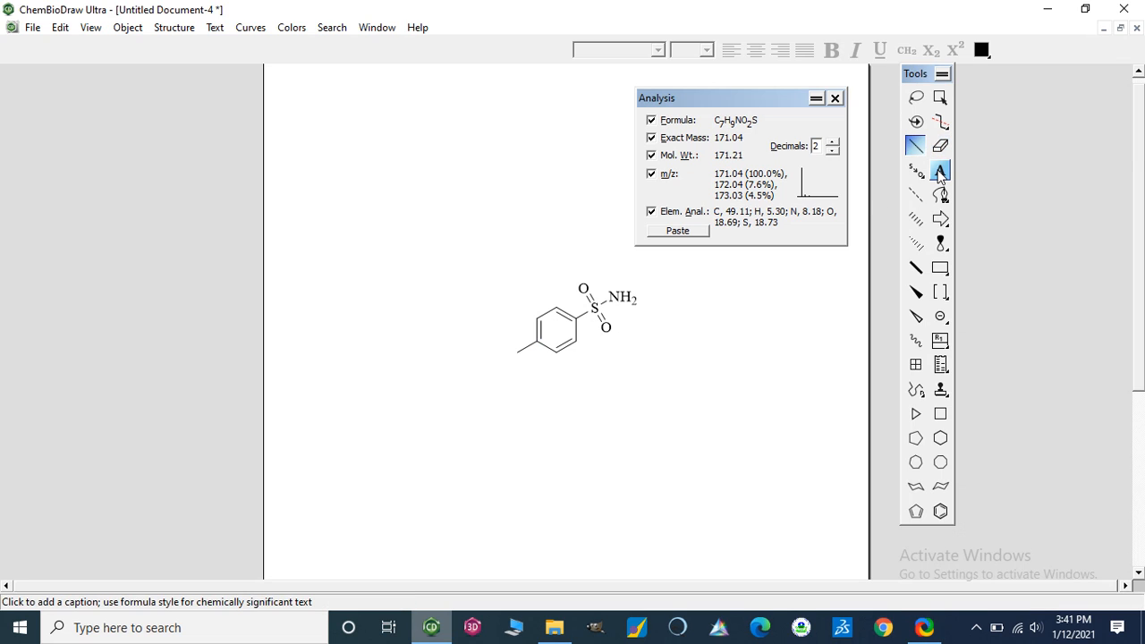
- Label the ring carbon NH2, close the Analysis window, and select the structure
left_click(940, 170)
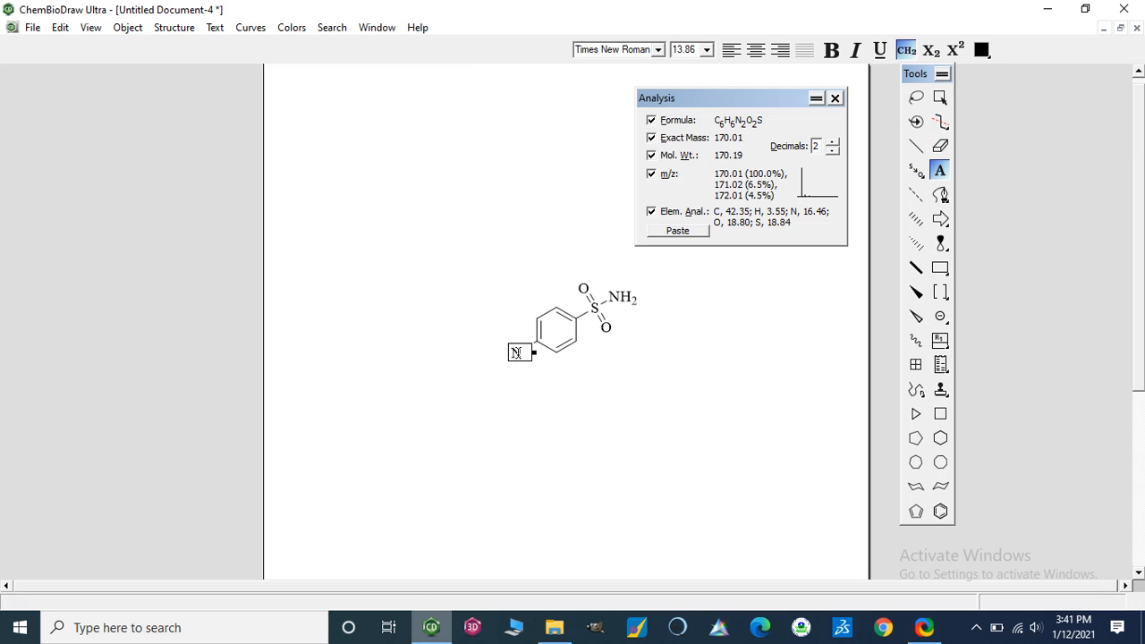
type("NH2")
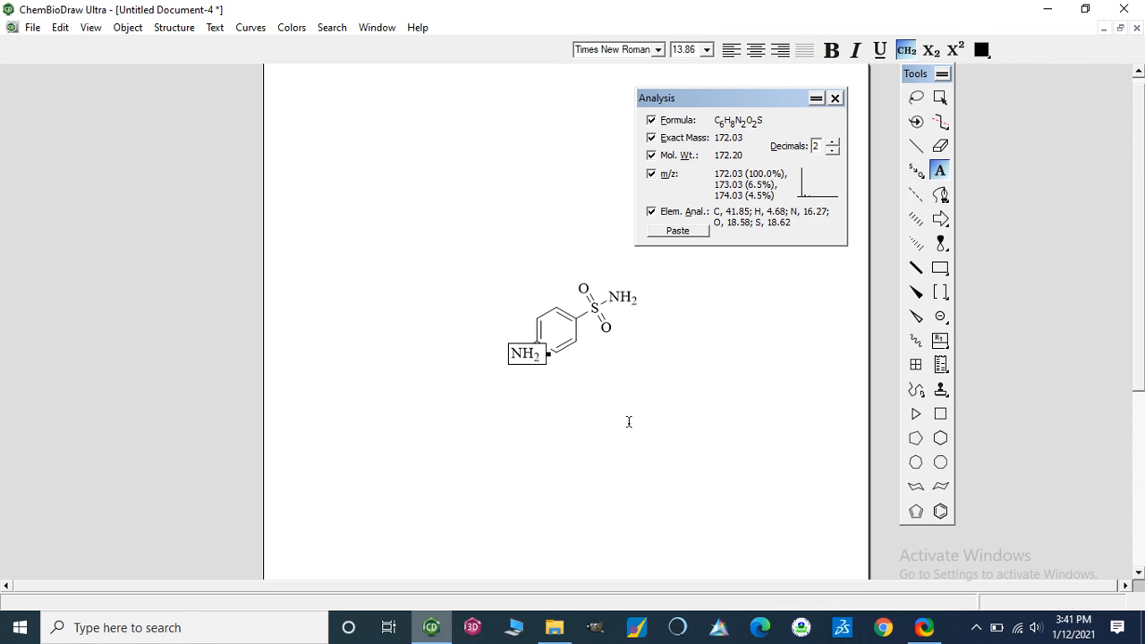
left_click(835, 97)
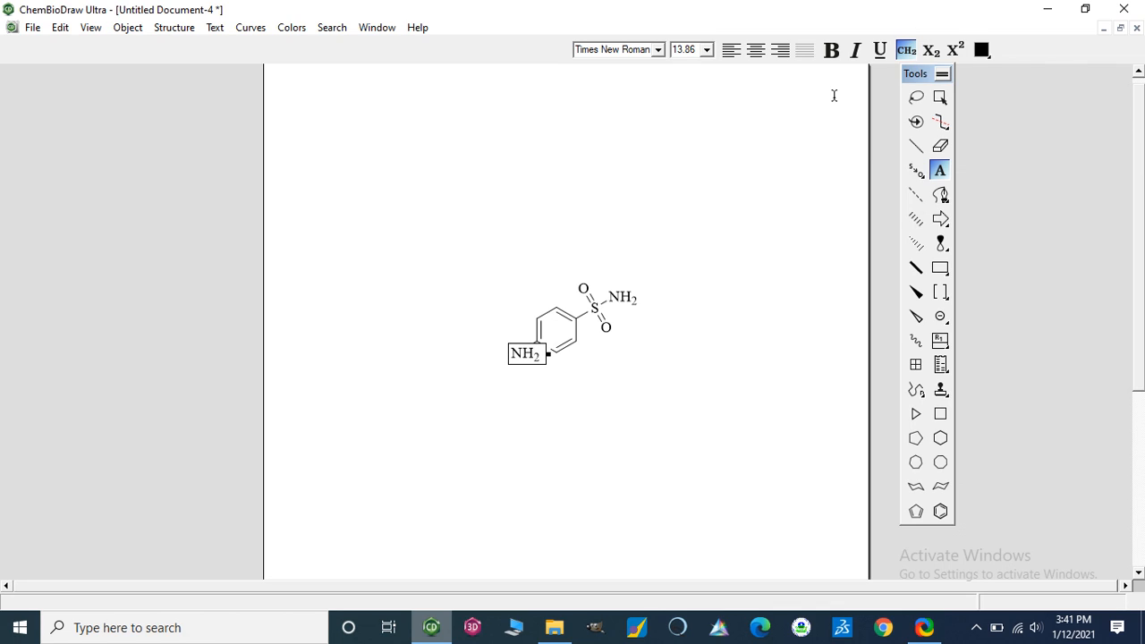
left_click(941, 98)
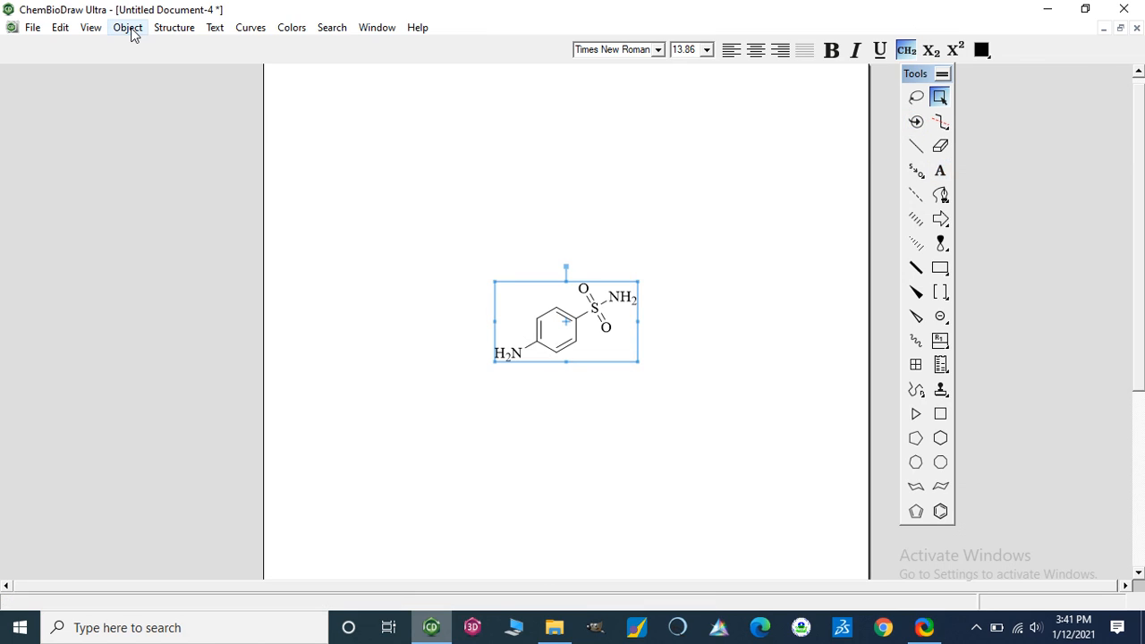
- Show sulfanilamide's Chemical Properties (bp 700.9 K, LogP -0.02, tPSA 86.18) and nudge the panel
left_click(90, 27)
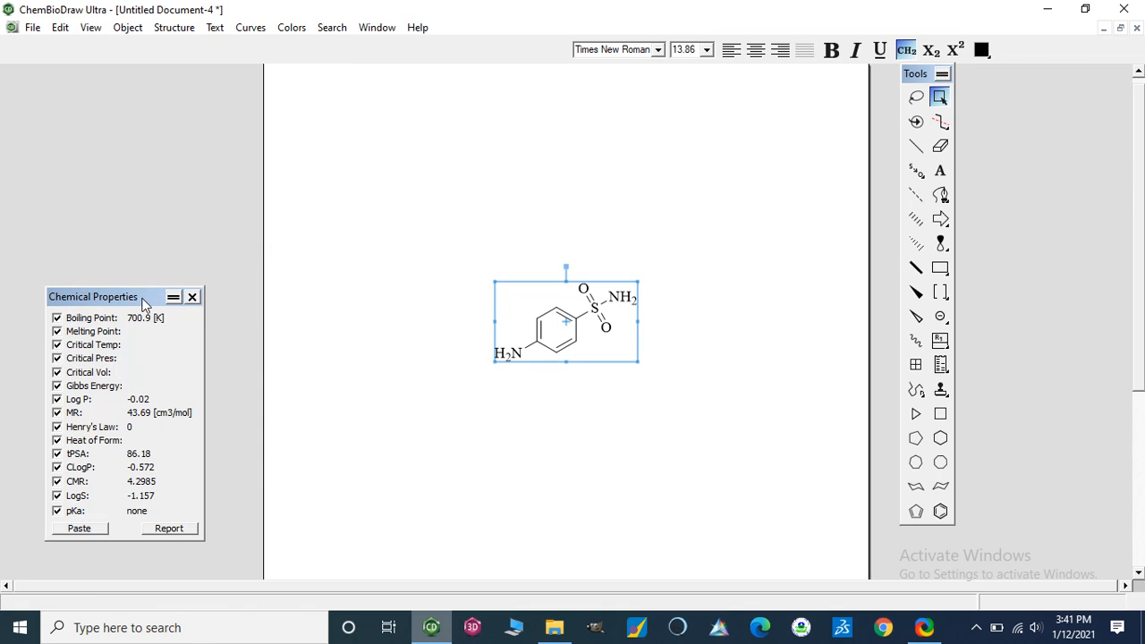
left_click_drag(117, 296, 103, 291)
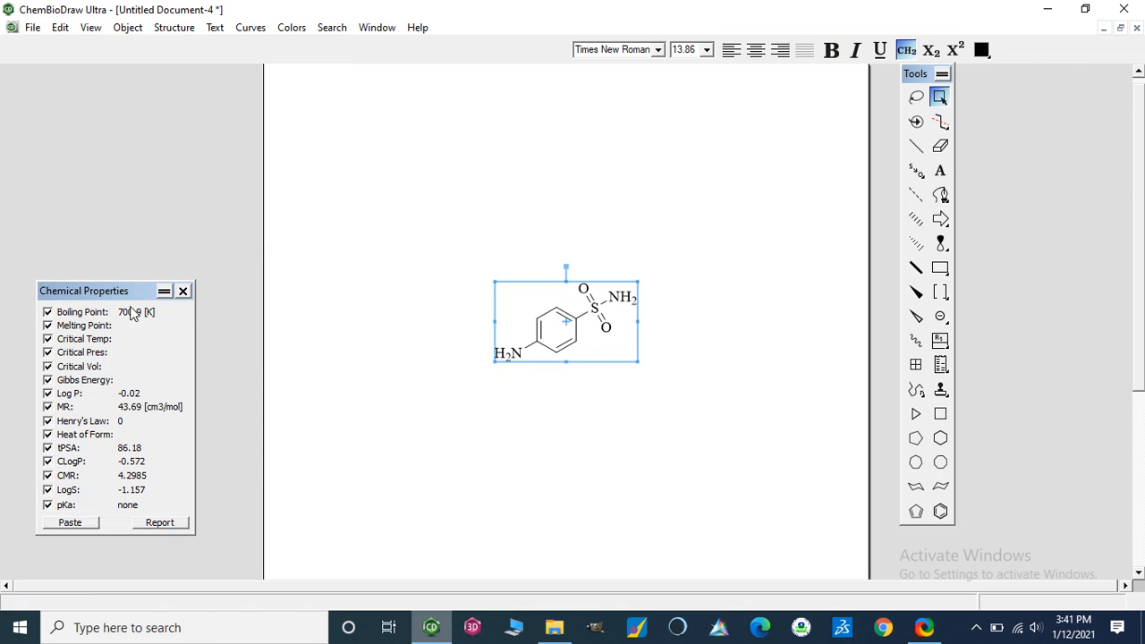
mouse_move(146, 333)
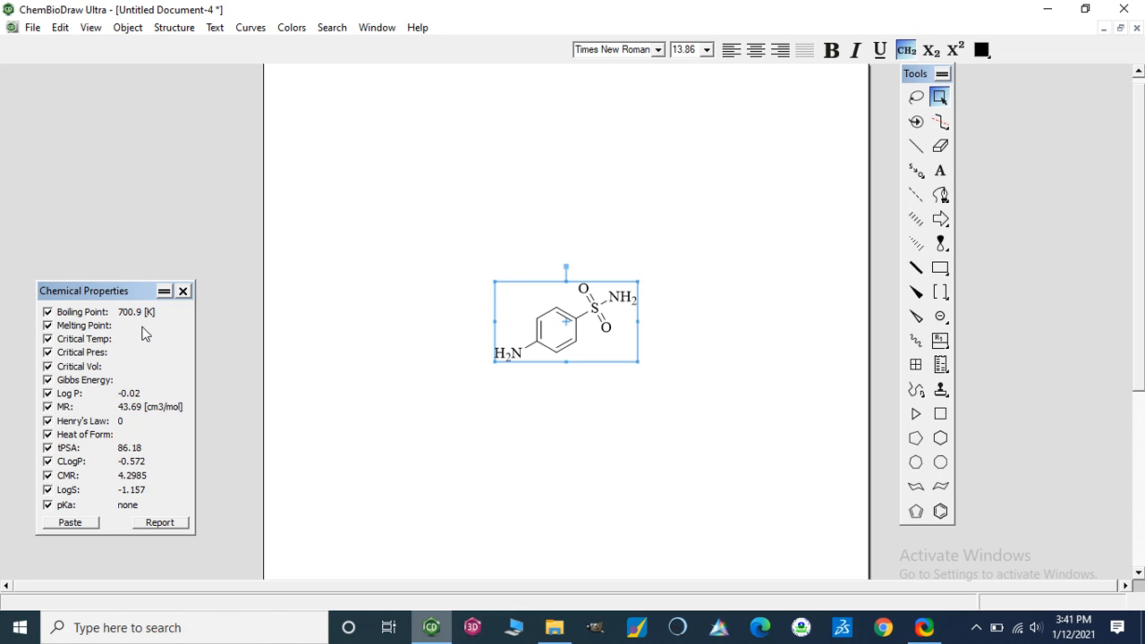
mouse_move(76, 403)
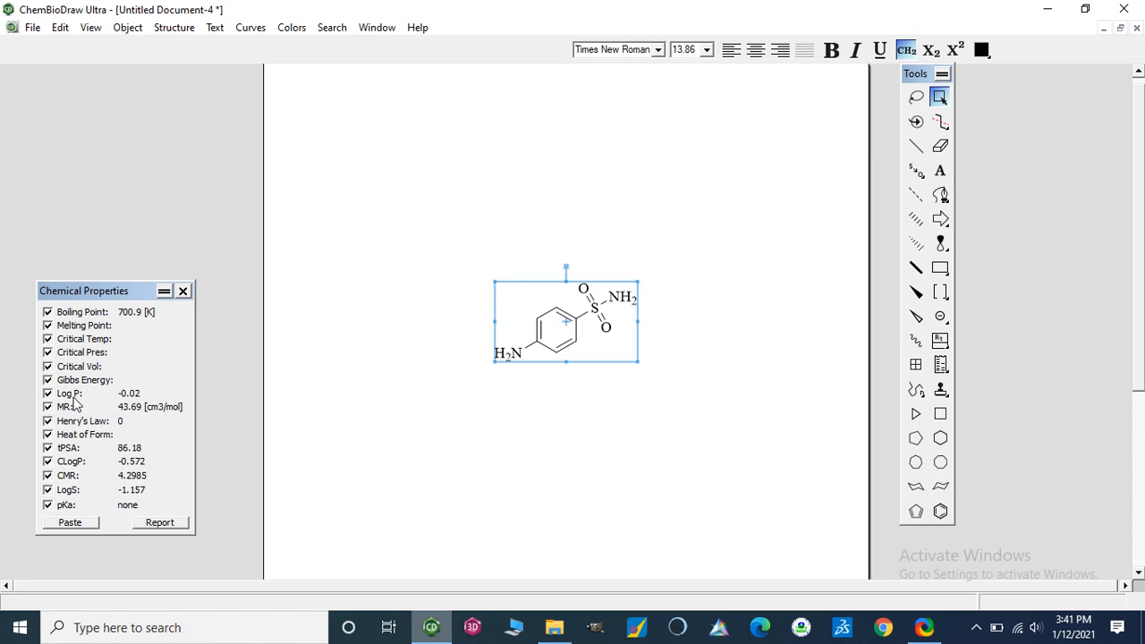
mouse_move(146, 407)
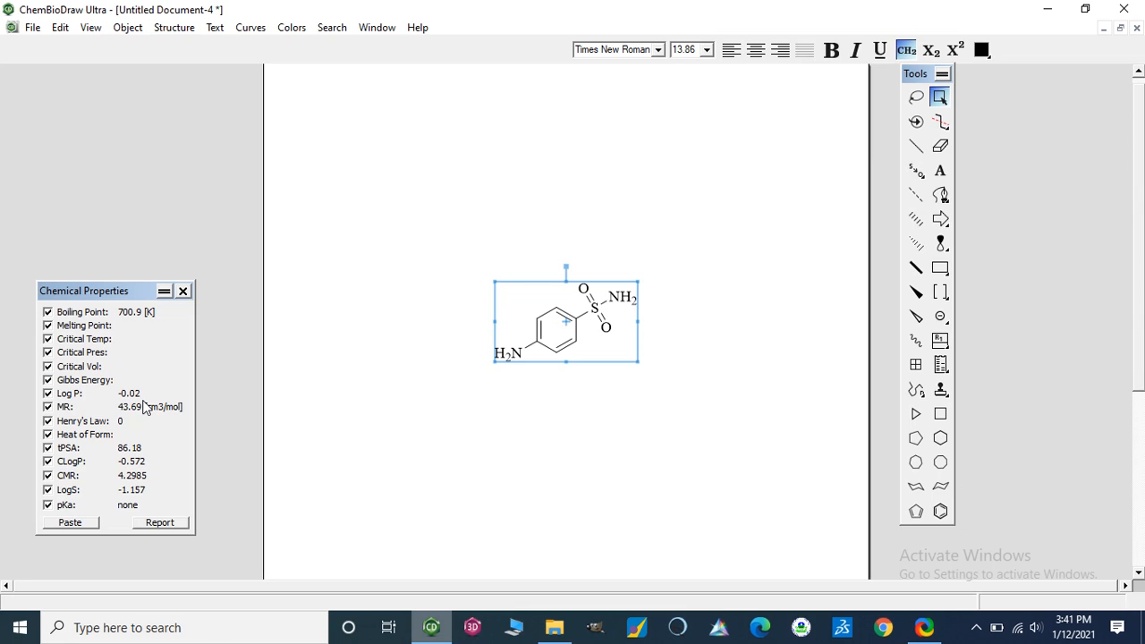
mouse_move(78, 397)
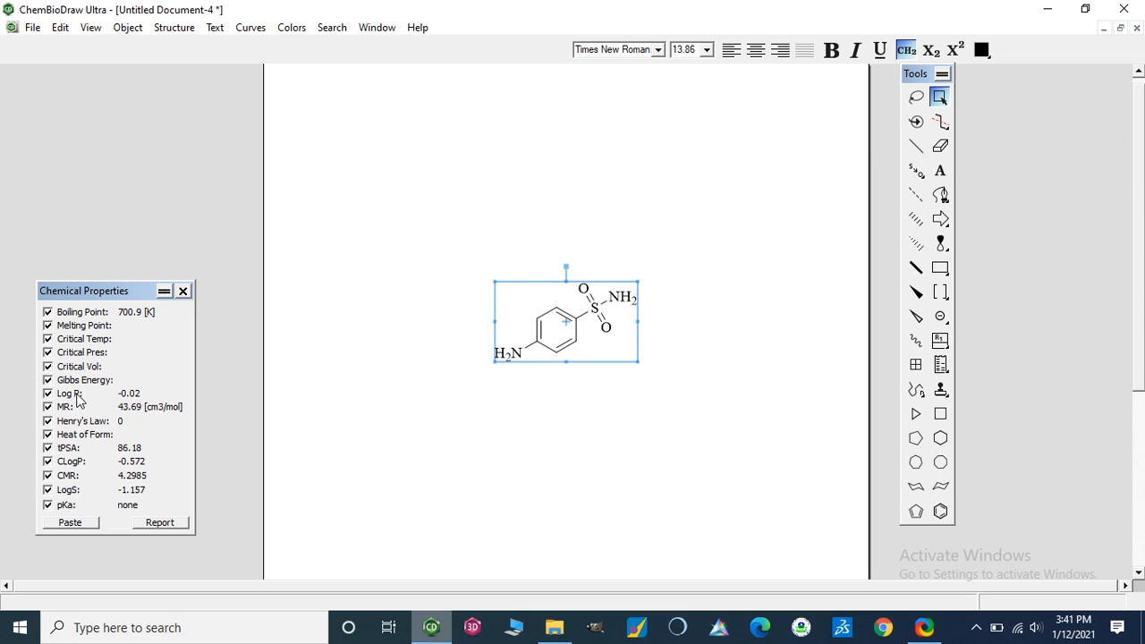
mouse_move(104, 397)
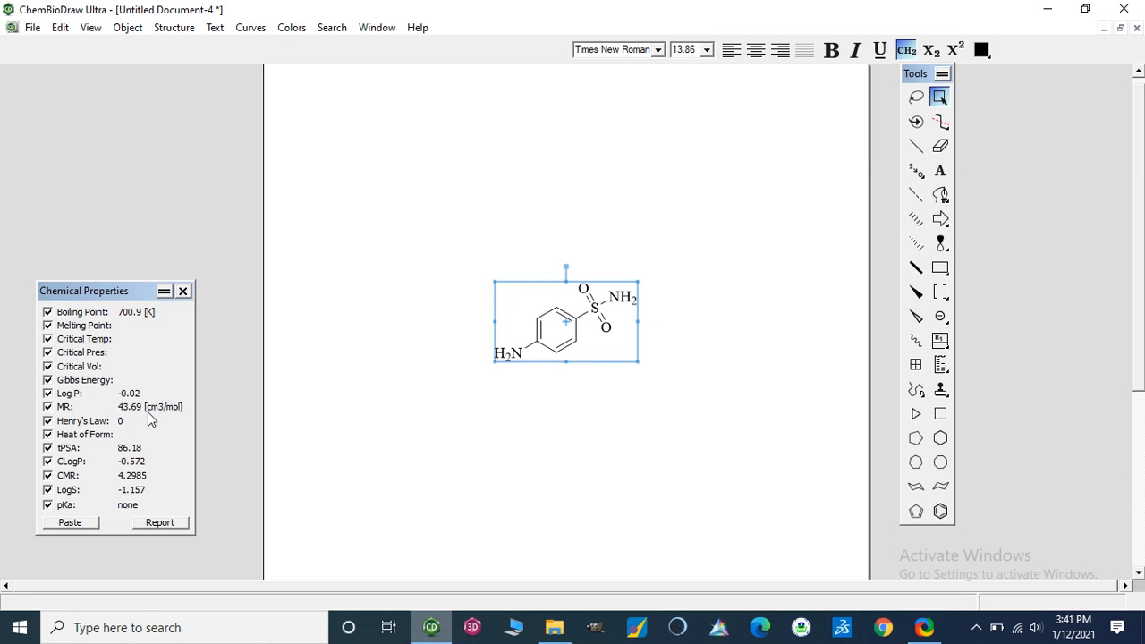
mouse_move(144, 419)
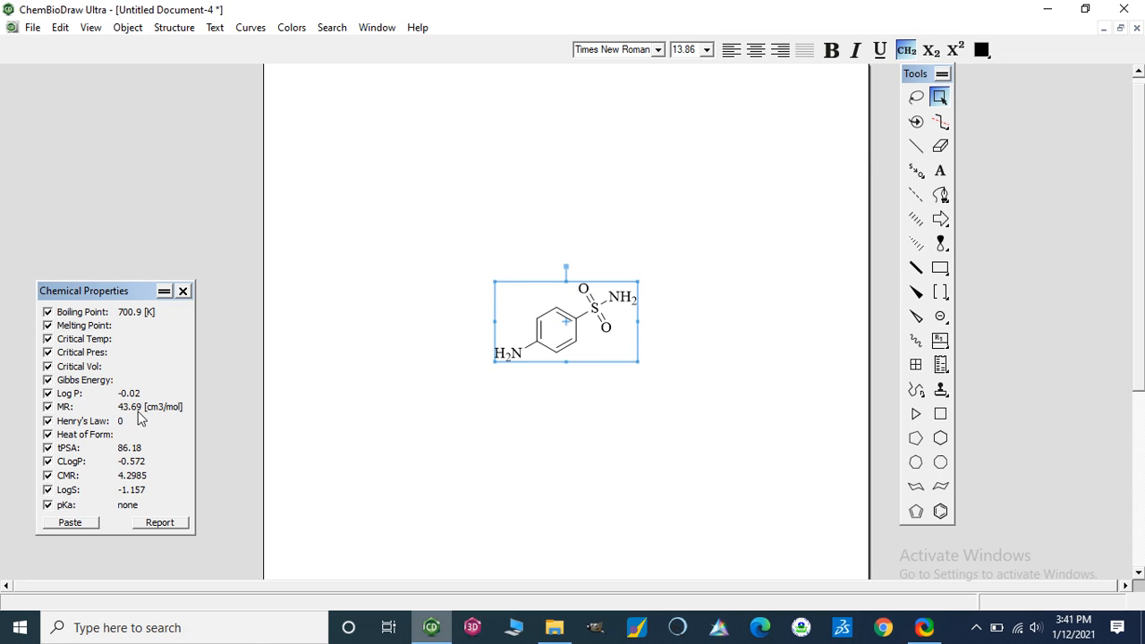
mouse_move(122, 434)
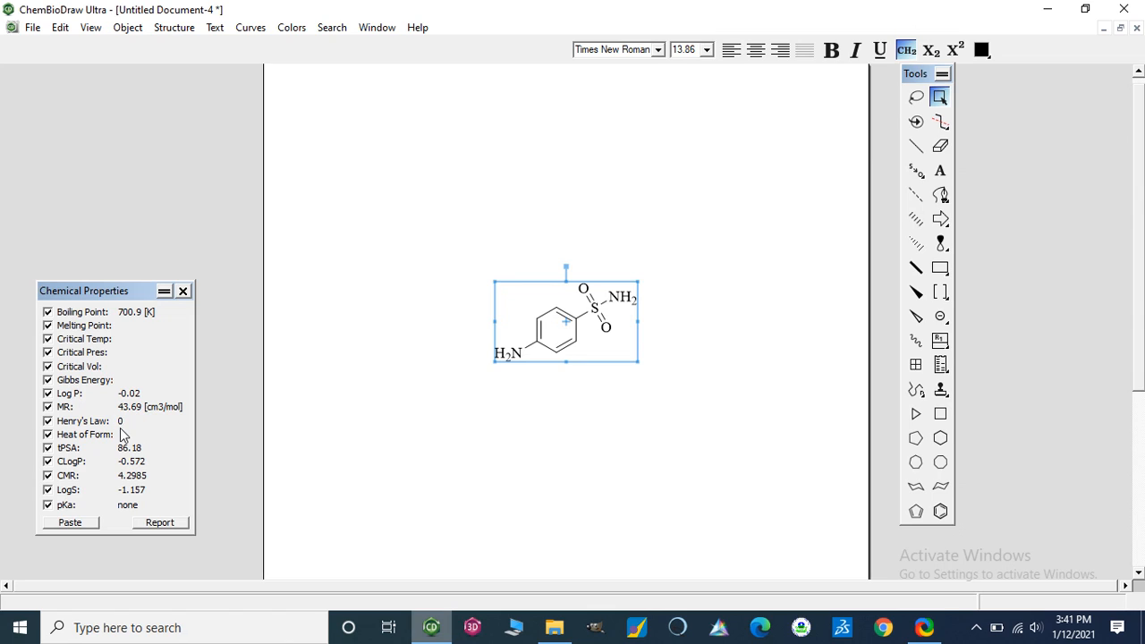
mouse_move(63, 459)
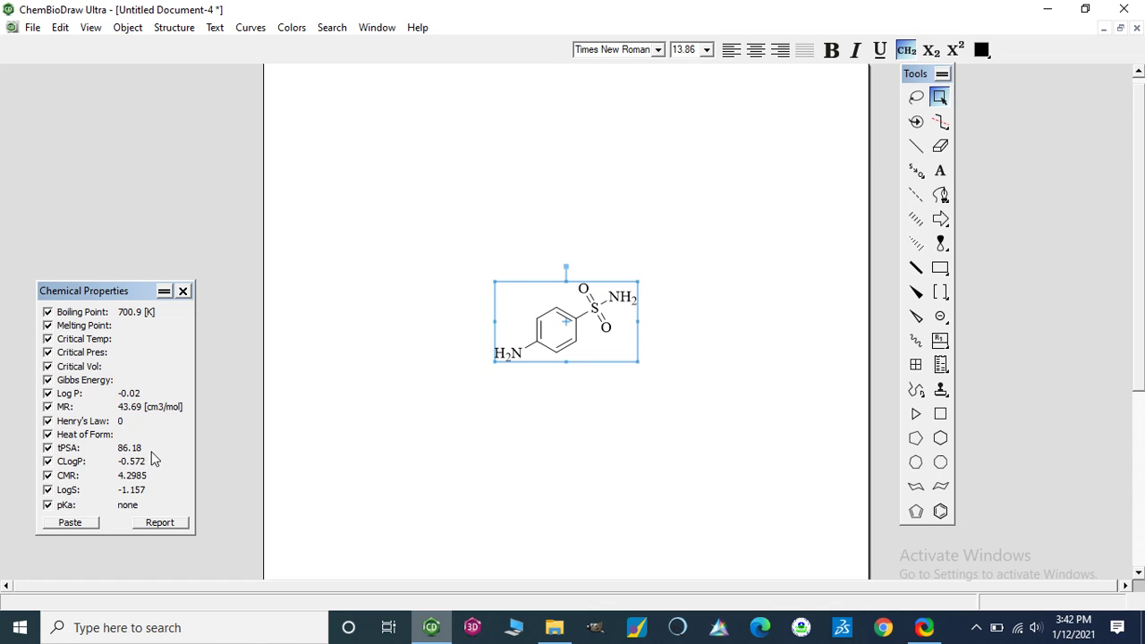
mouse_move(105, 494)
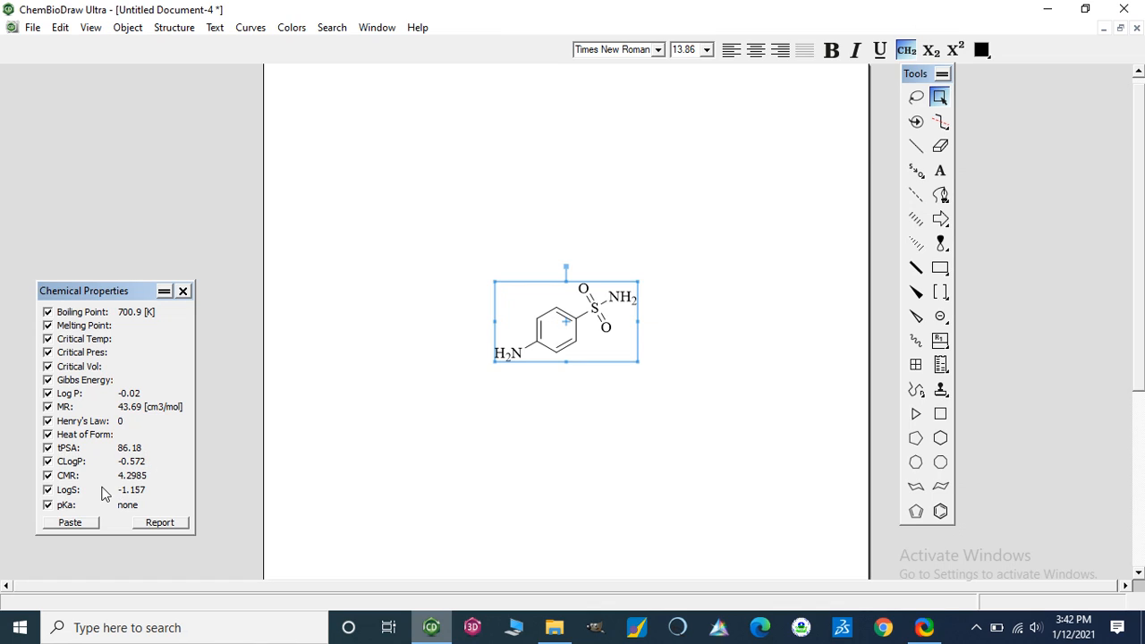
mouse_move(109, 509)
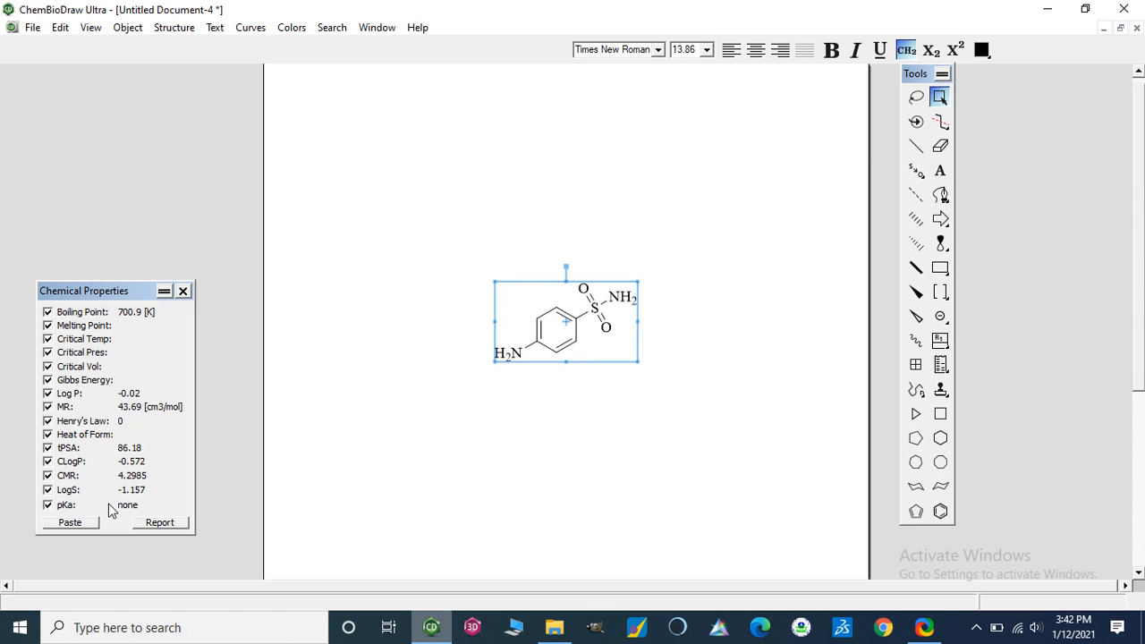
mouse_move(125, 506)
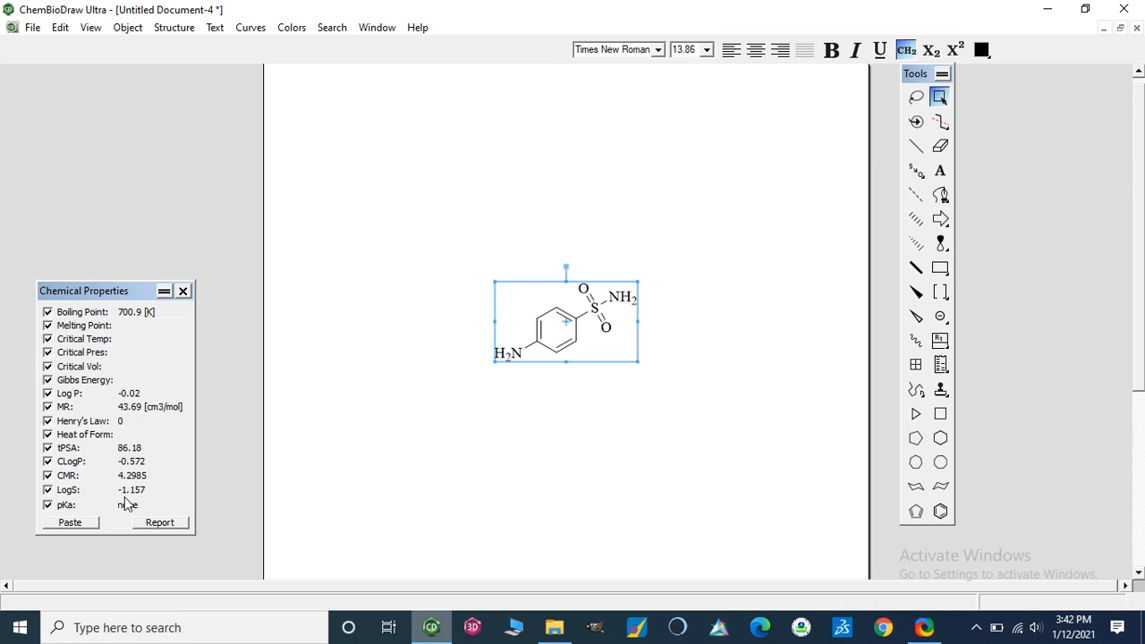
mouse_move(149, 502)
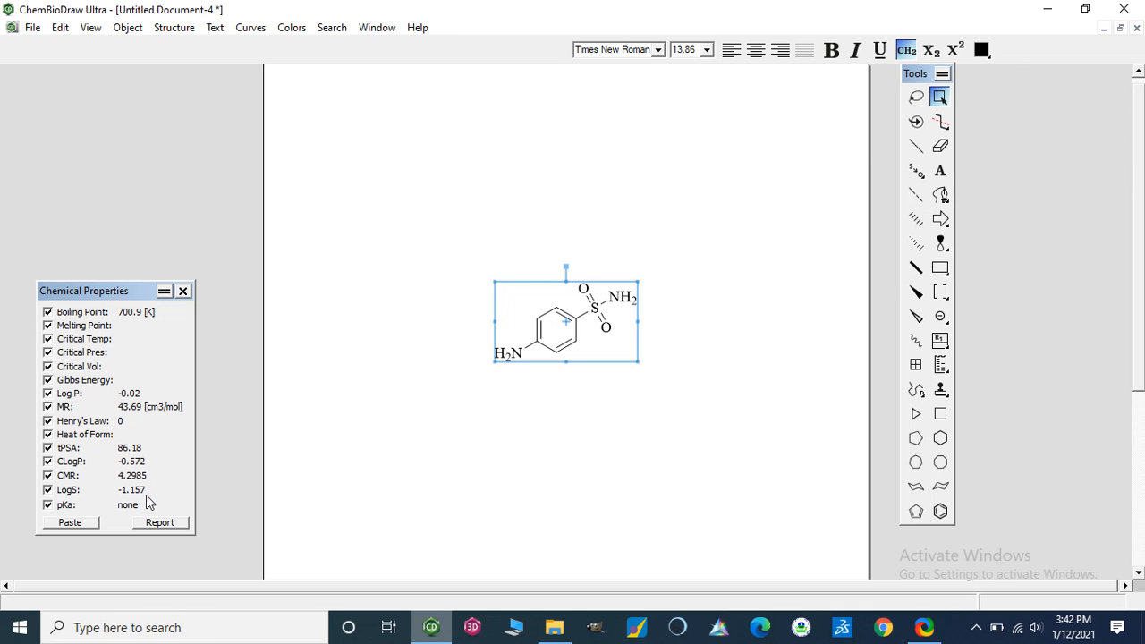
mouse_move(88, 297)
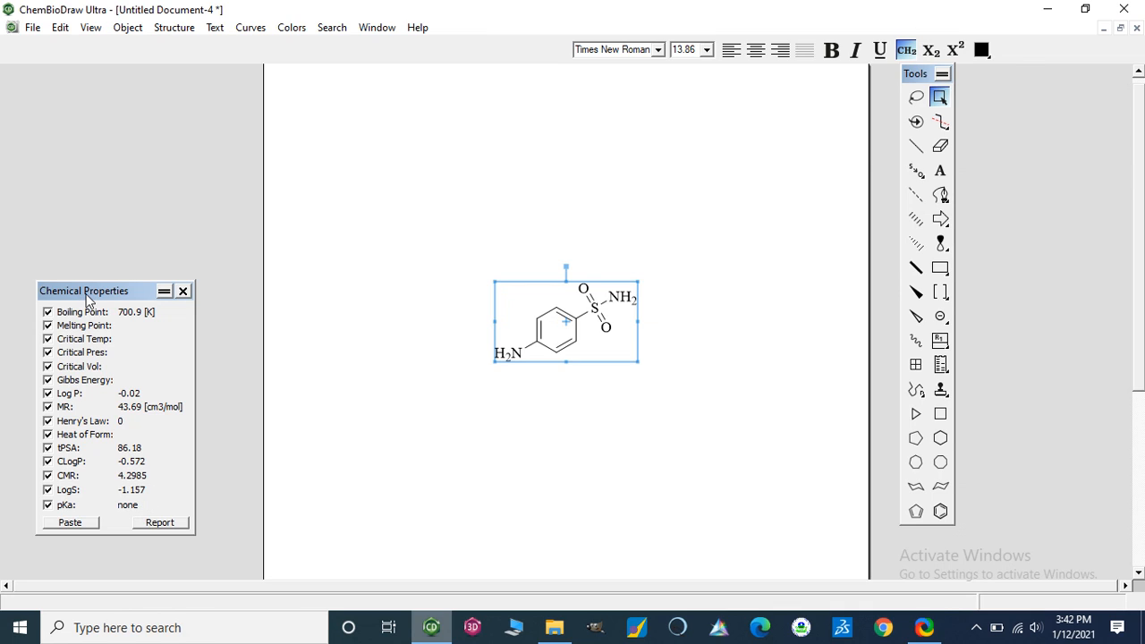
- Move Chemical Properties lower and reopen the Analysis window at the upper right
left_click_drag(84, 291, 76, 320)
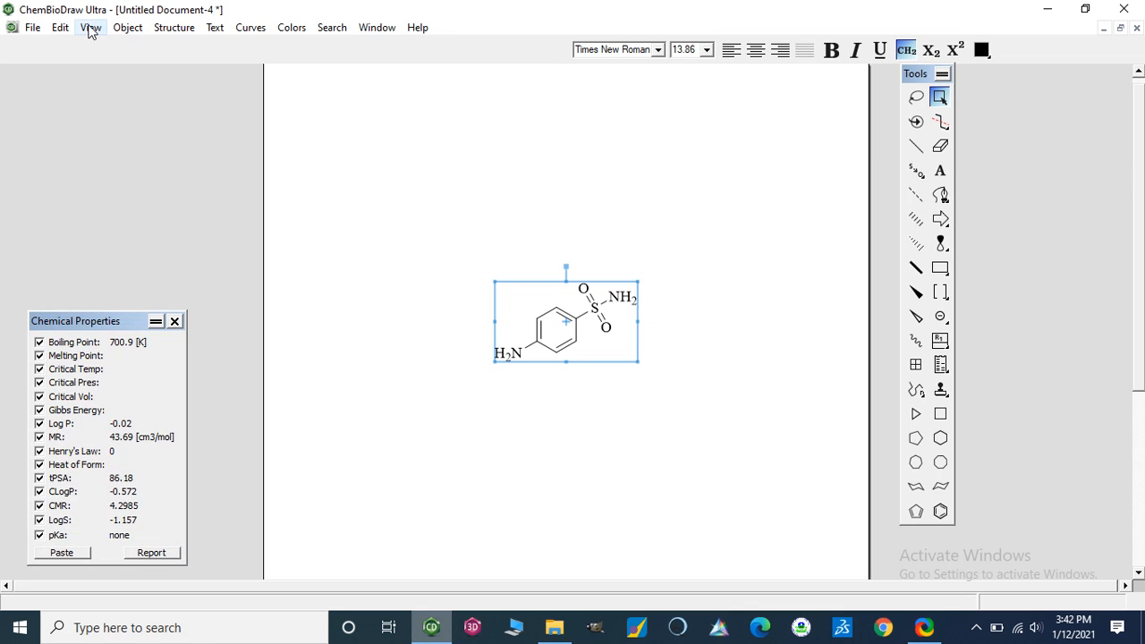
left_click(90, 27)
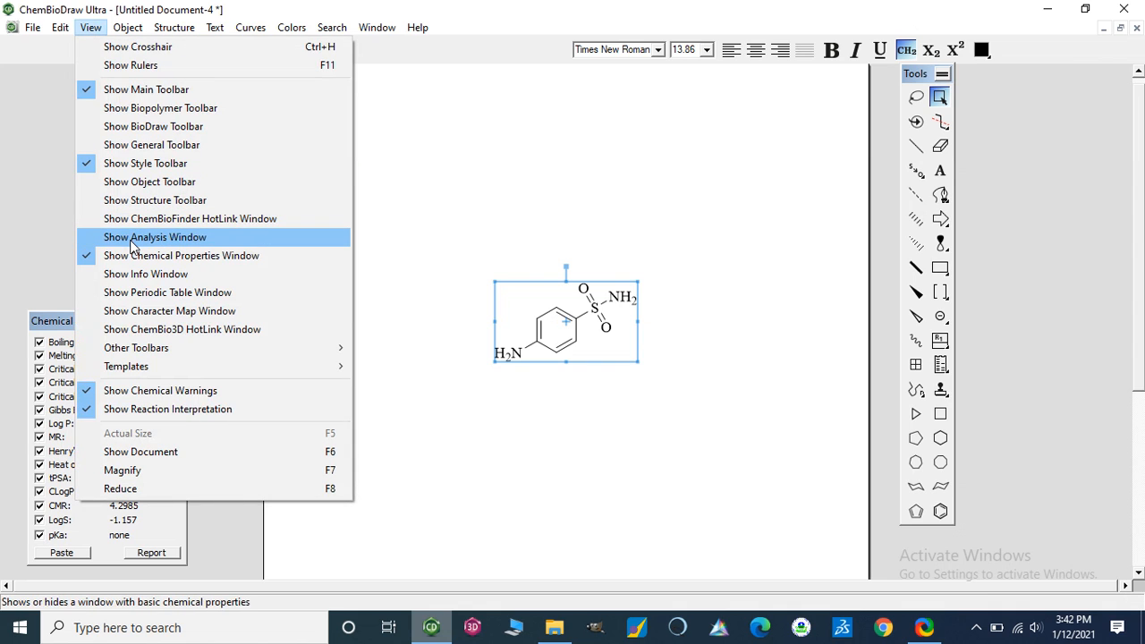
left_click(155, 237)
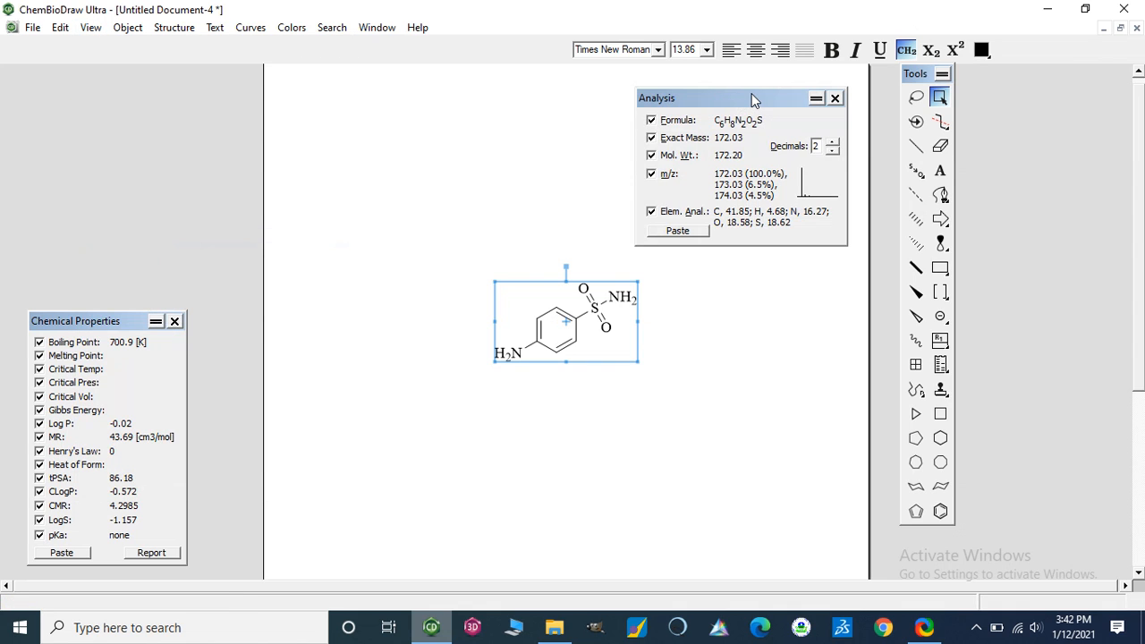
left_click_drag(752, 98, 774, 83)
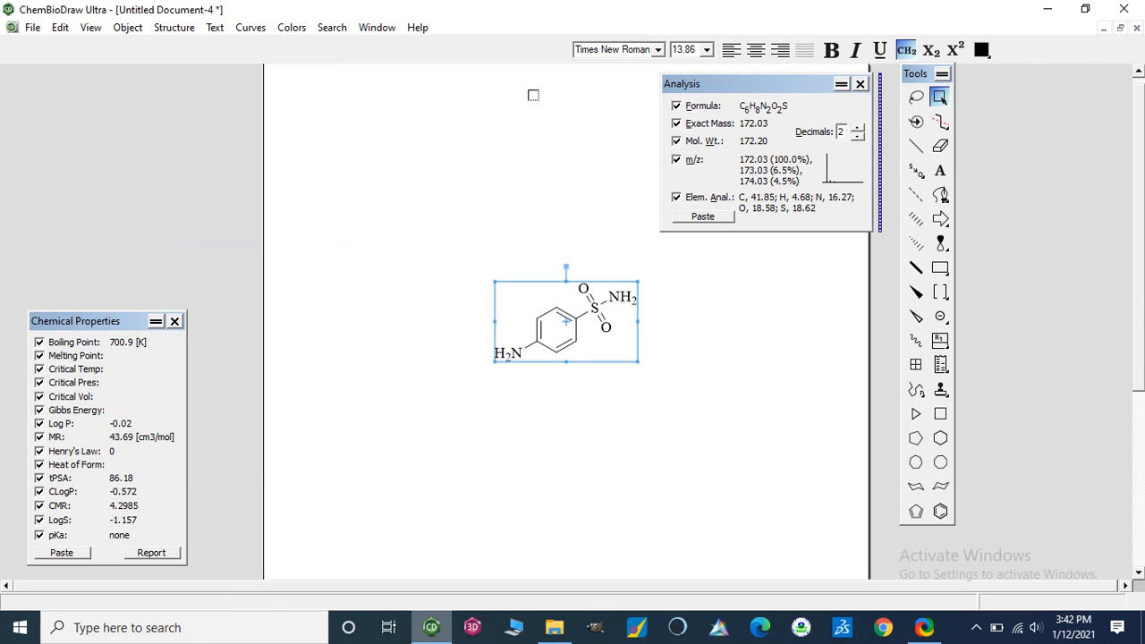
mouse_move(152, 86)
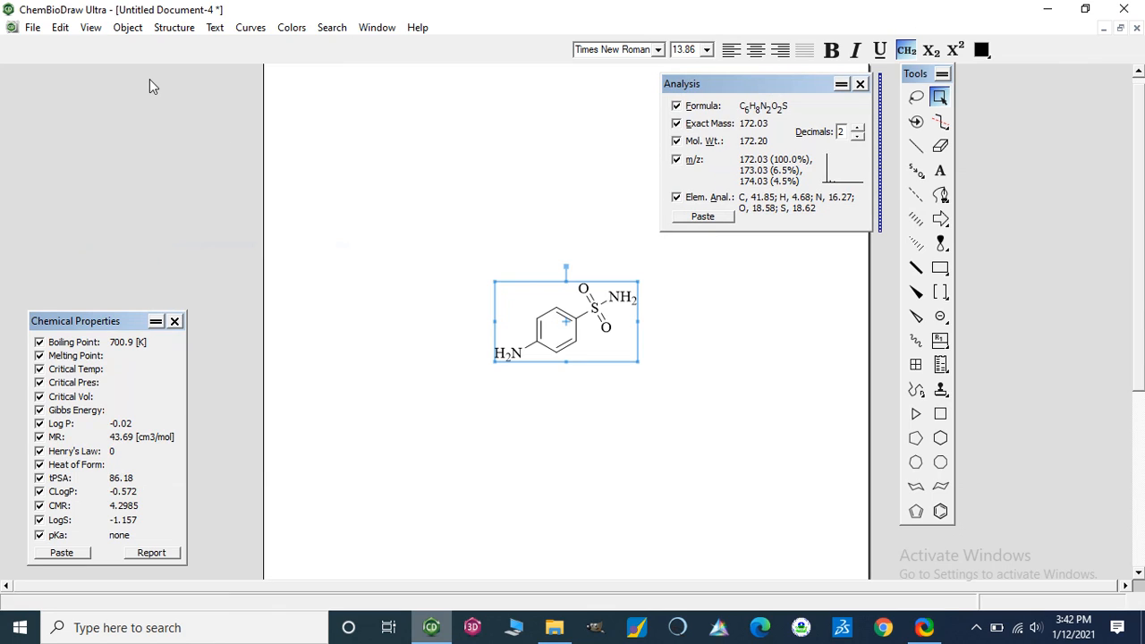
- Show the Periodic Table window from the View menu
left_click(90, 27)
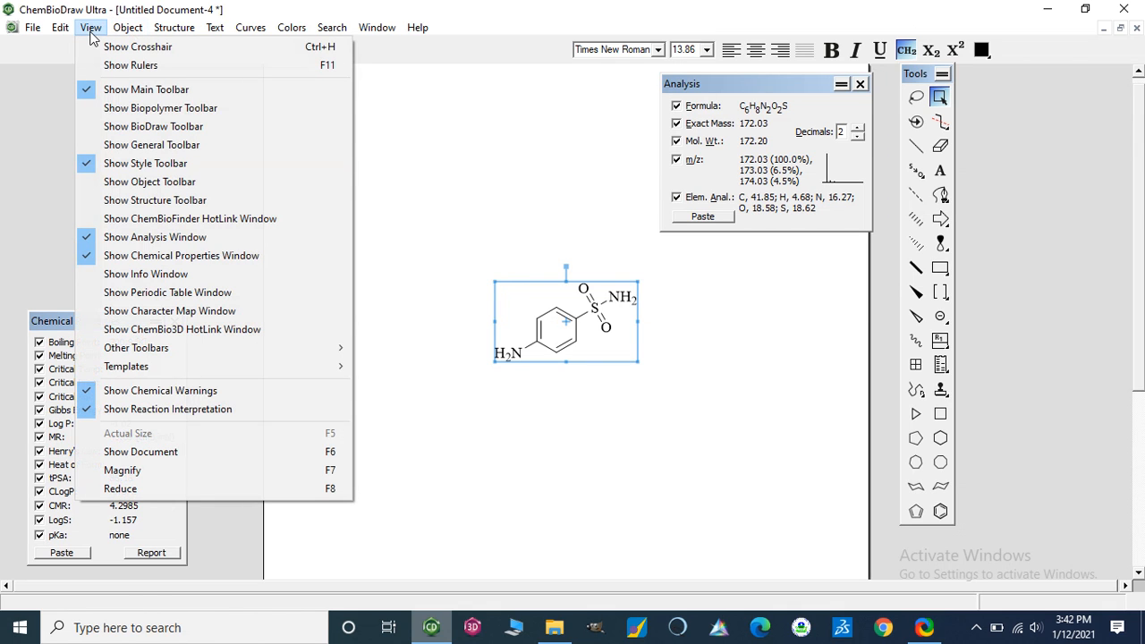
left_click(168, 293)
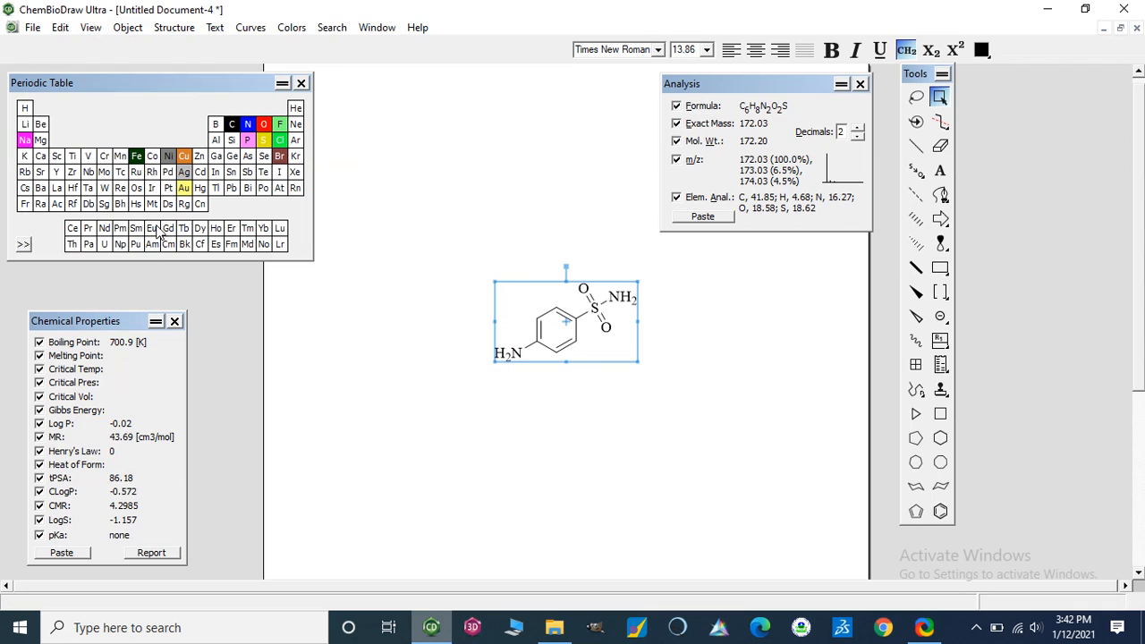
mouse_move(62, 159)
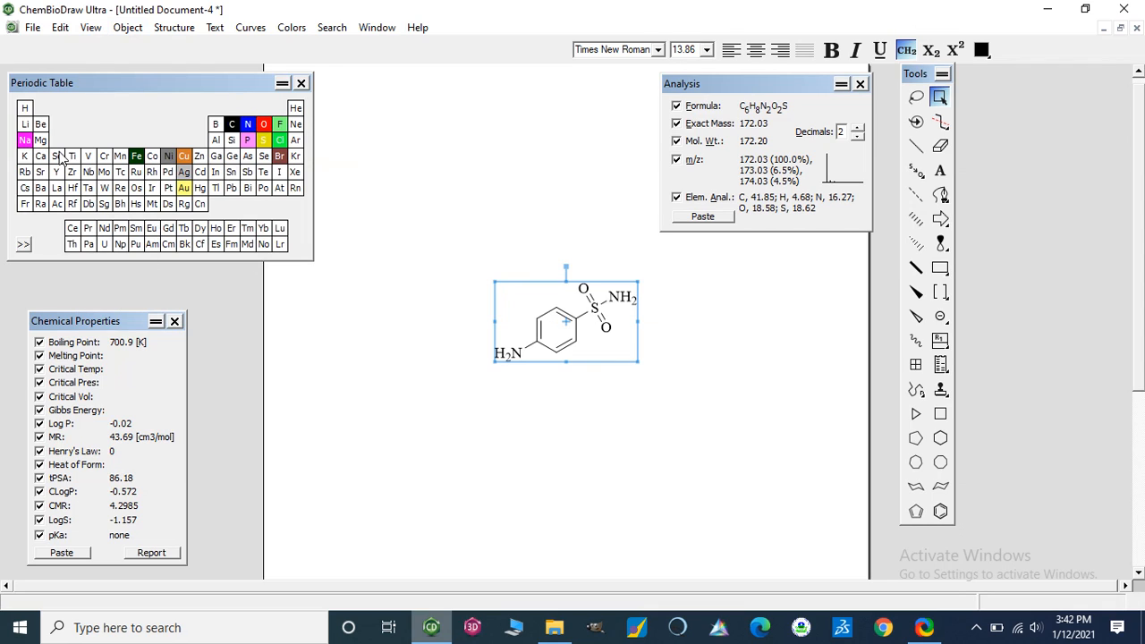
mouse_move(130, 198)
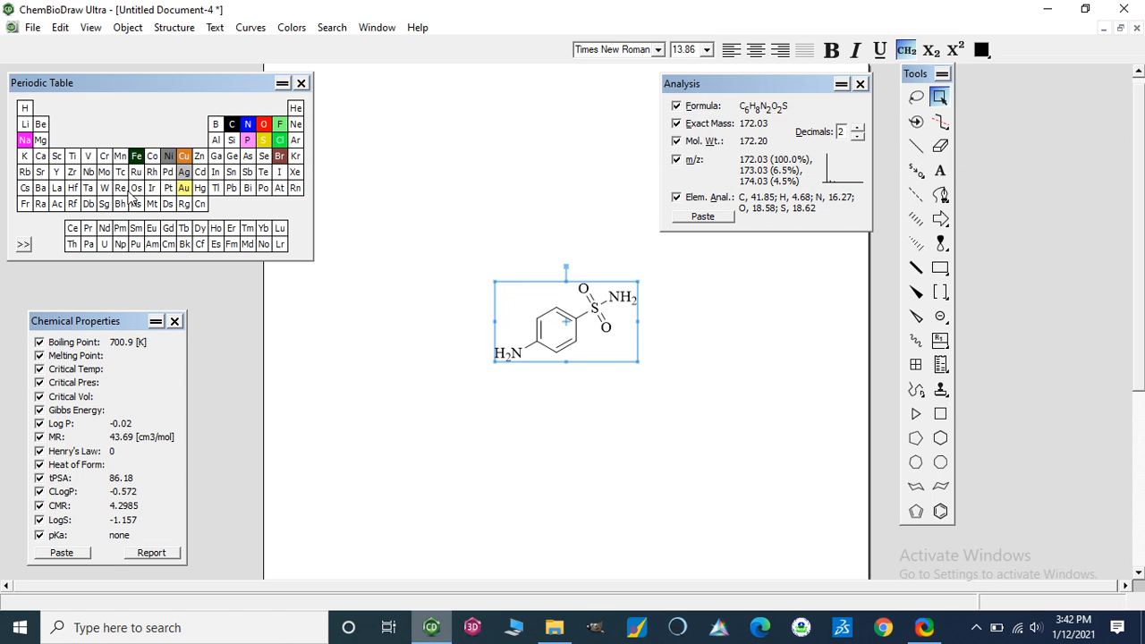
mouse_move(363, 141)
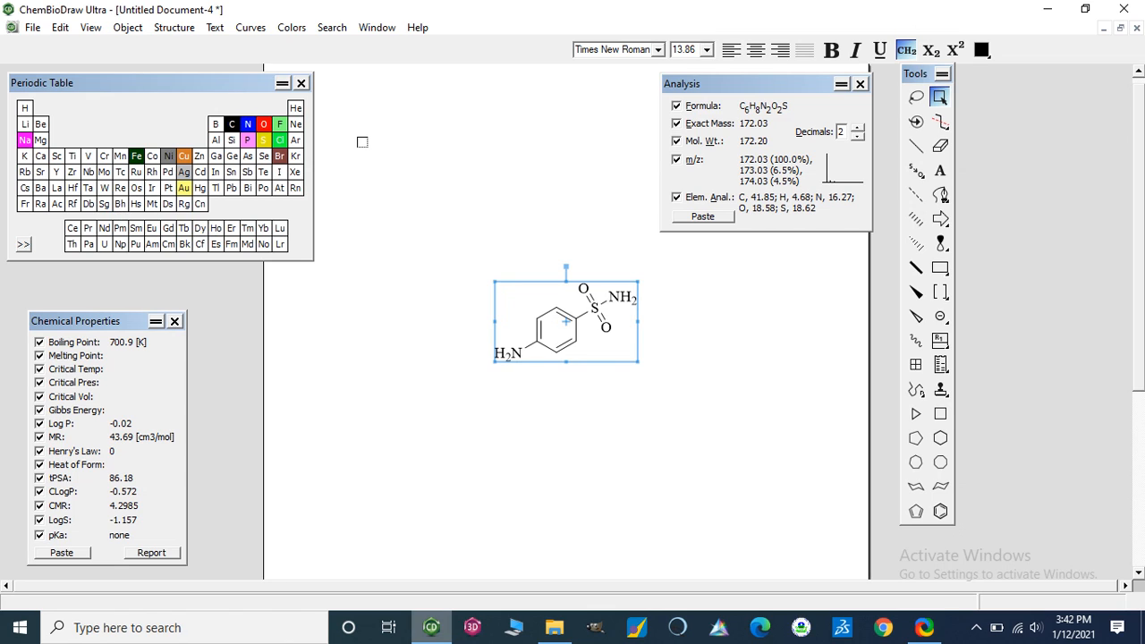
mouse_move(545, 291)
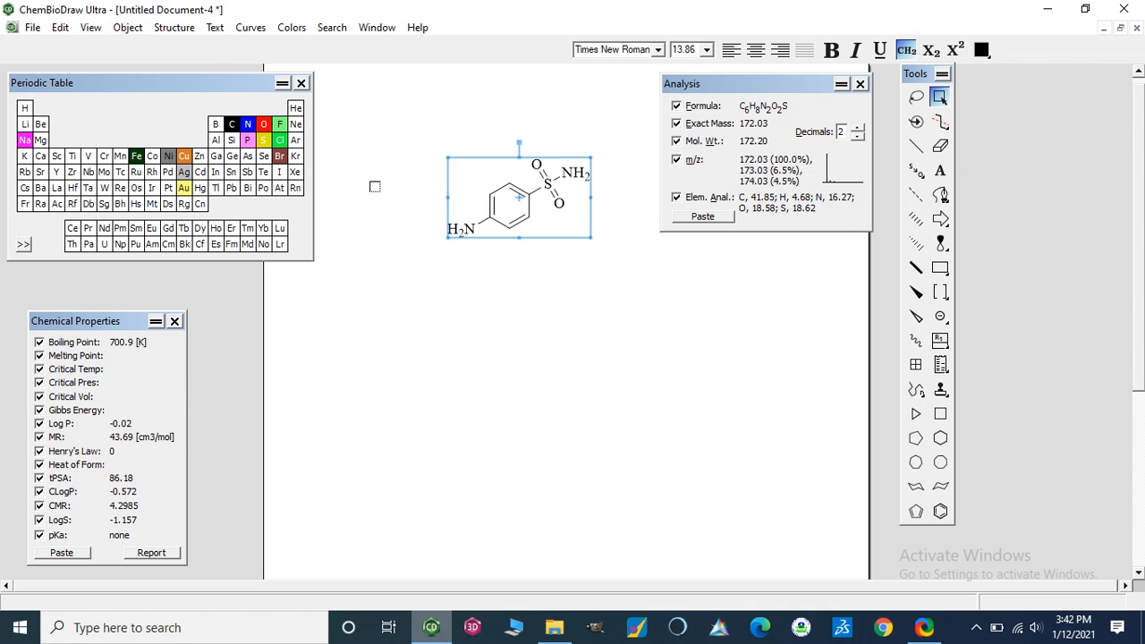
- Run Predict 1H-NMR Shifts on sulfanilamide and scroll down to the predicted spectrum
left_click(128, 27)
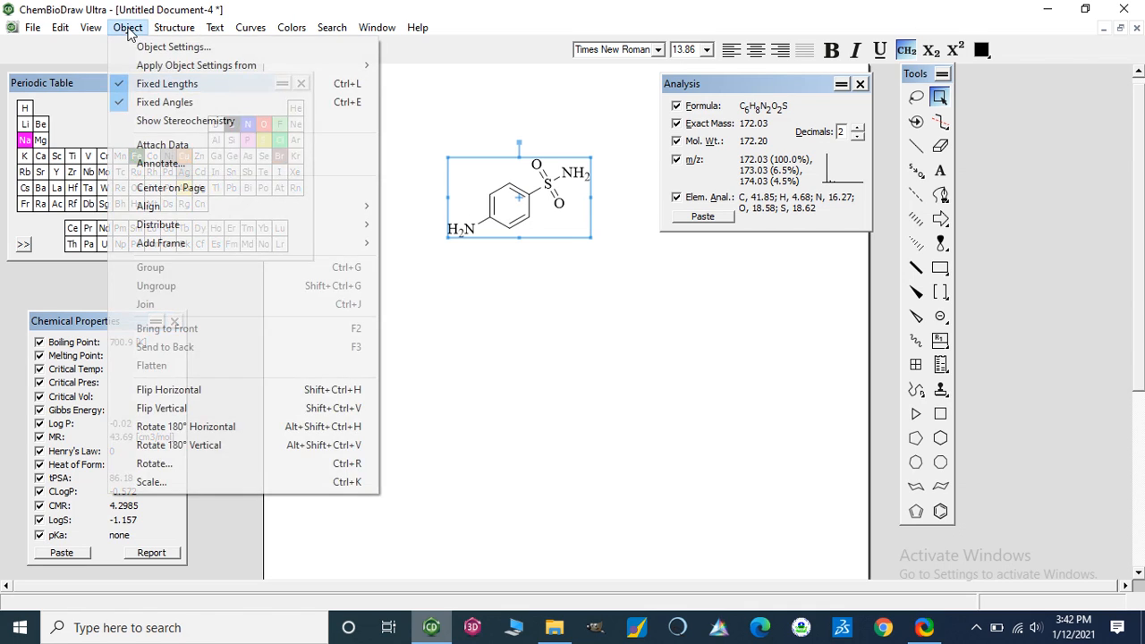
left_click(174, 27)
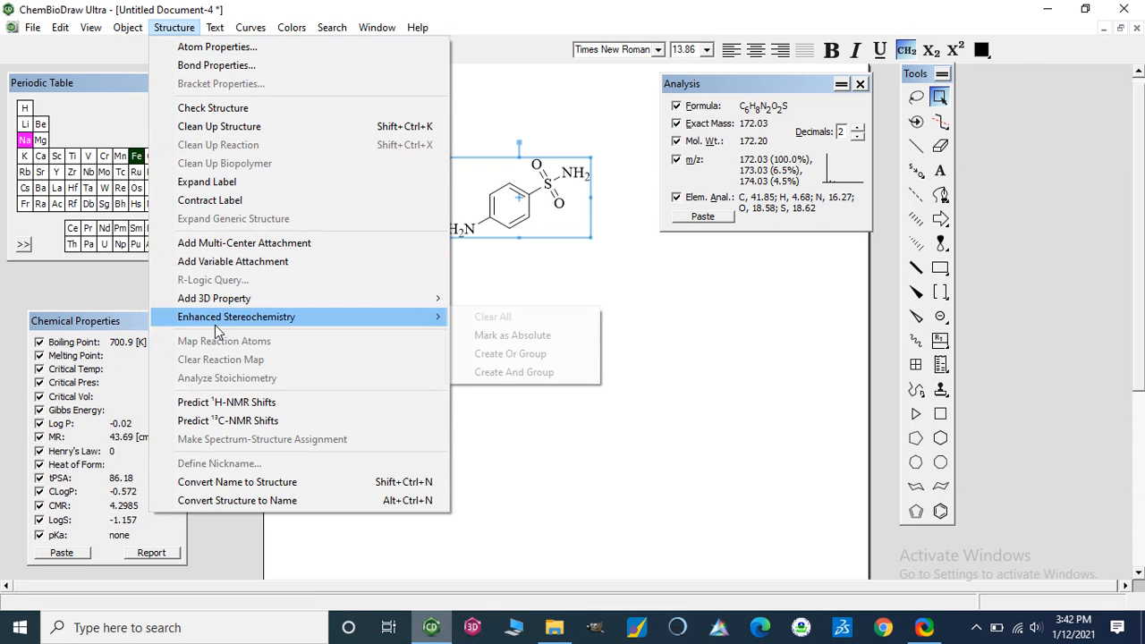
left_click(226, 401)
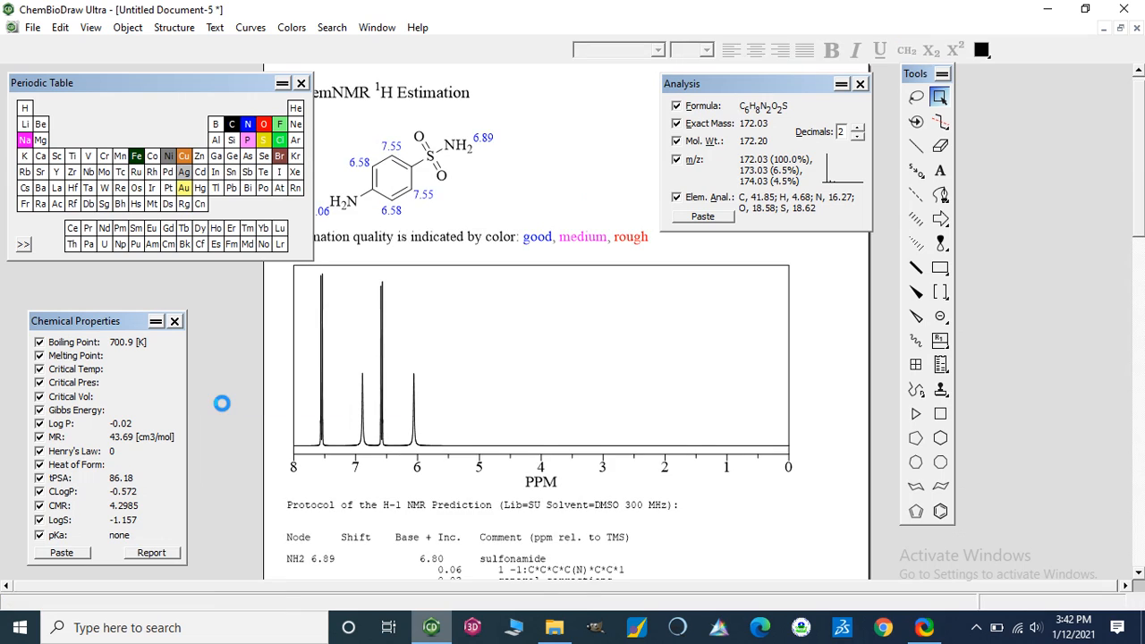
left_click(393, 91)
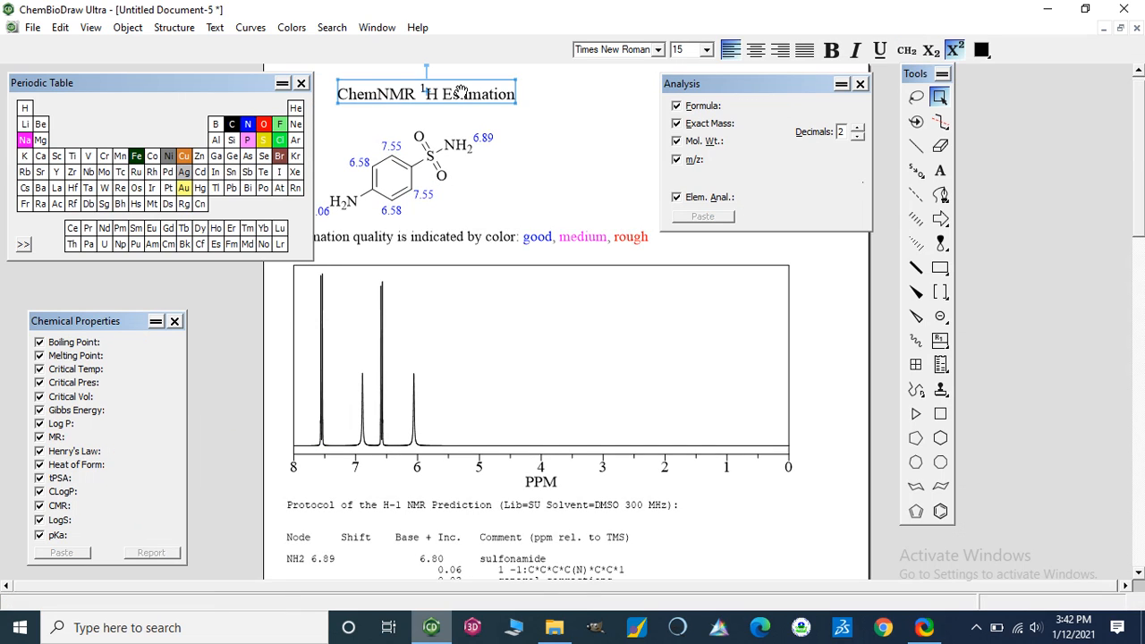
mouse_move(1086, 302)
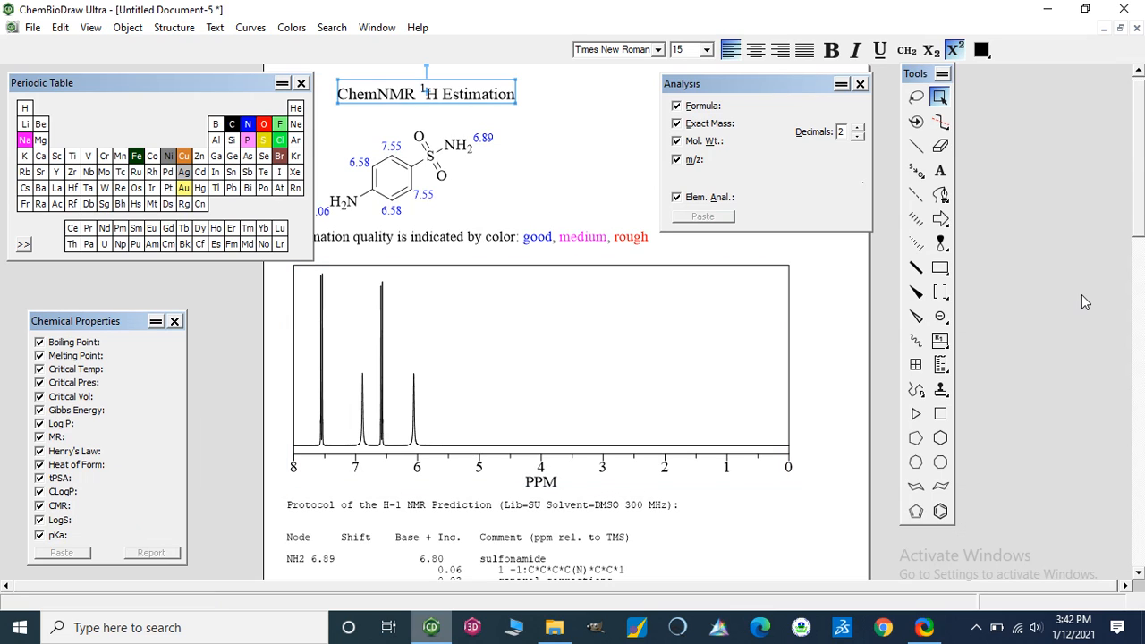
scroll("down", 3)
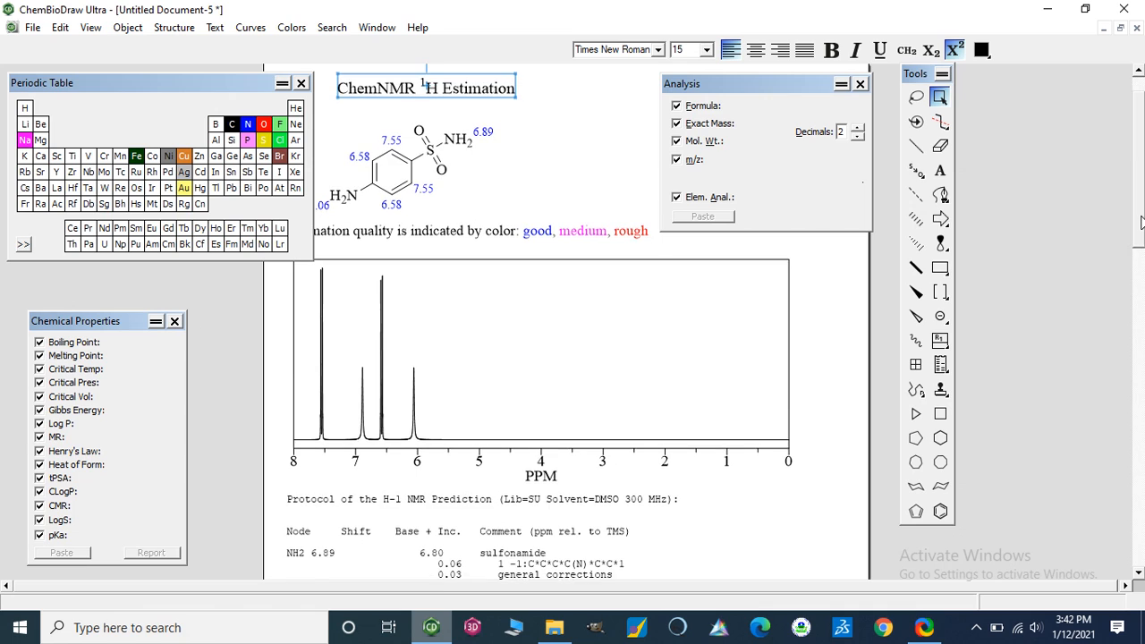
scroll("down", 3)
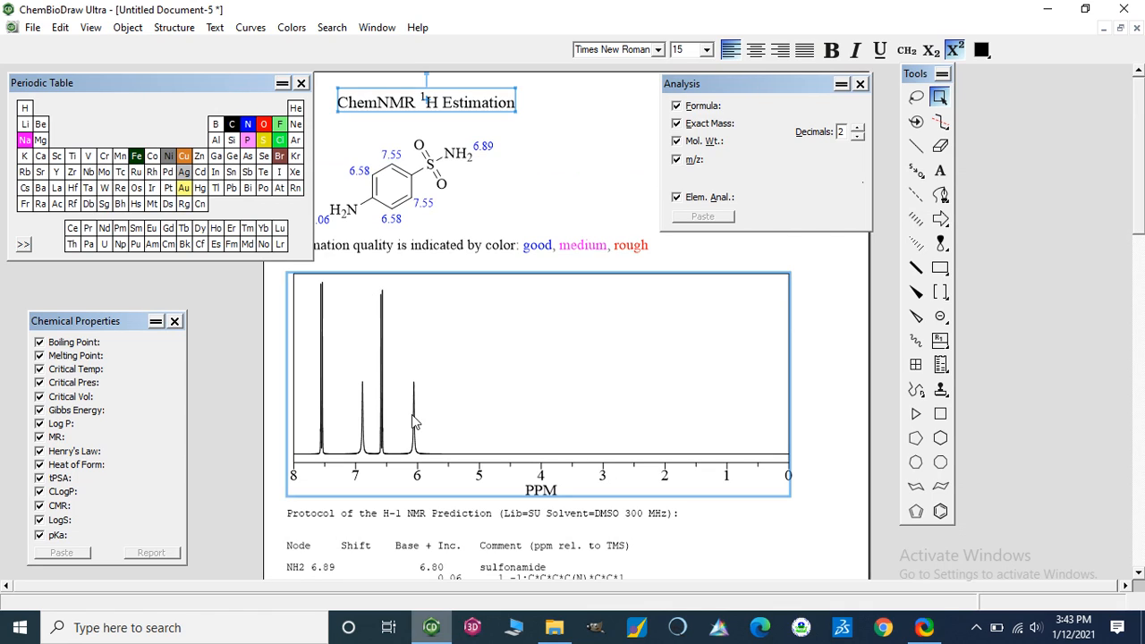
left_click(414, 411)
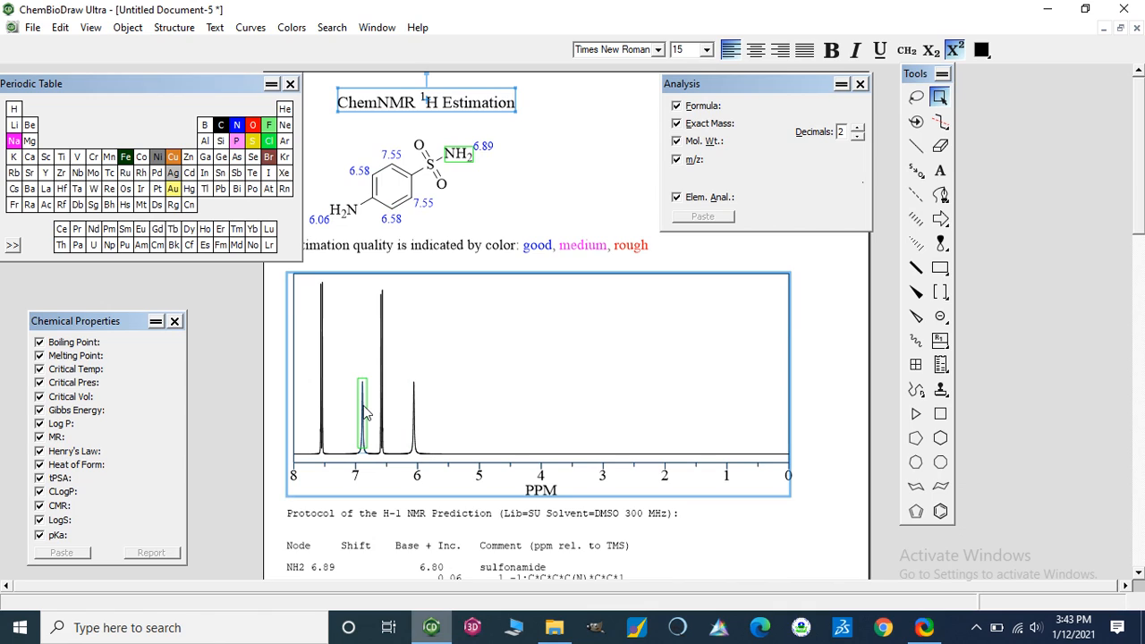
left_click(459, 154)
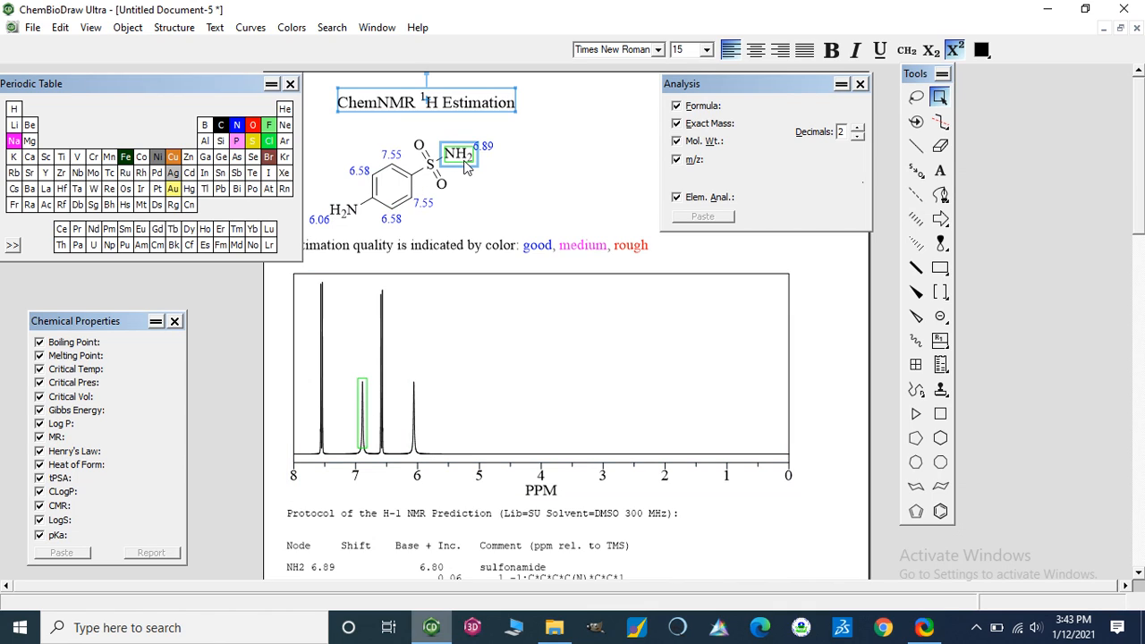
left_click(381, 375)
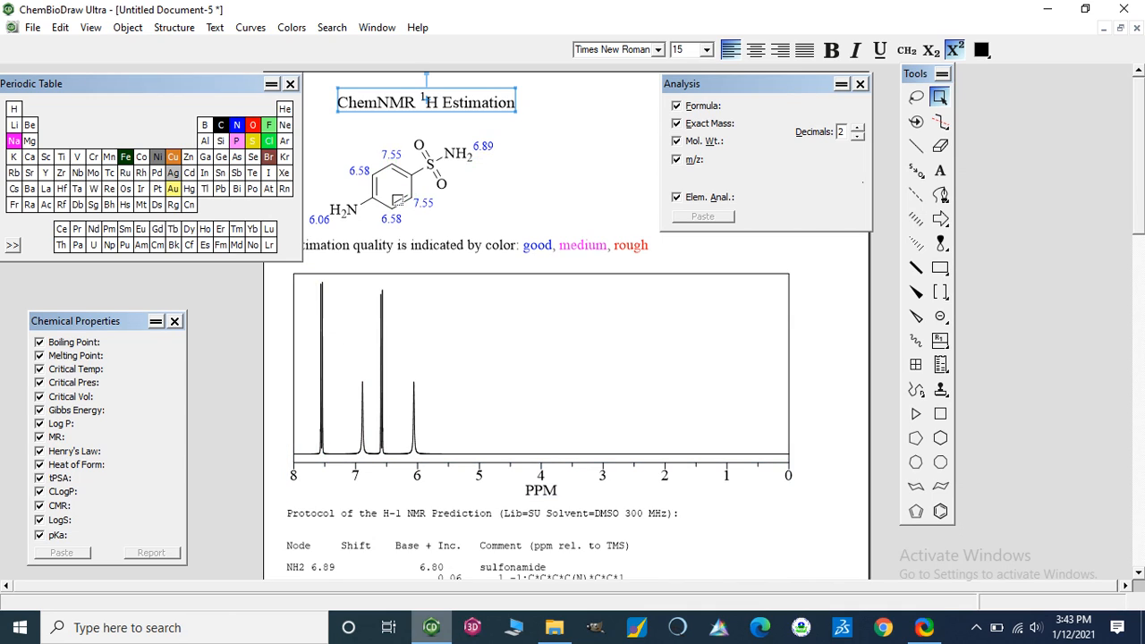
left_click(322, 376)
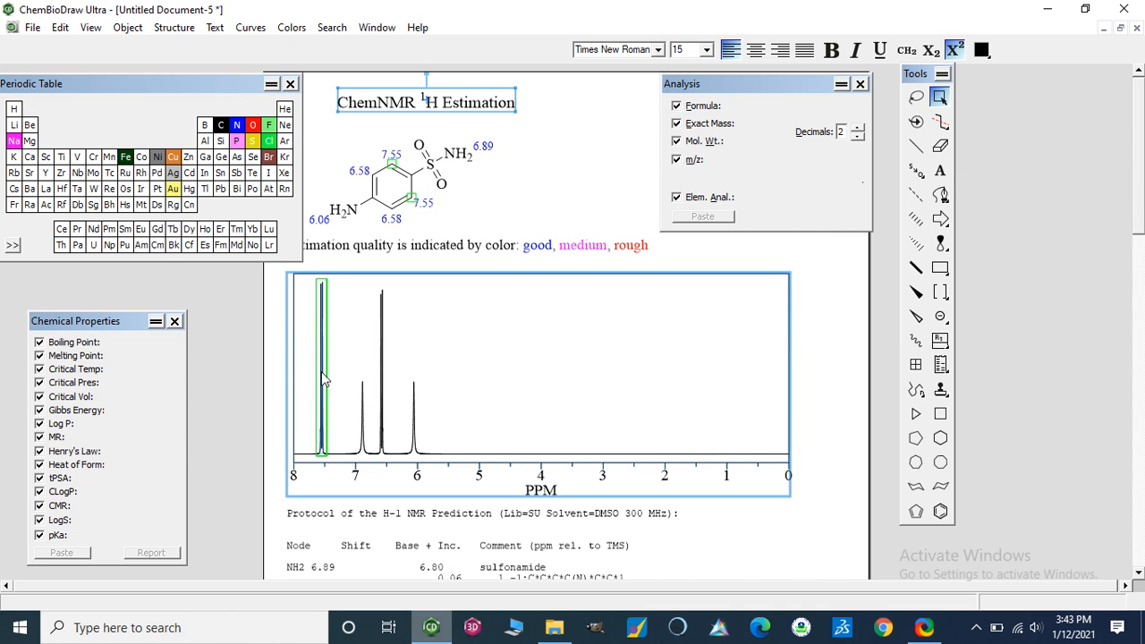
left_click(817, 409)
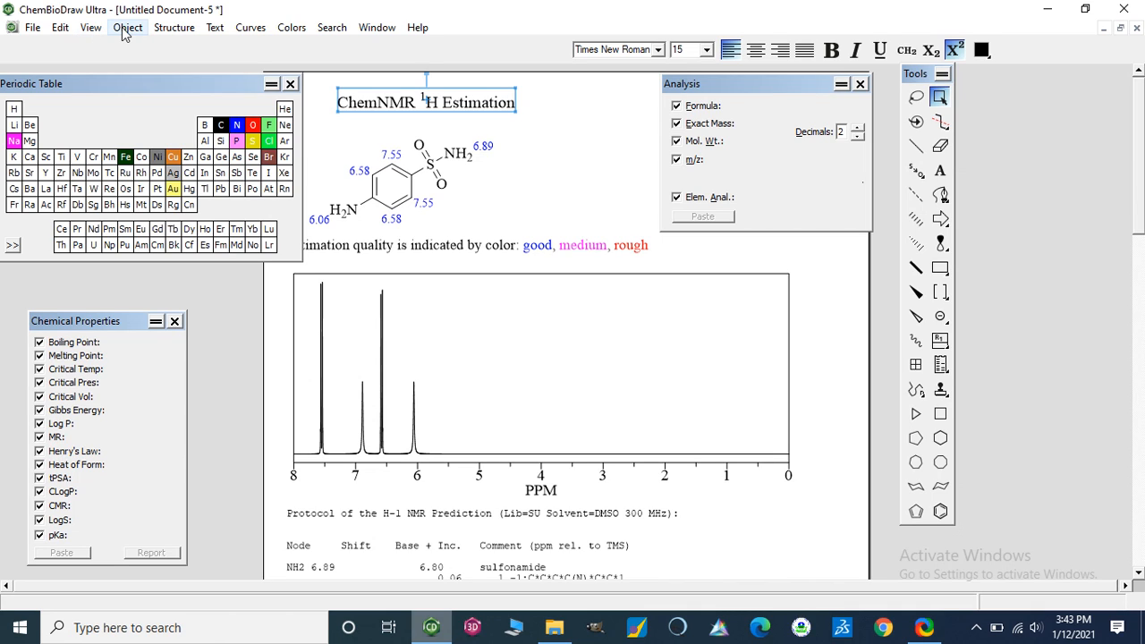
mouse_move(175, 28)
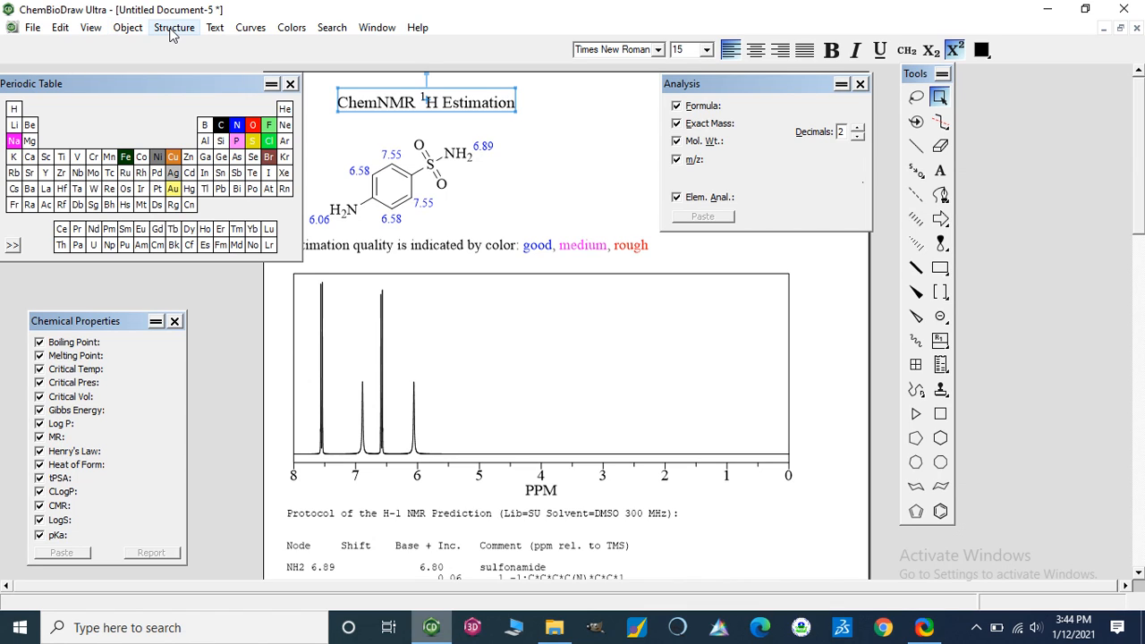
left_click(175, 27)
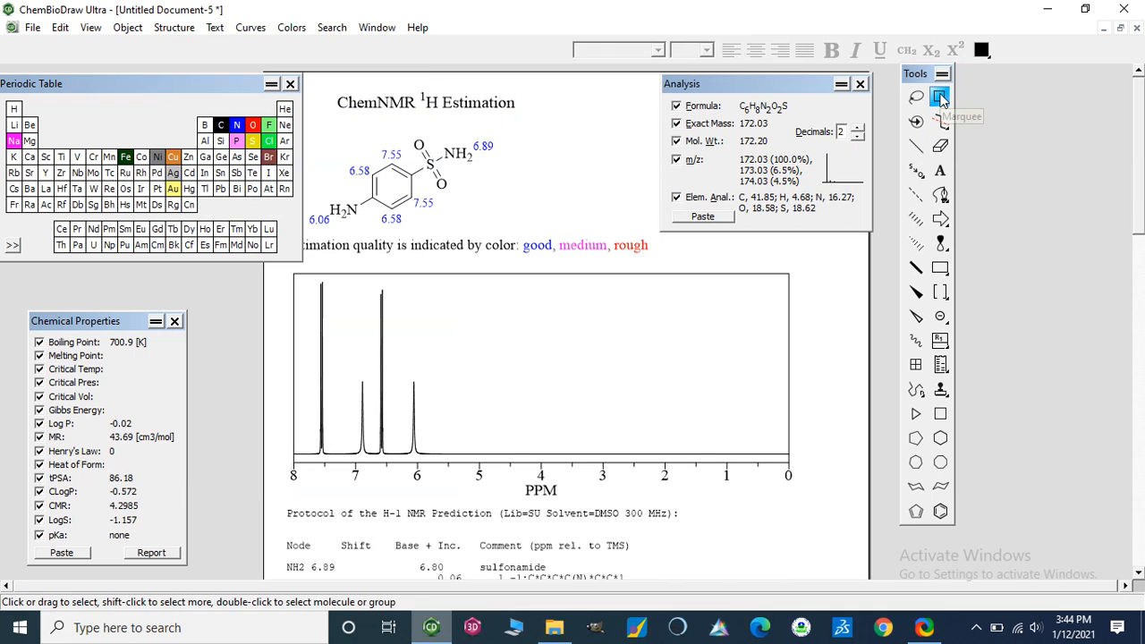
left_click(426, 101)
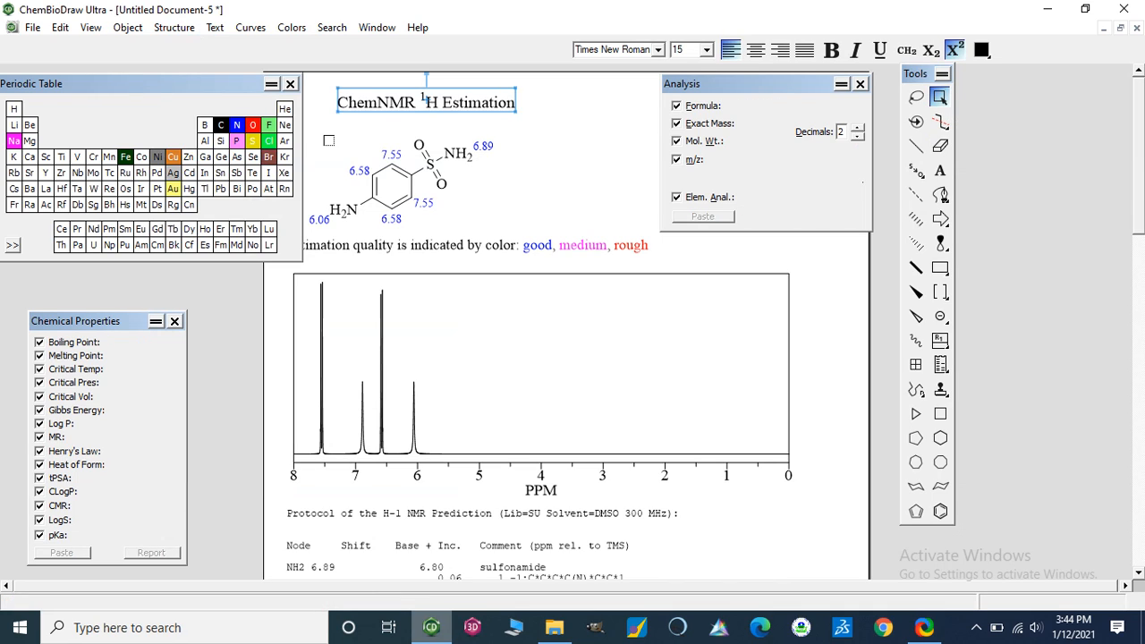
left_click(412, 179)
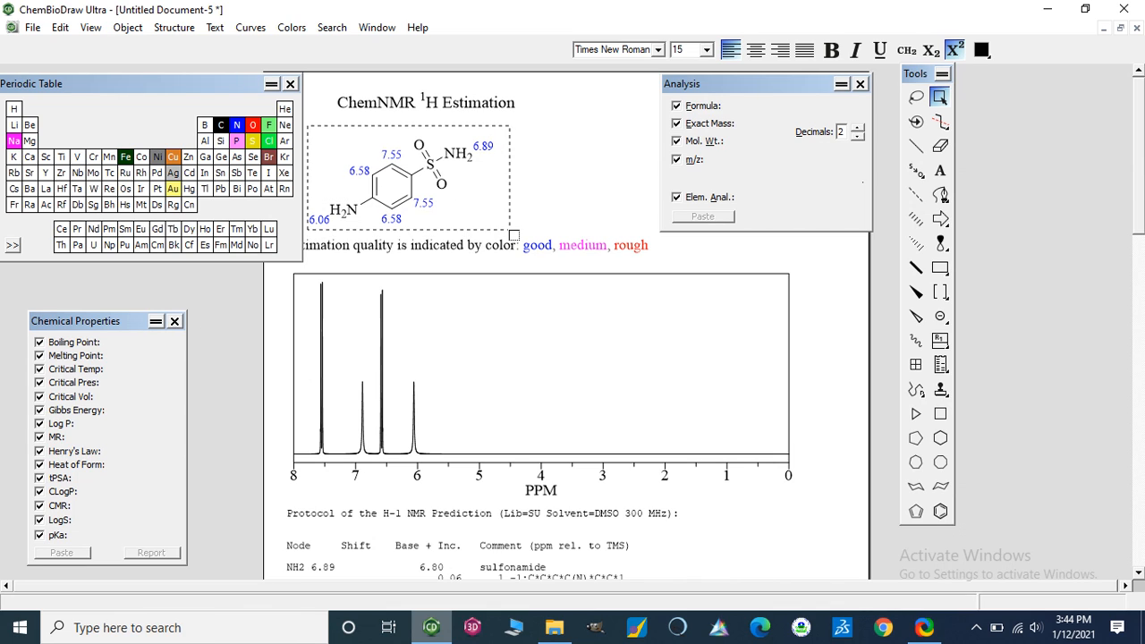
left_click(401, 183)
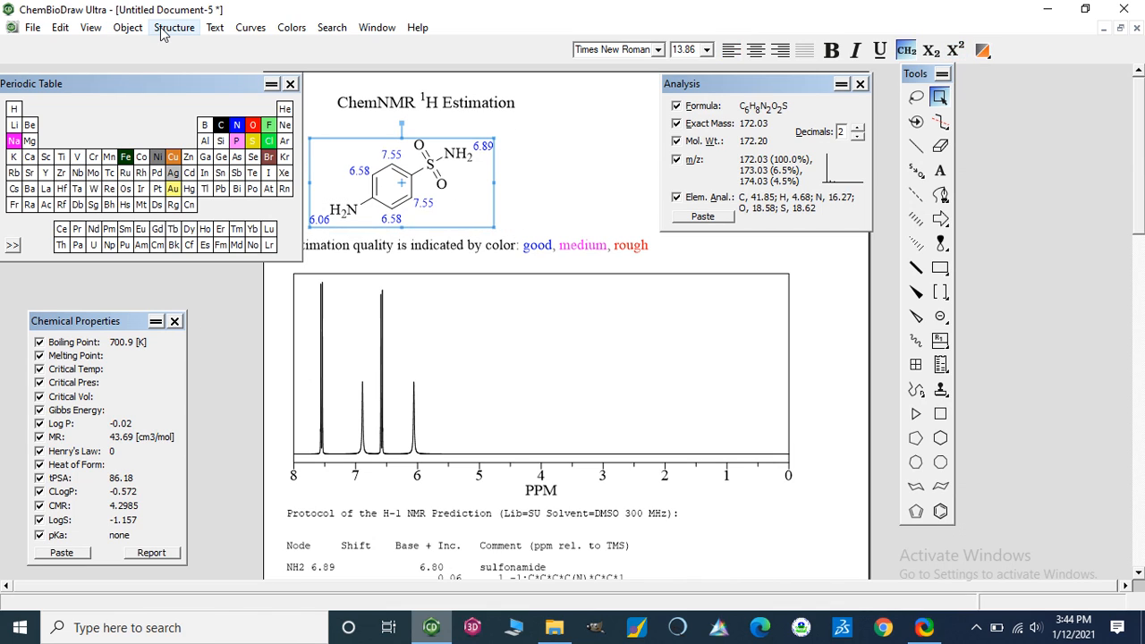
left_click(175, 27)
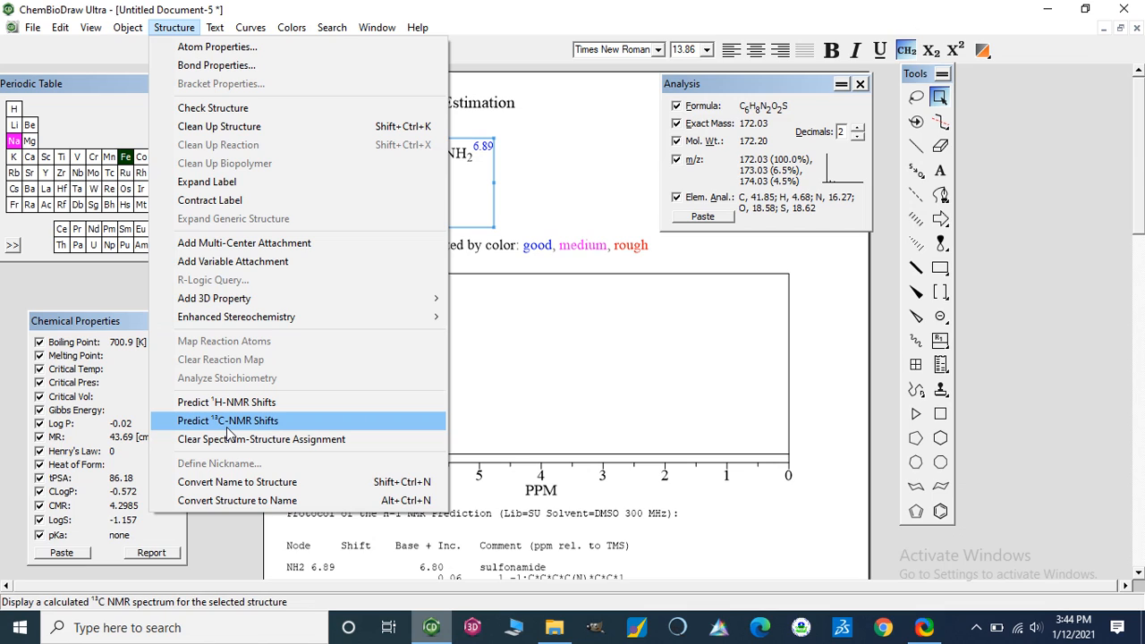
mouse_move(273, 83)
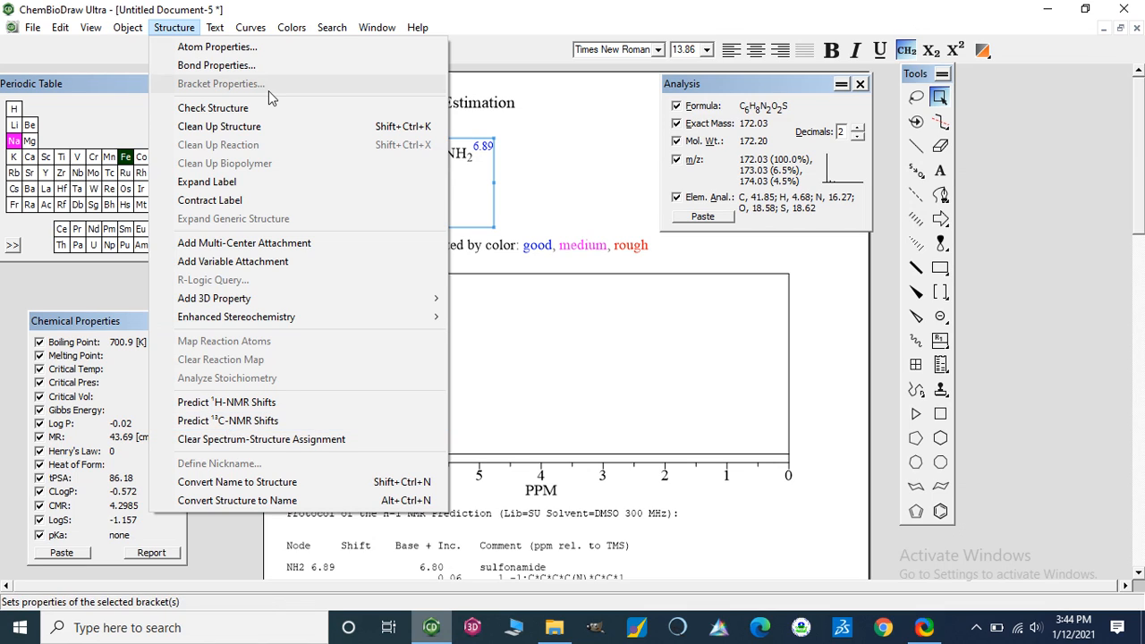
mouse_move(213, 107)
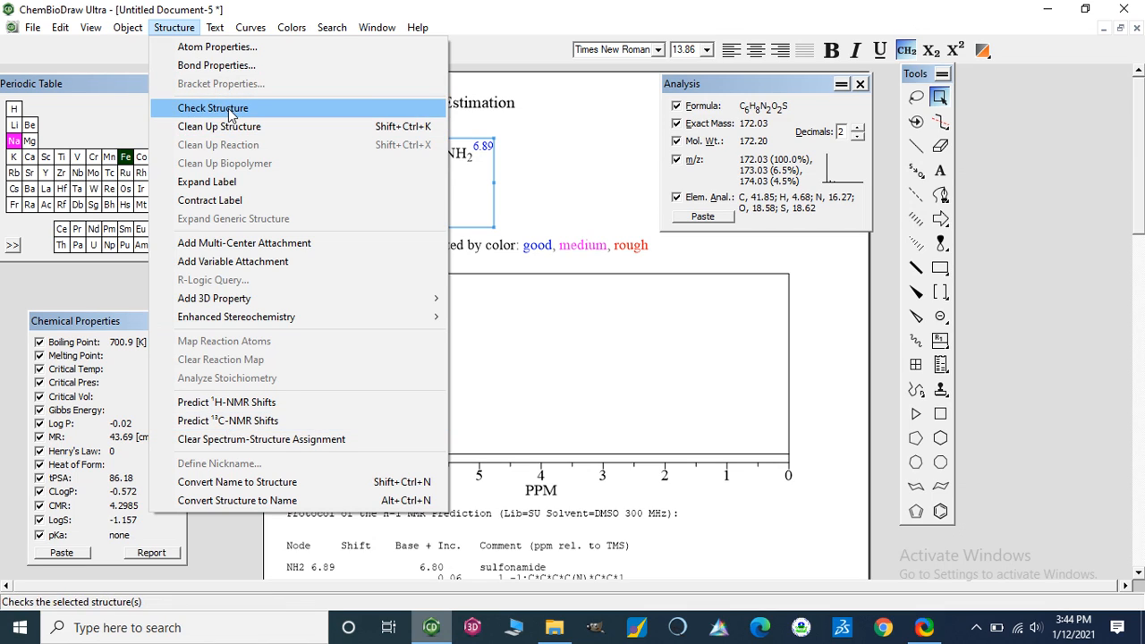
mouse_move(635, 171)
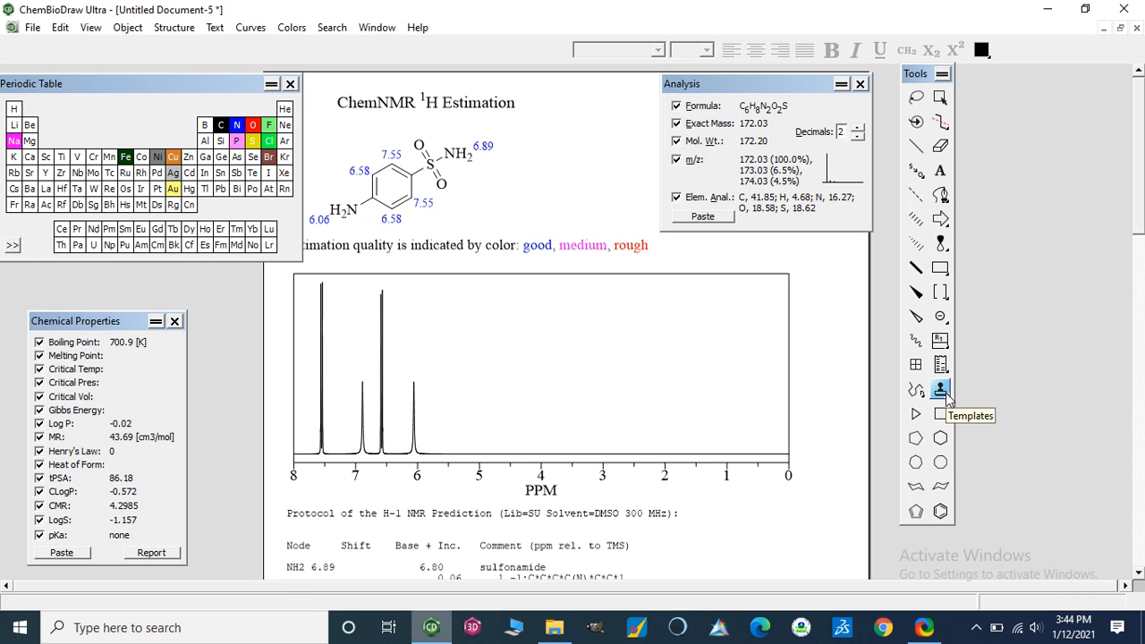
left_click(941, 388)
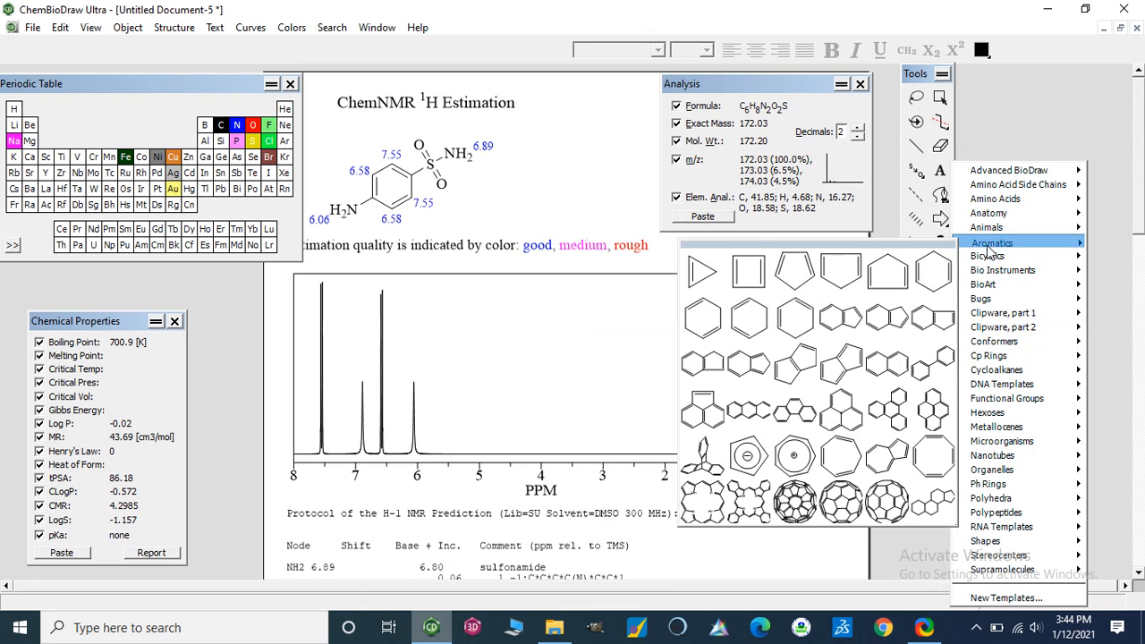
mouse_move(996, 342)
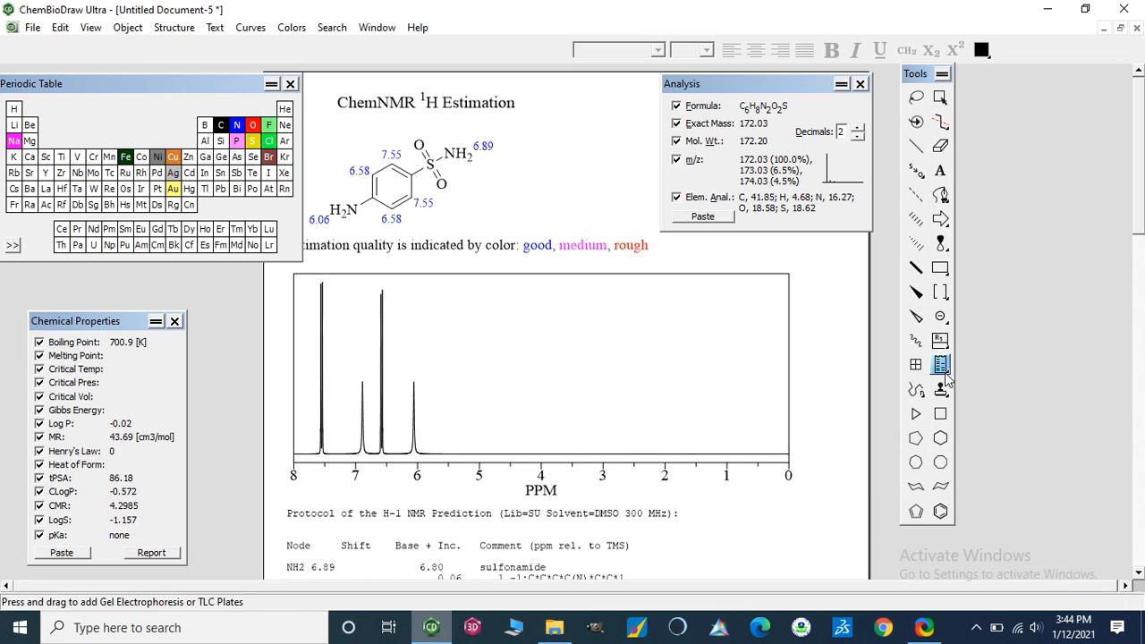
mouse_move(941, 389)
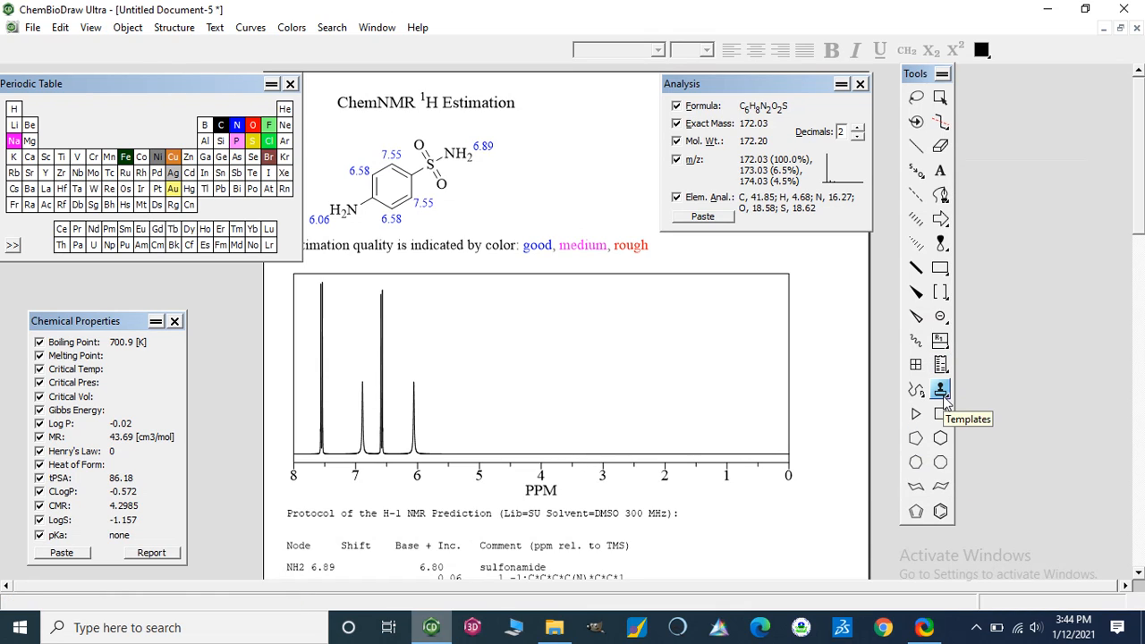
left_click(940, 390)
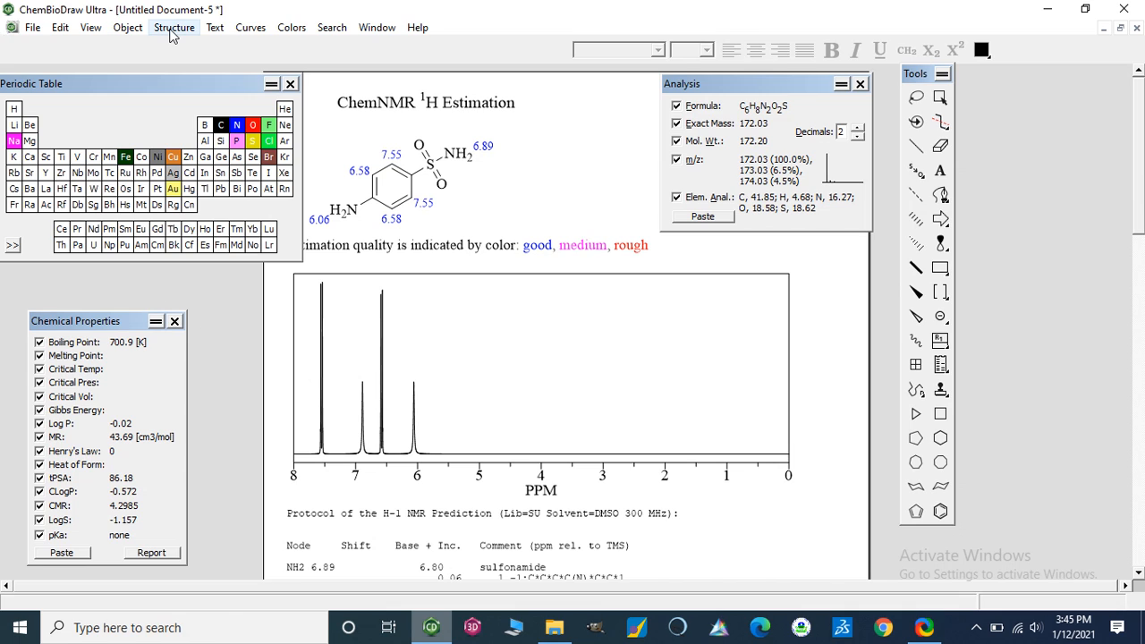
mouse_move(127, 27)
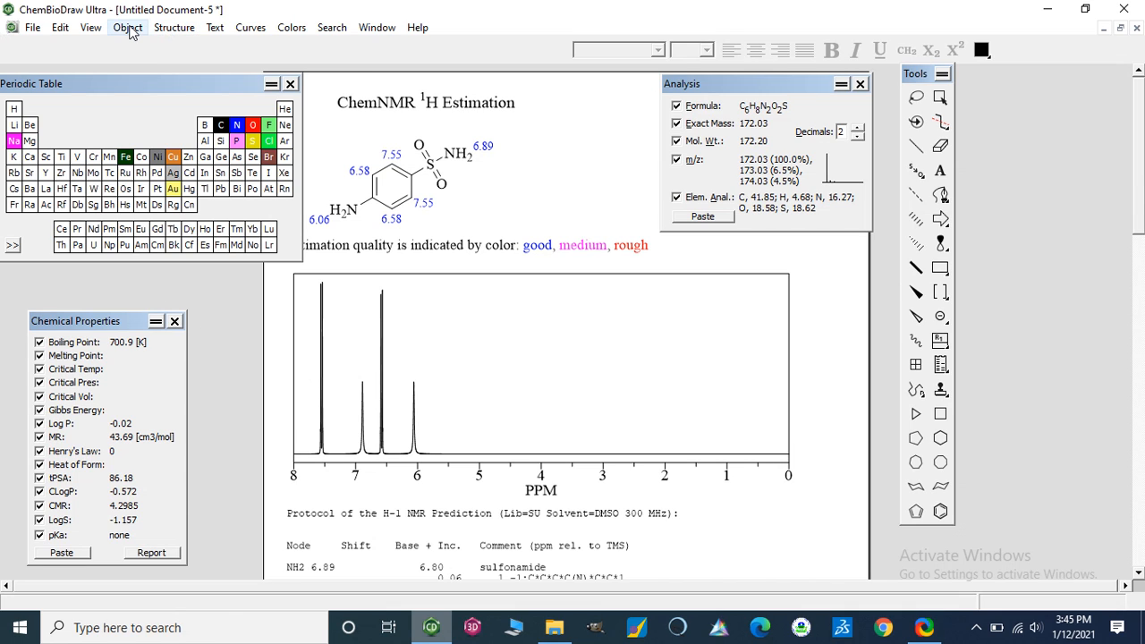
- Open the Bicyclics palette of bridged and fused rings from View > Templates
left_click(91, 27)
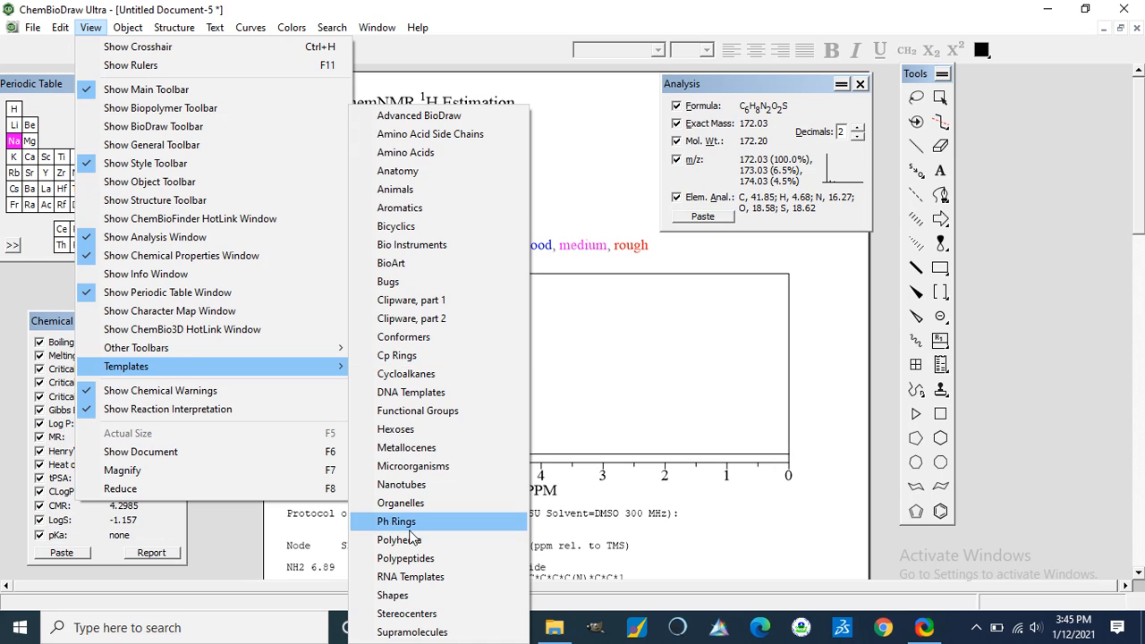
mouse_move(415, 564)
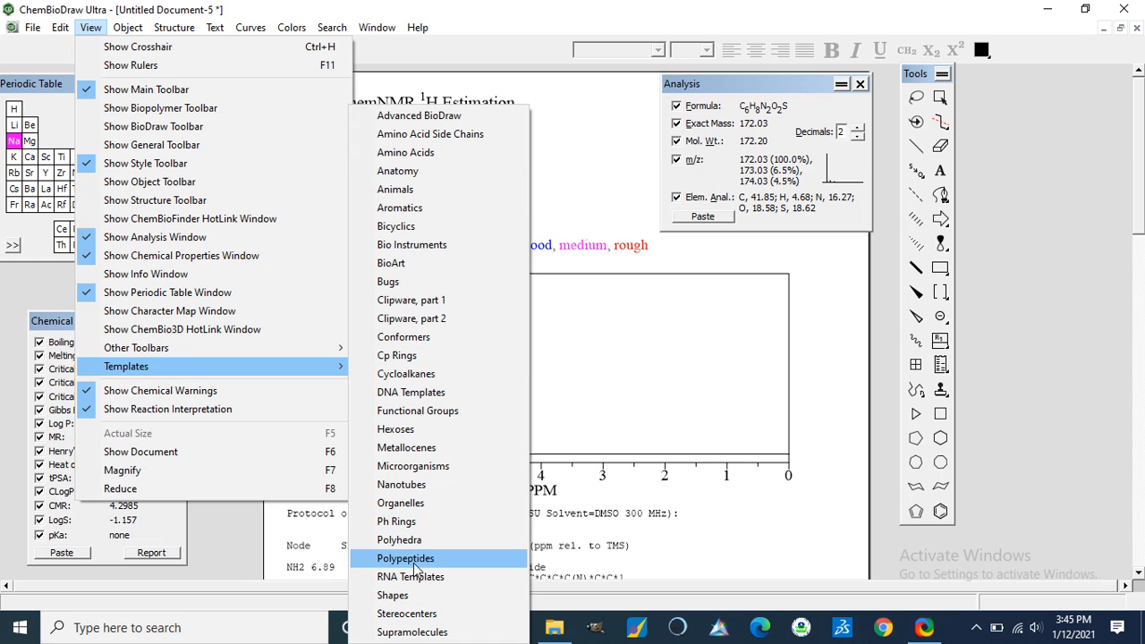
mouse_move(400, 484)
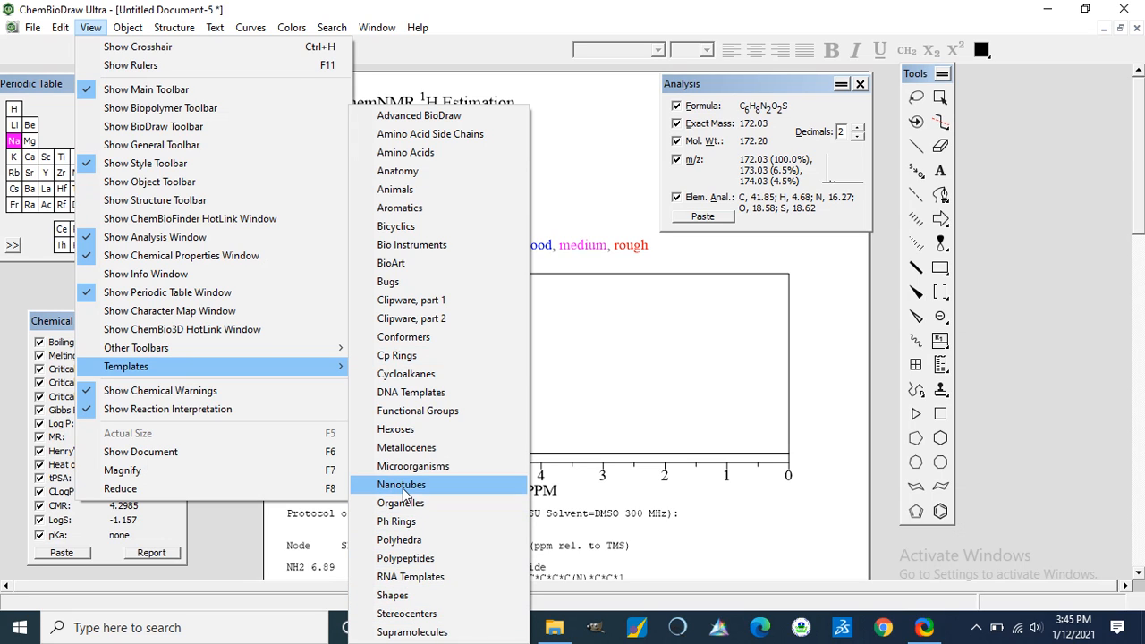
mouse_move(395, 429)
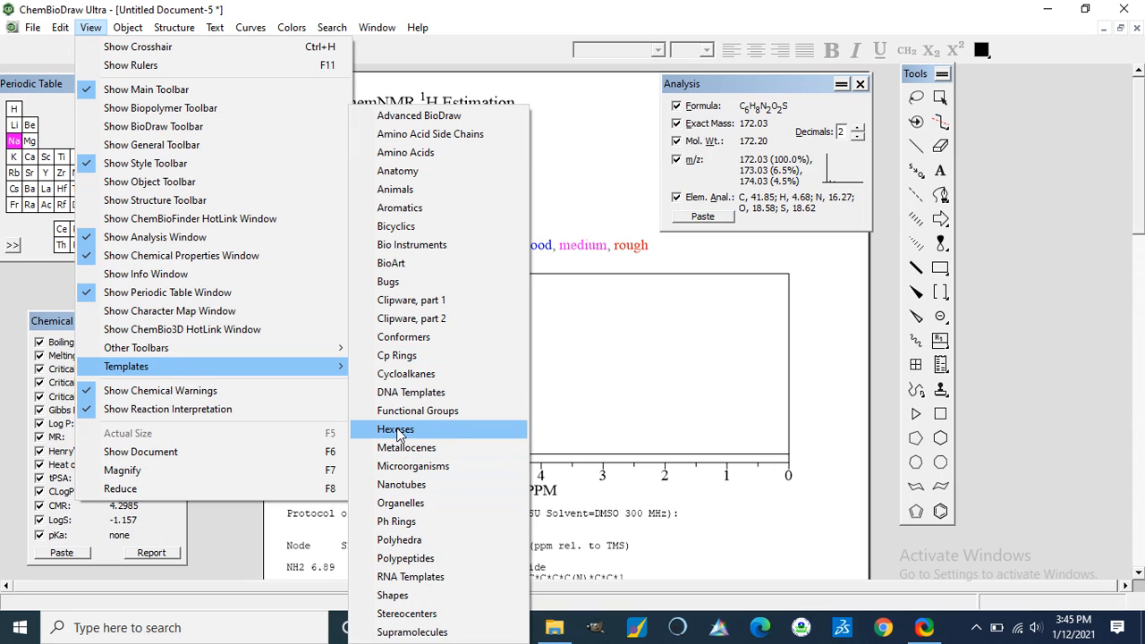
mouse_move(411, 392)
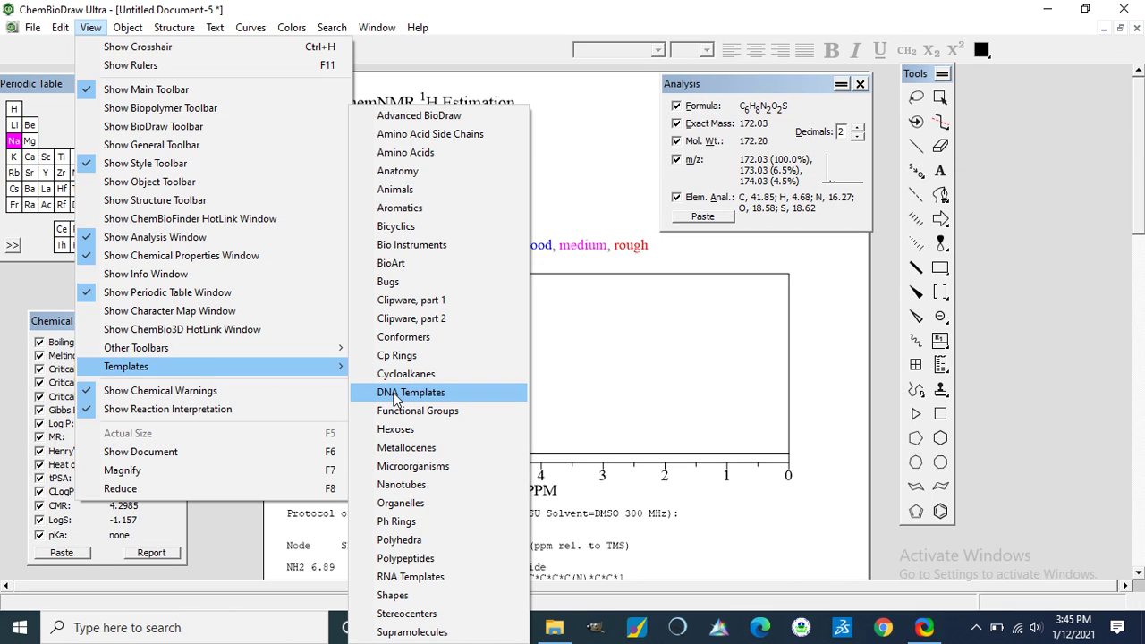
mouse_move(406, 374)
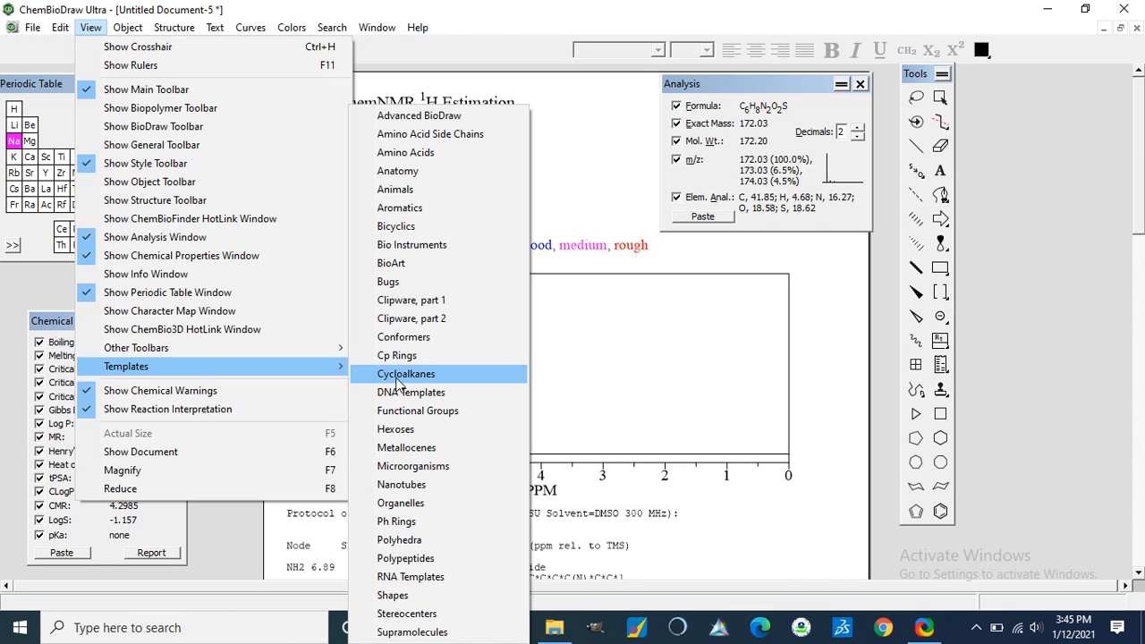
mouse_move(400, 208)
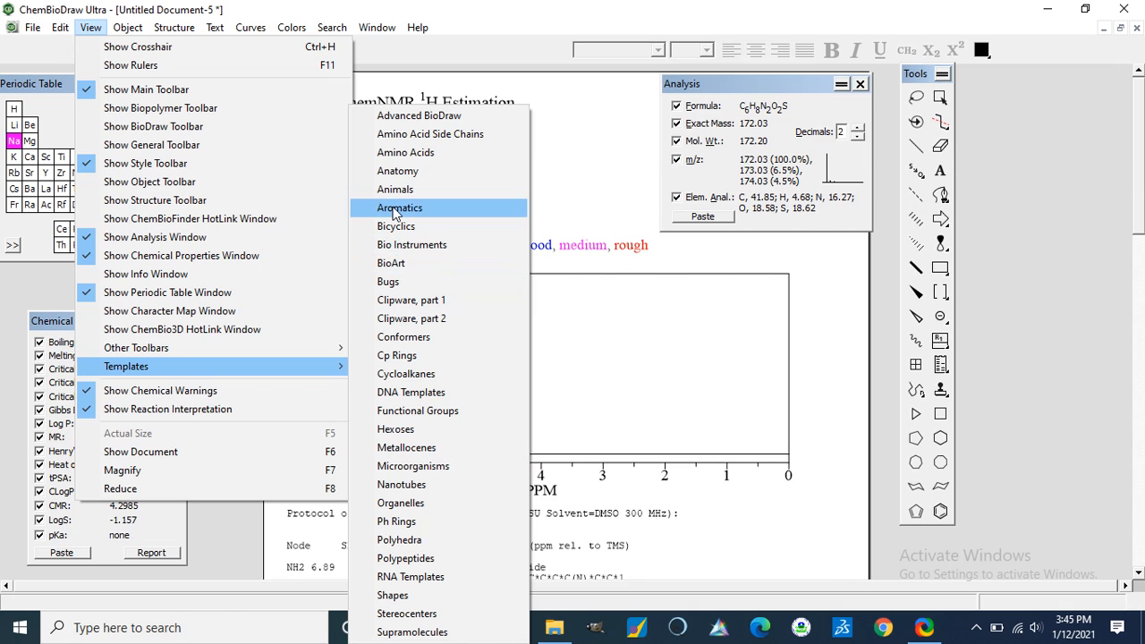
mouse_move(395, 225)
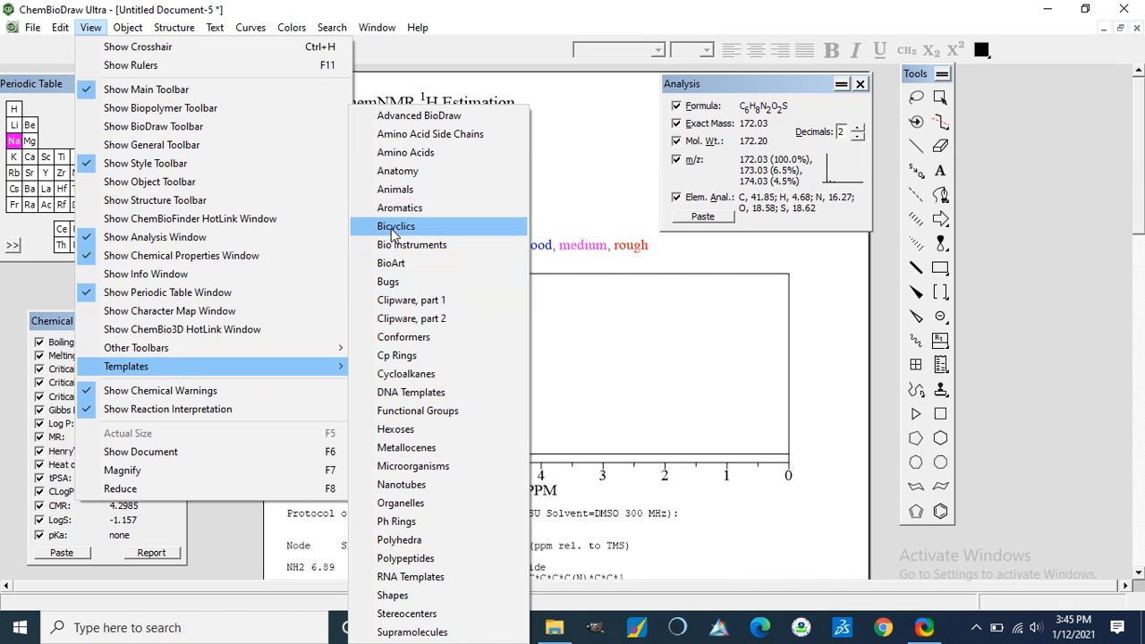
left_click(395, 226)
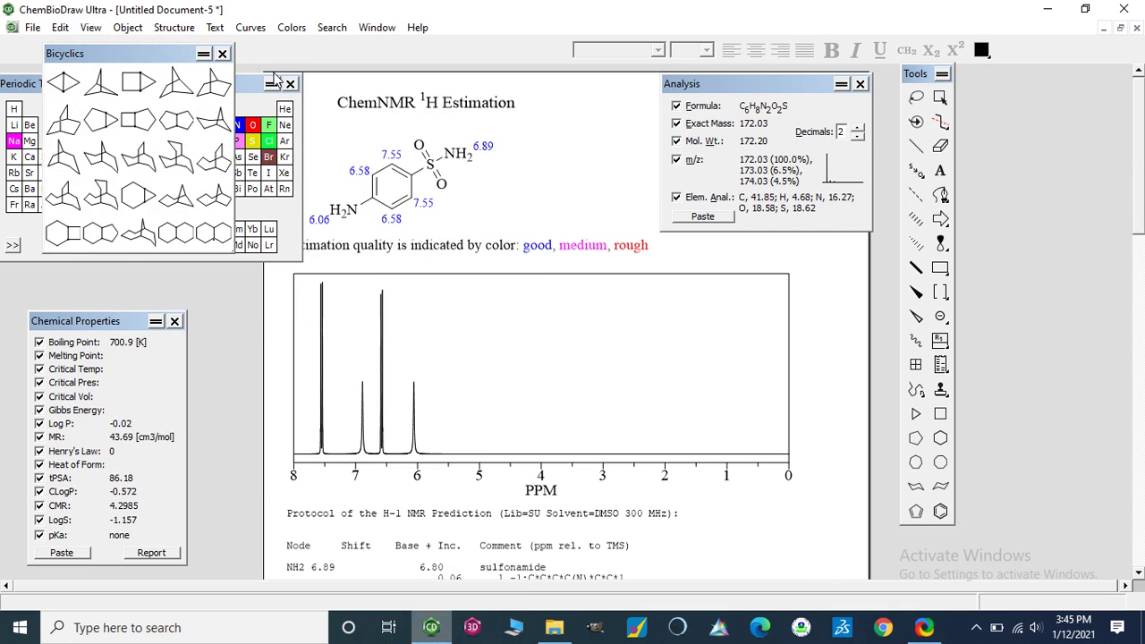
- Reopen View > Templates to list the collections from Advanced BioDraw to Supramolecules
left_click(223, 53)
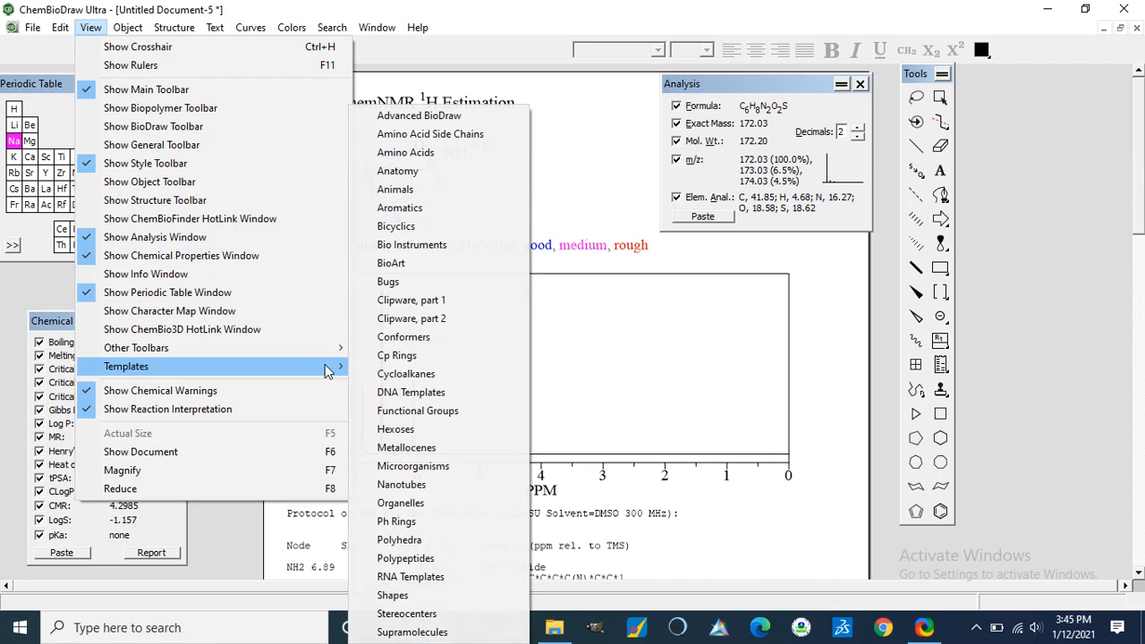
mouse_move(400, 207)
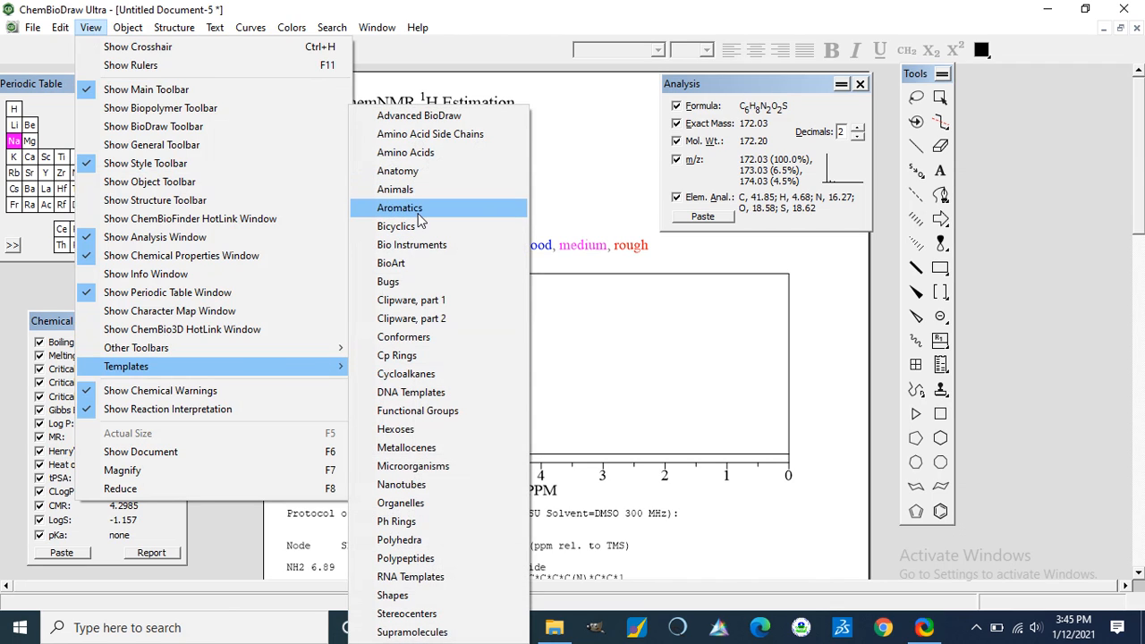
mouse_move(419, 215)
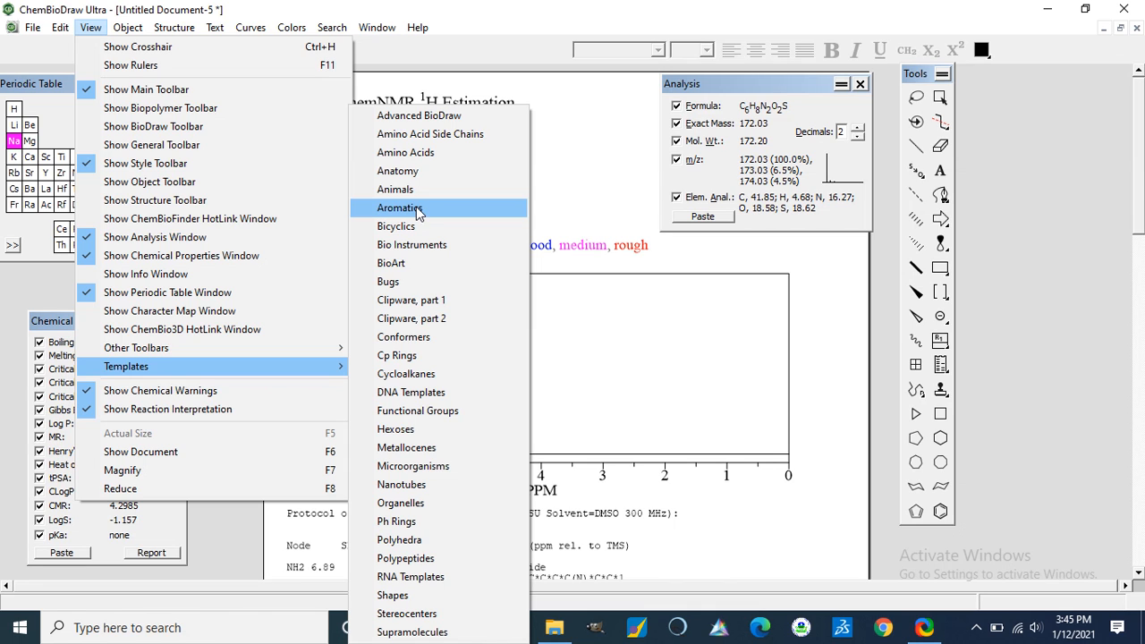
left_click(399, 208)
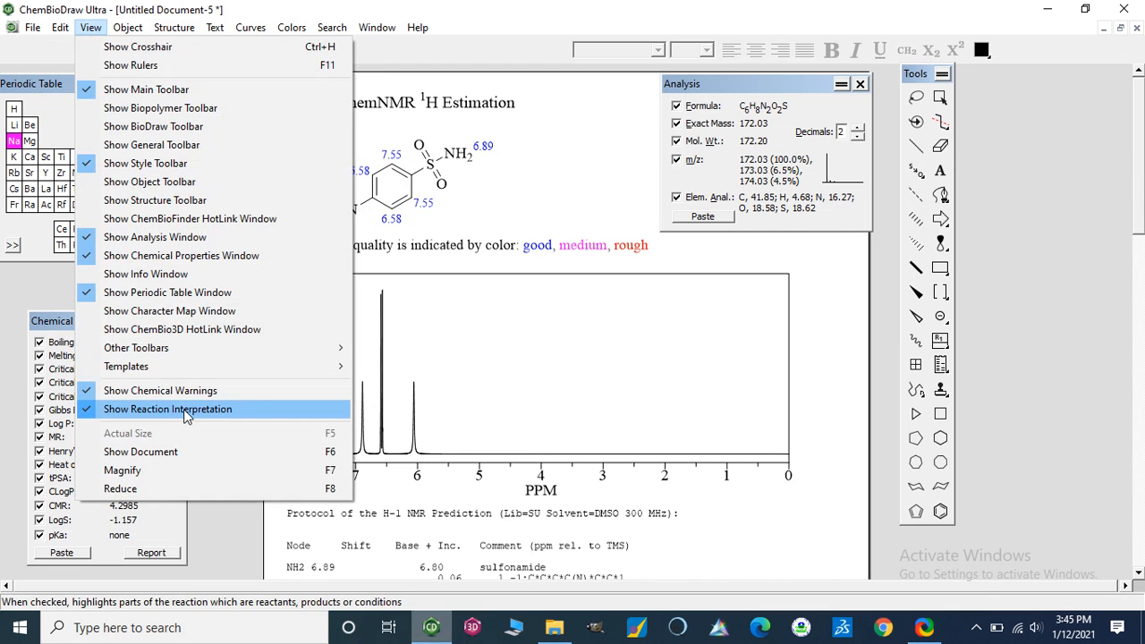
mouse_move(126, 366)
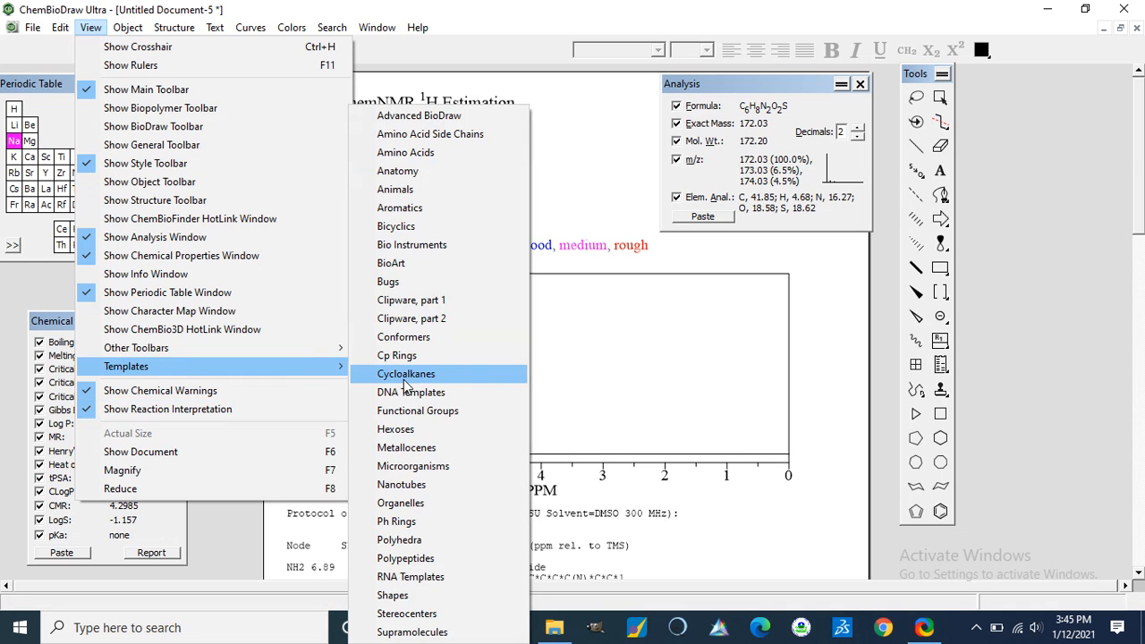
mouse_move(407, 447)
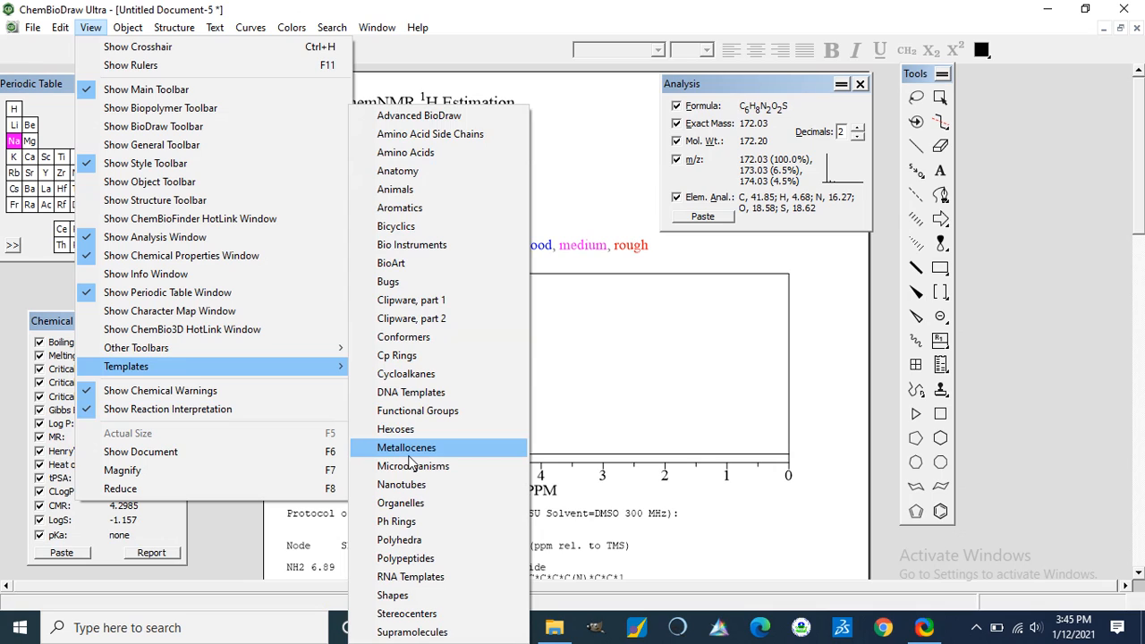
mouse_move(421, 539)
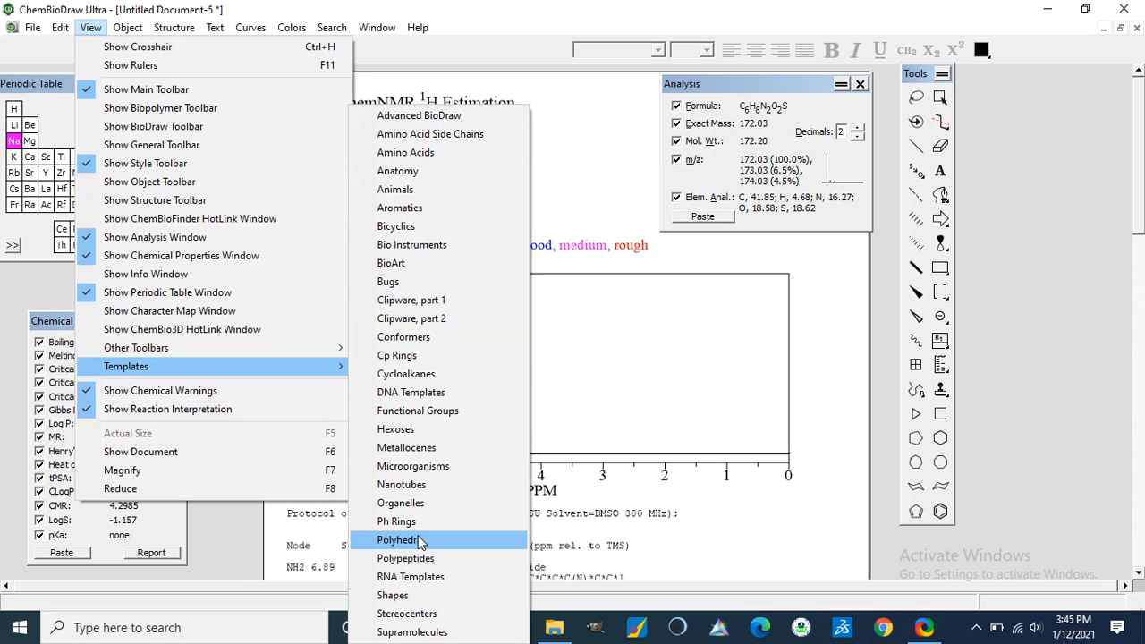
mouse_move(405, 559)
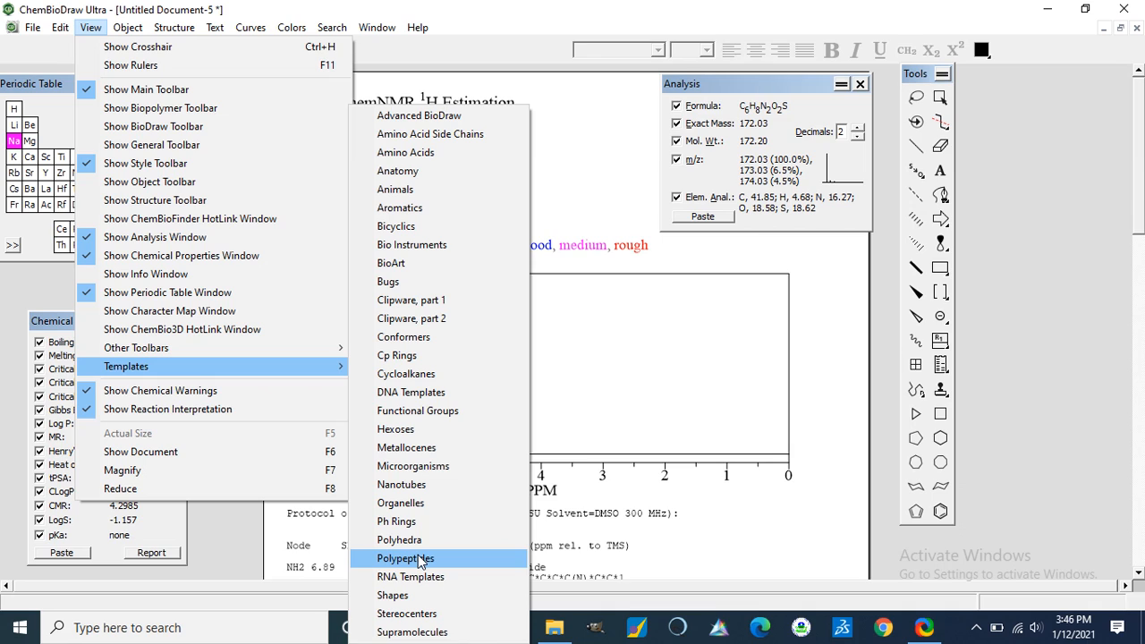
mouse_move(425, 429)
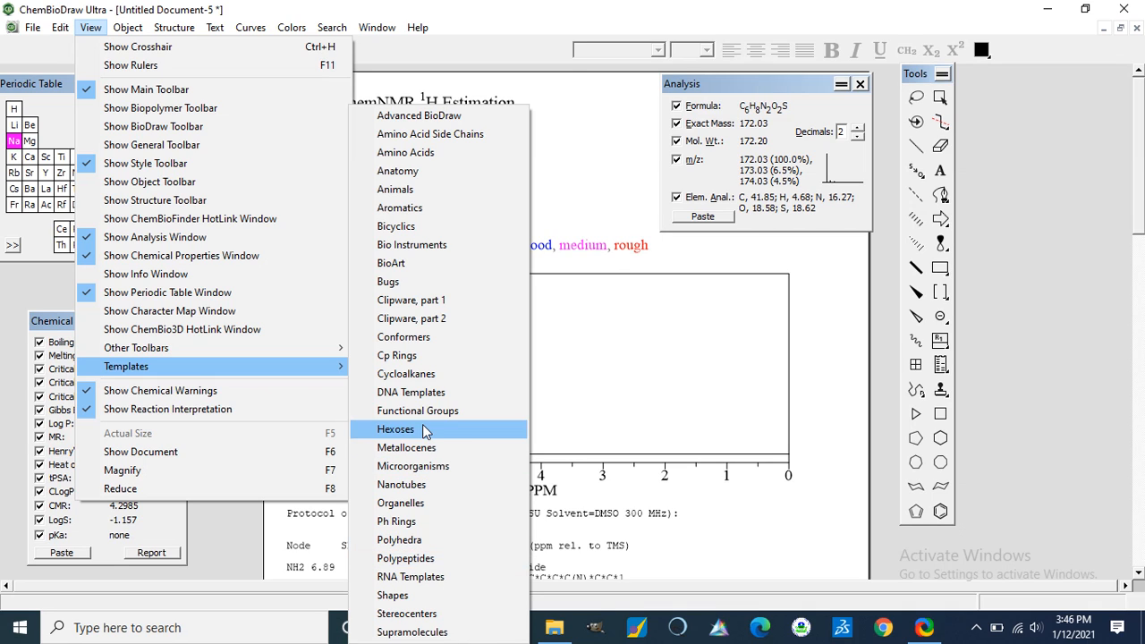
mouse_move(418, 411)
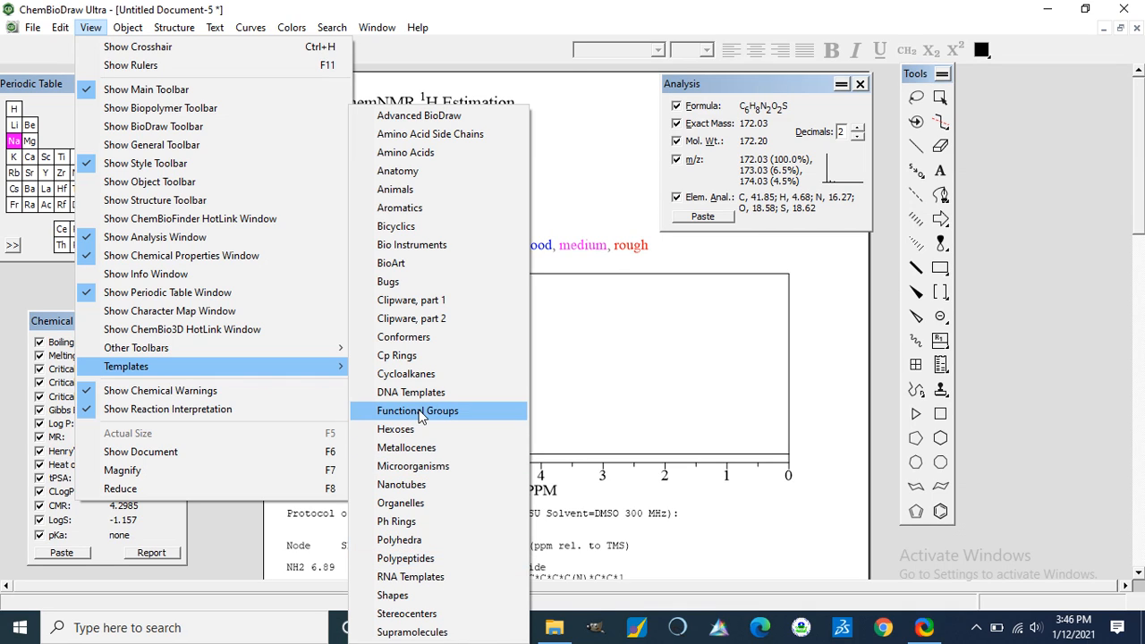
mouse_move(417, 337)
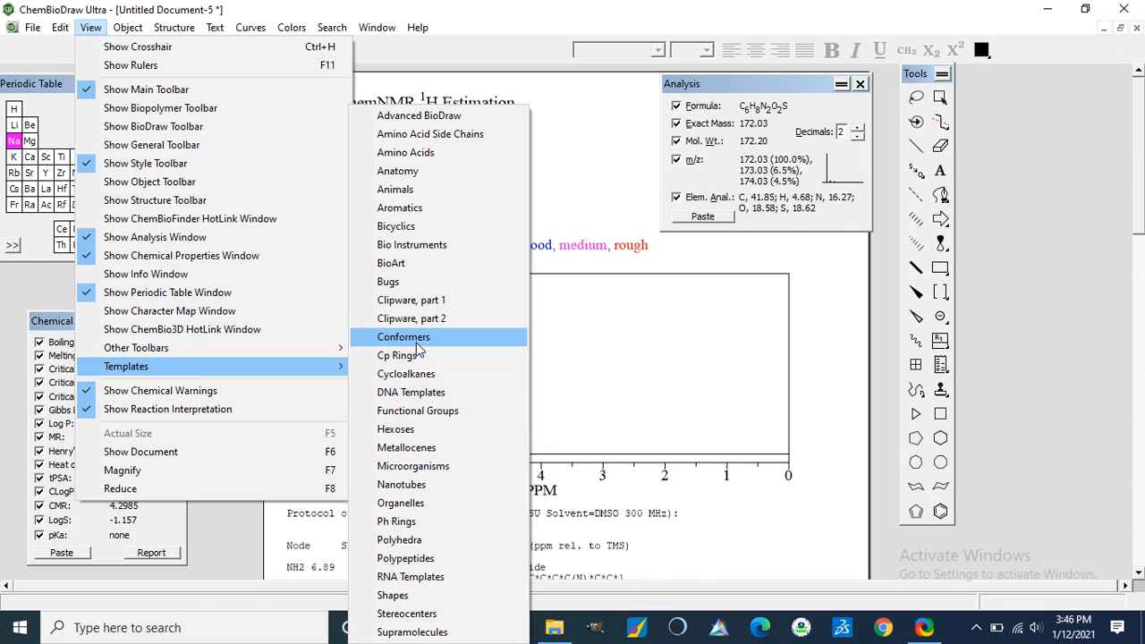
- Open the Conformers palette and try several templates, including the chair cyclohexane
left_click(404, 336)
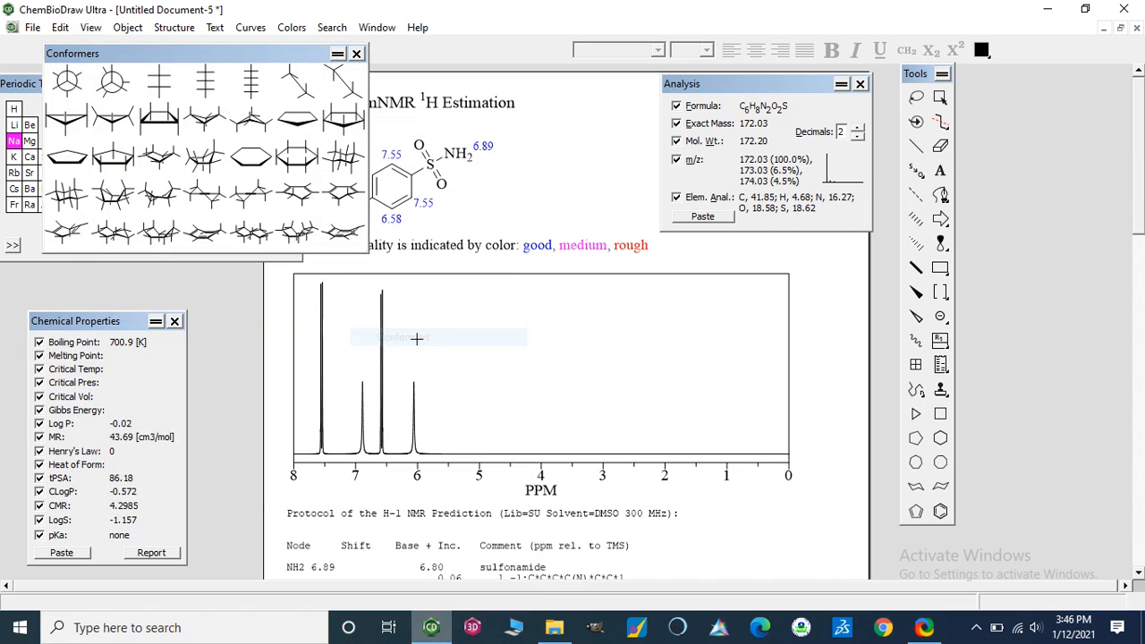
left_click(206, 158)
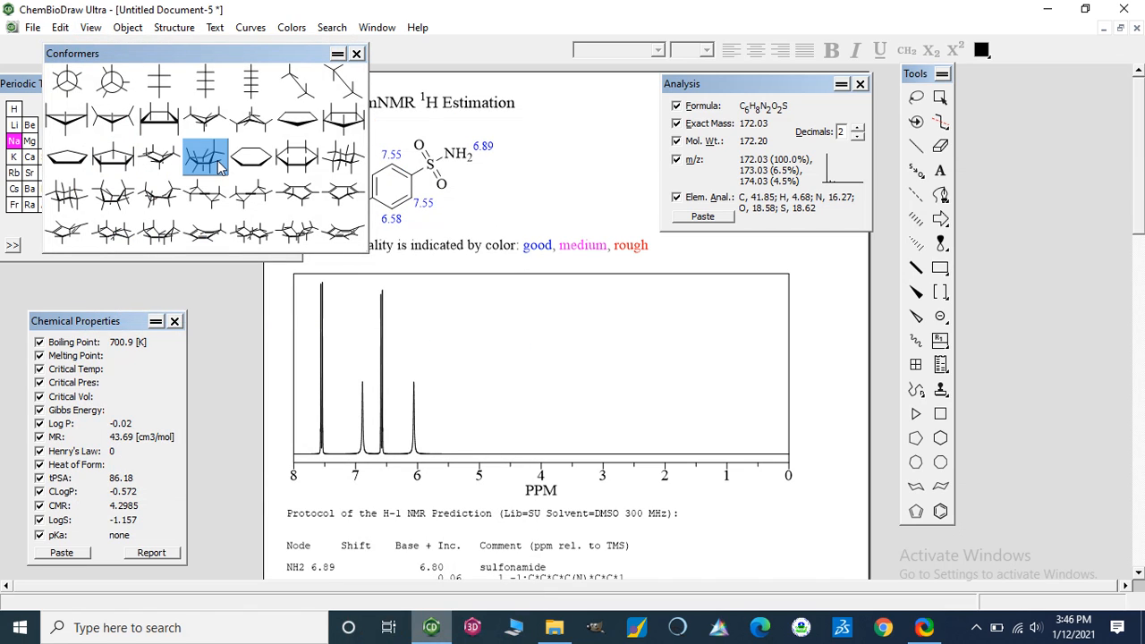
left_click(297, 157)
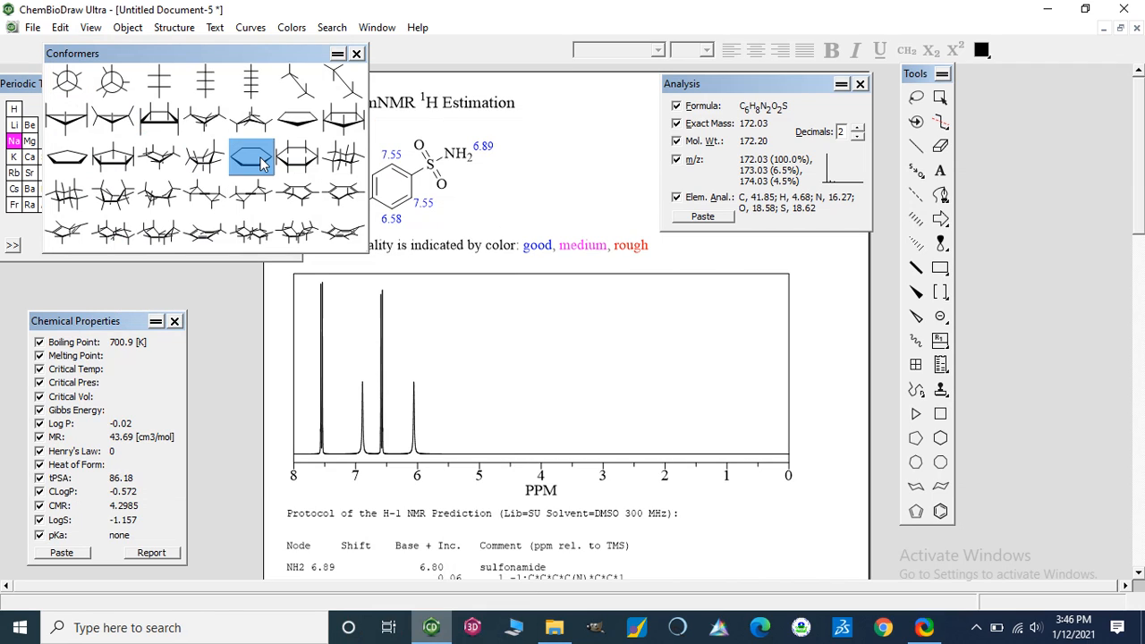
left_click(250, 232)
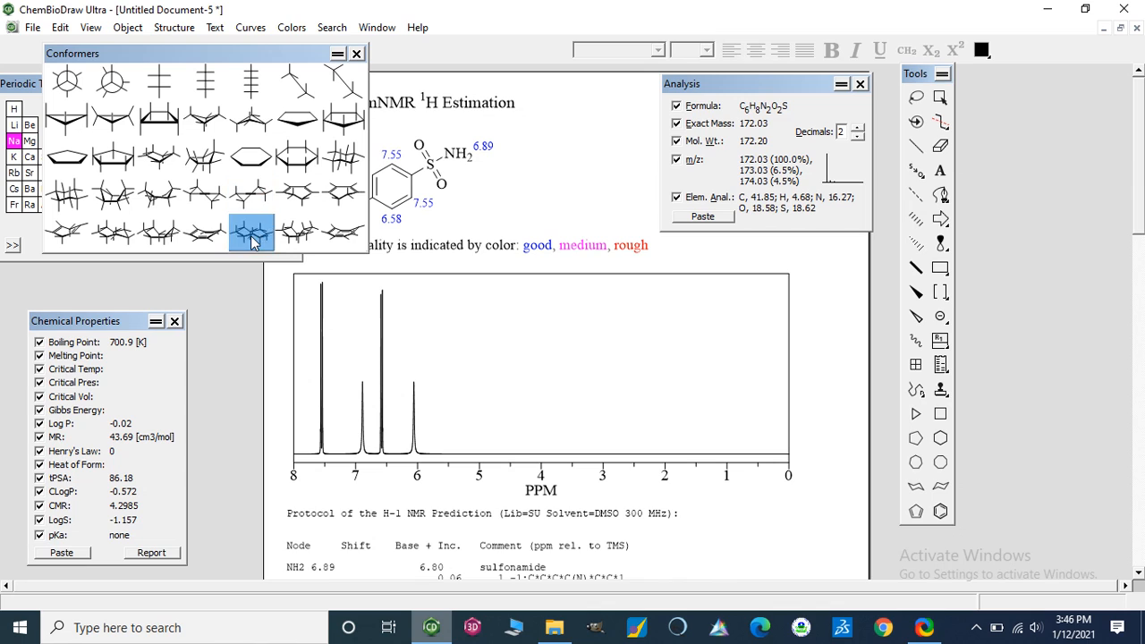
left_click(356, 54)
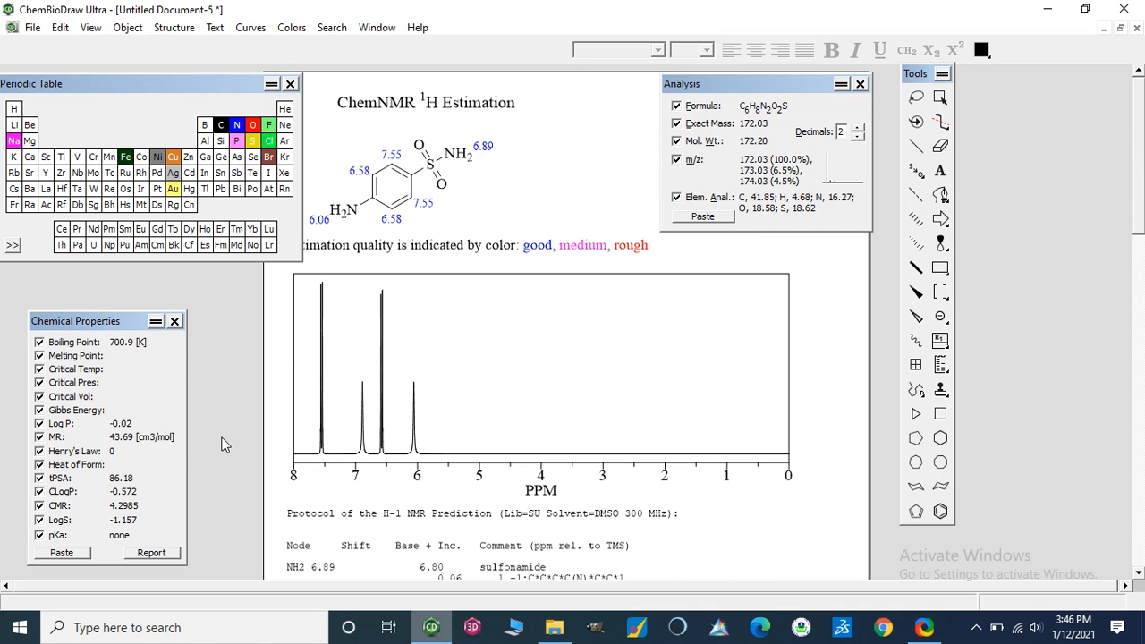
mouse_move(556, 125)
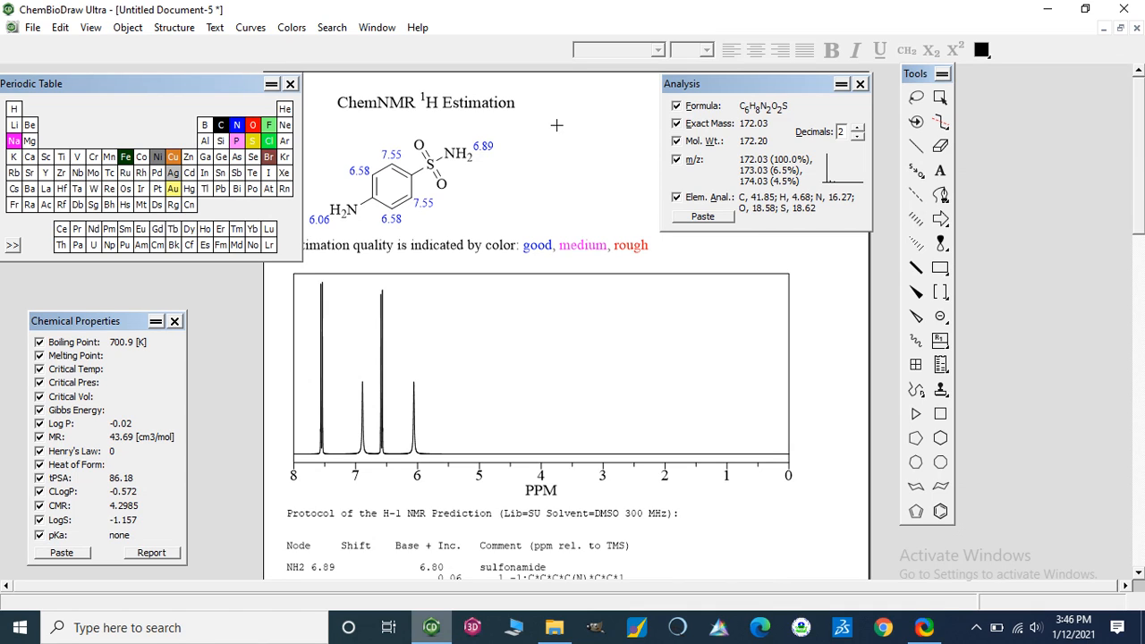